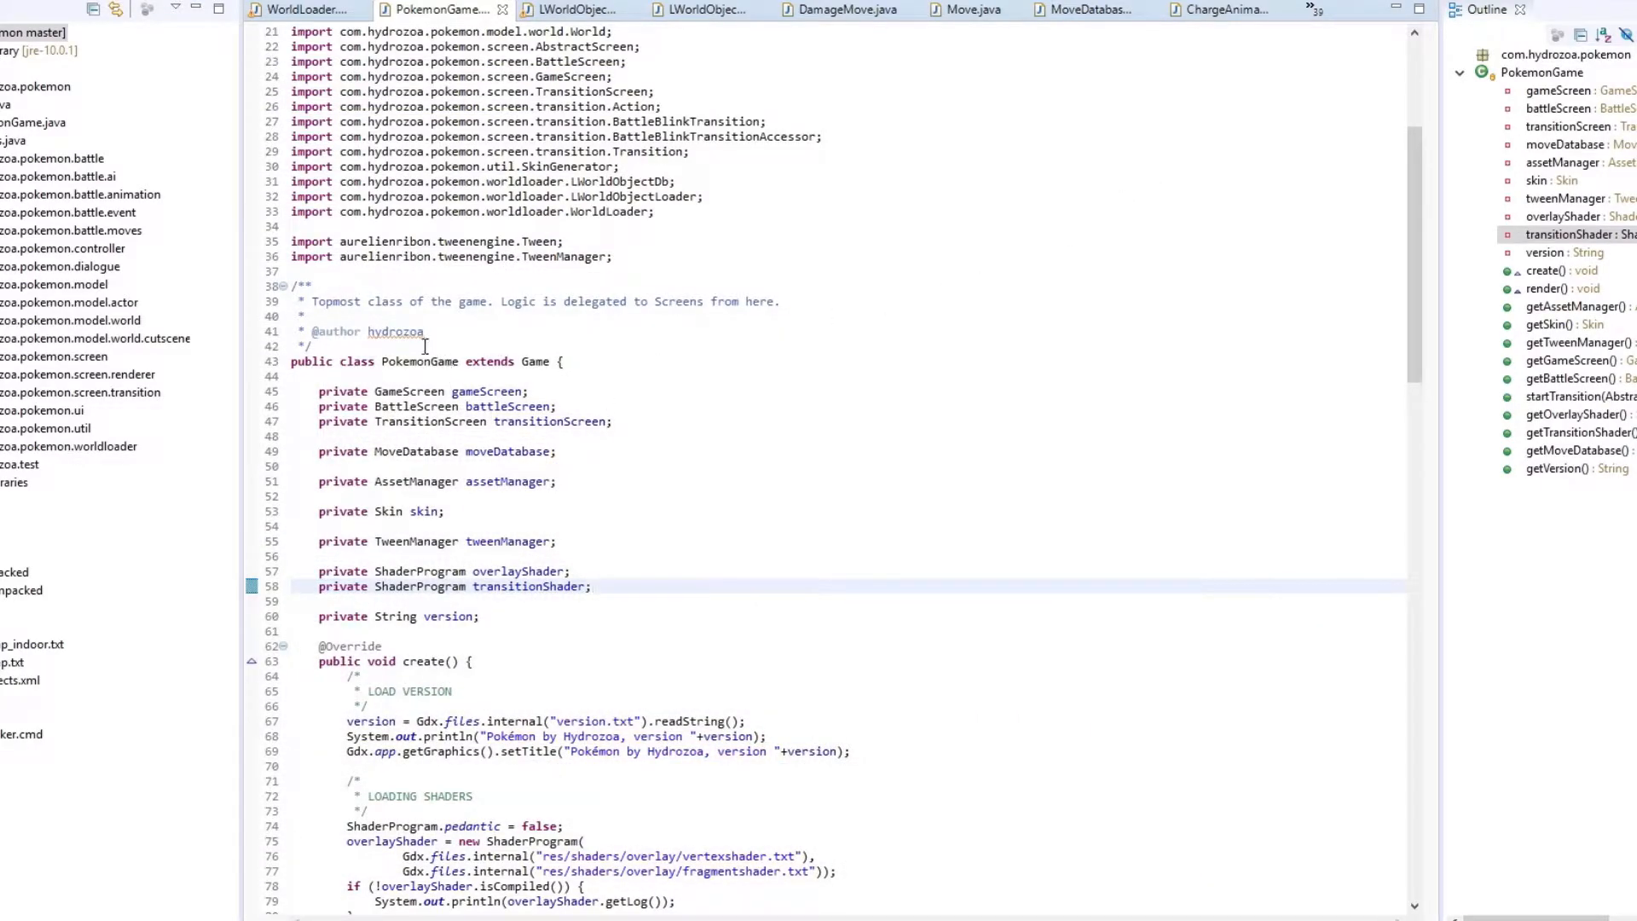
pyautogui.moveTo(889, 306)
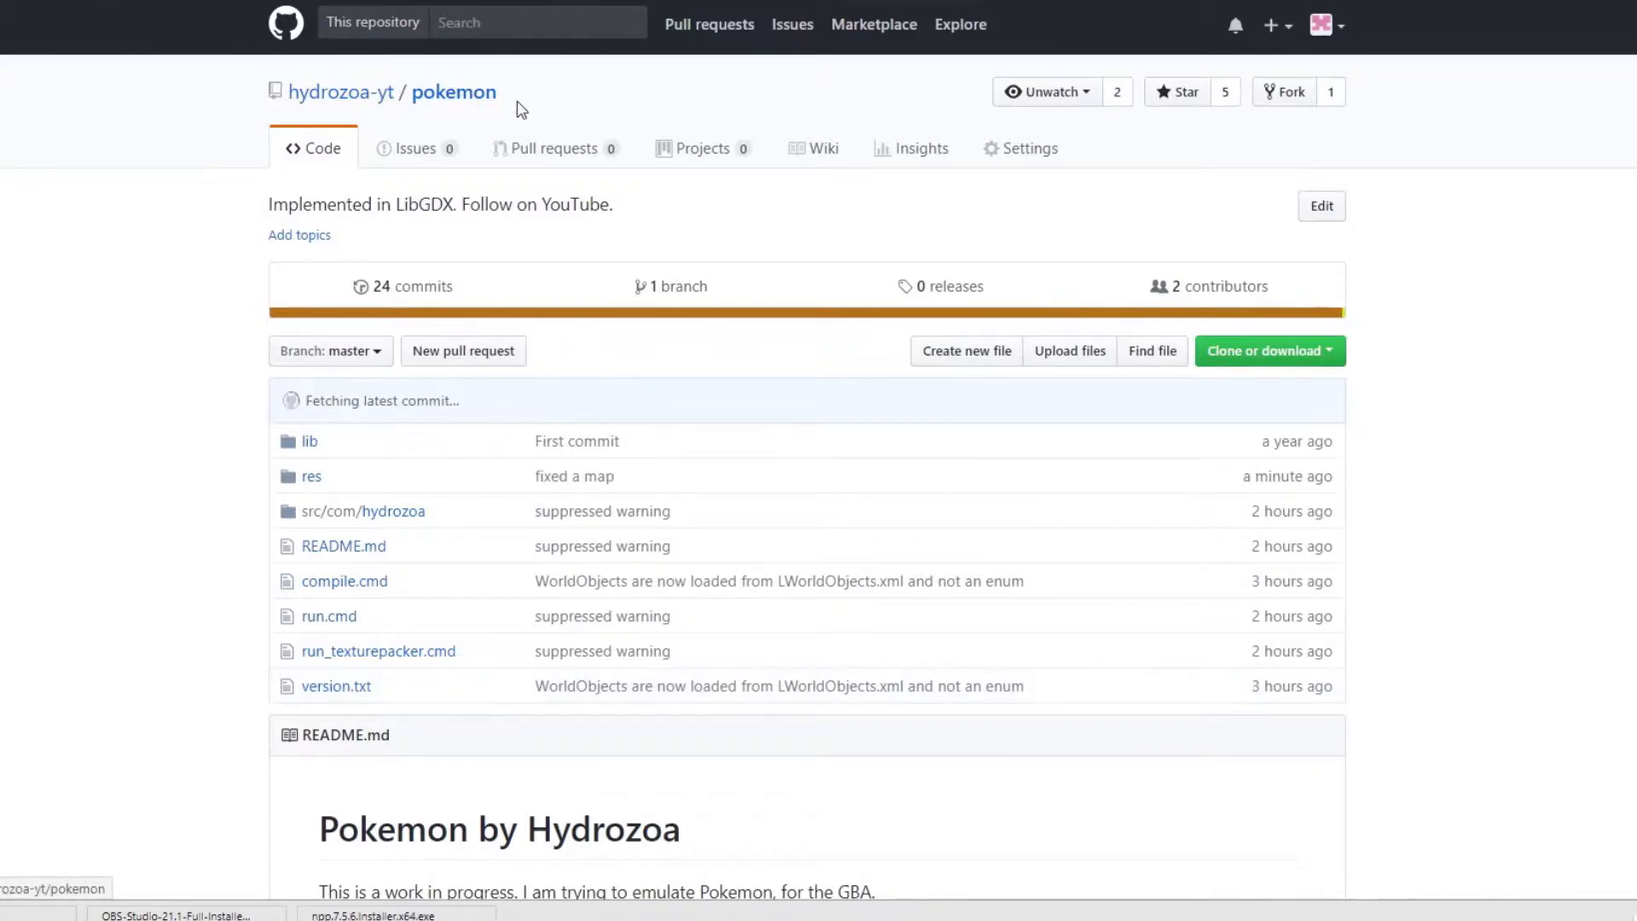
# Step: Save the repository's Download ZIP as pokemon-master.zip on the Desktop and show it in File Explorer
pyautogui.scroll(-3)
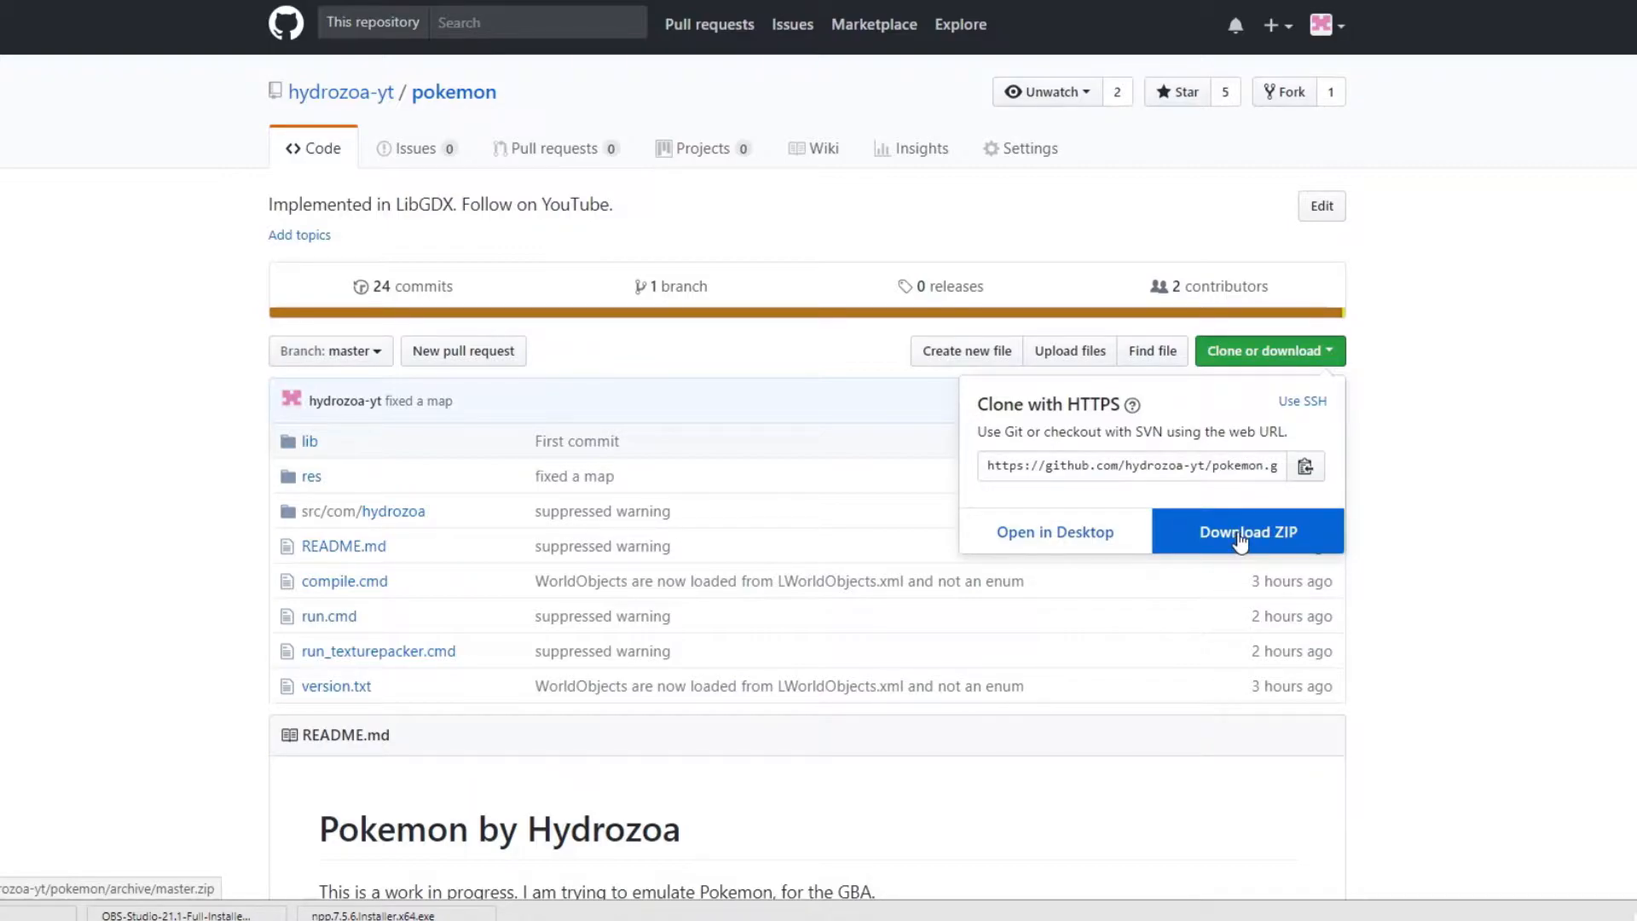
pyautogui.click(1245, 531)
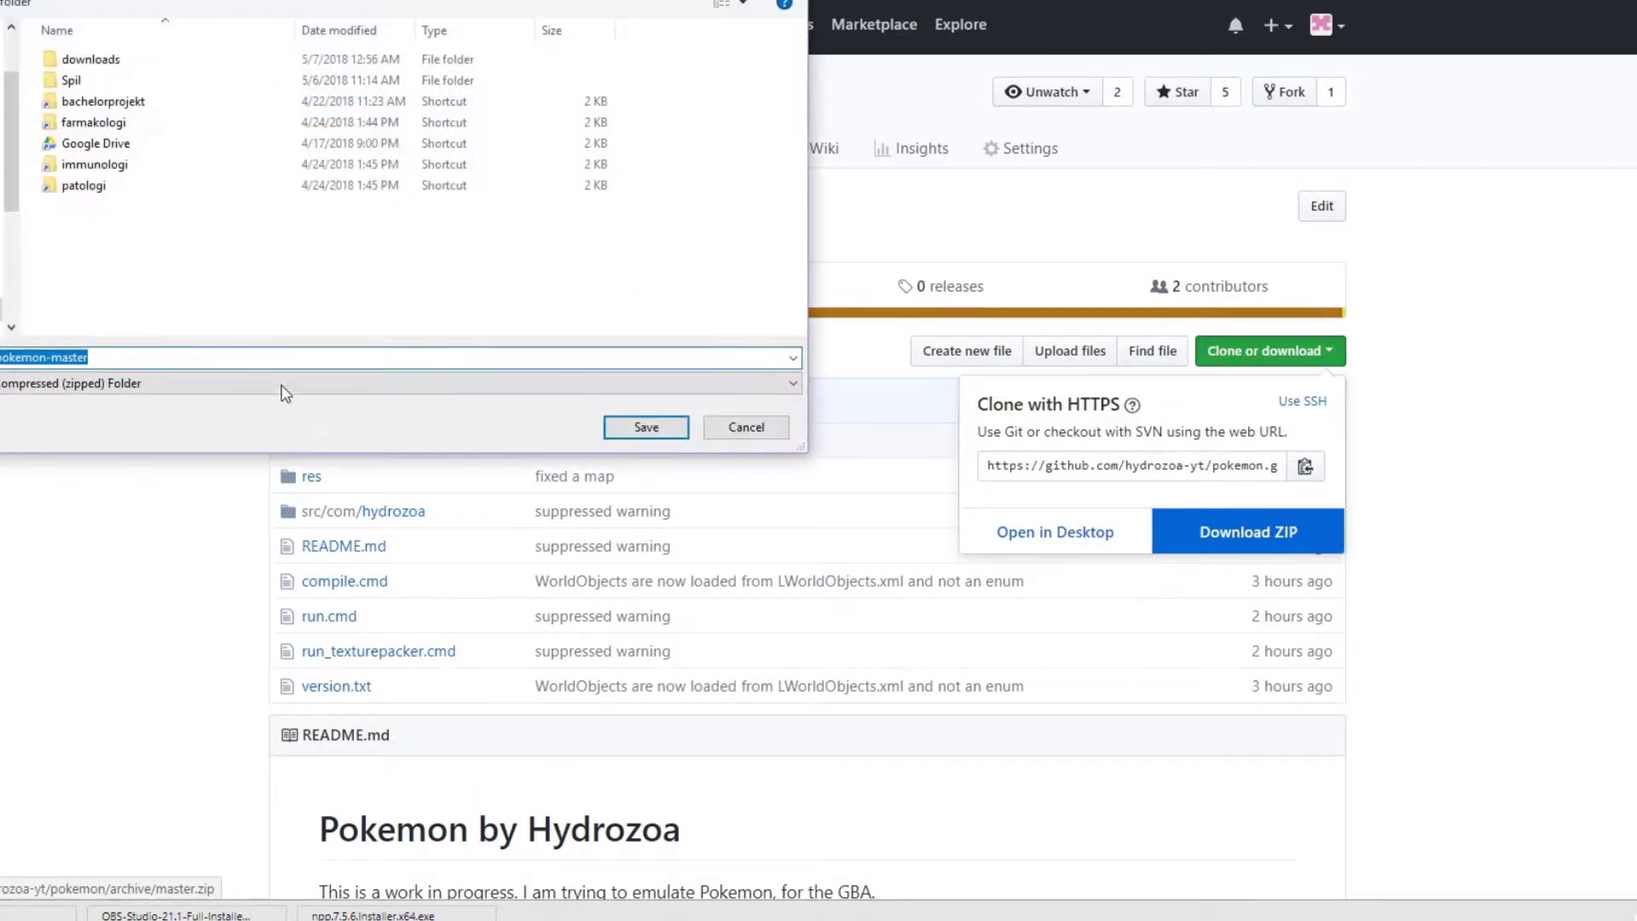
pyautogui.click(645, 427)
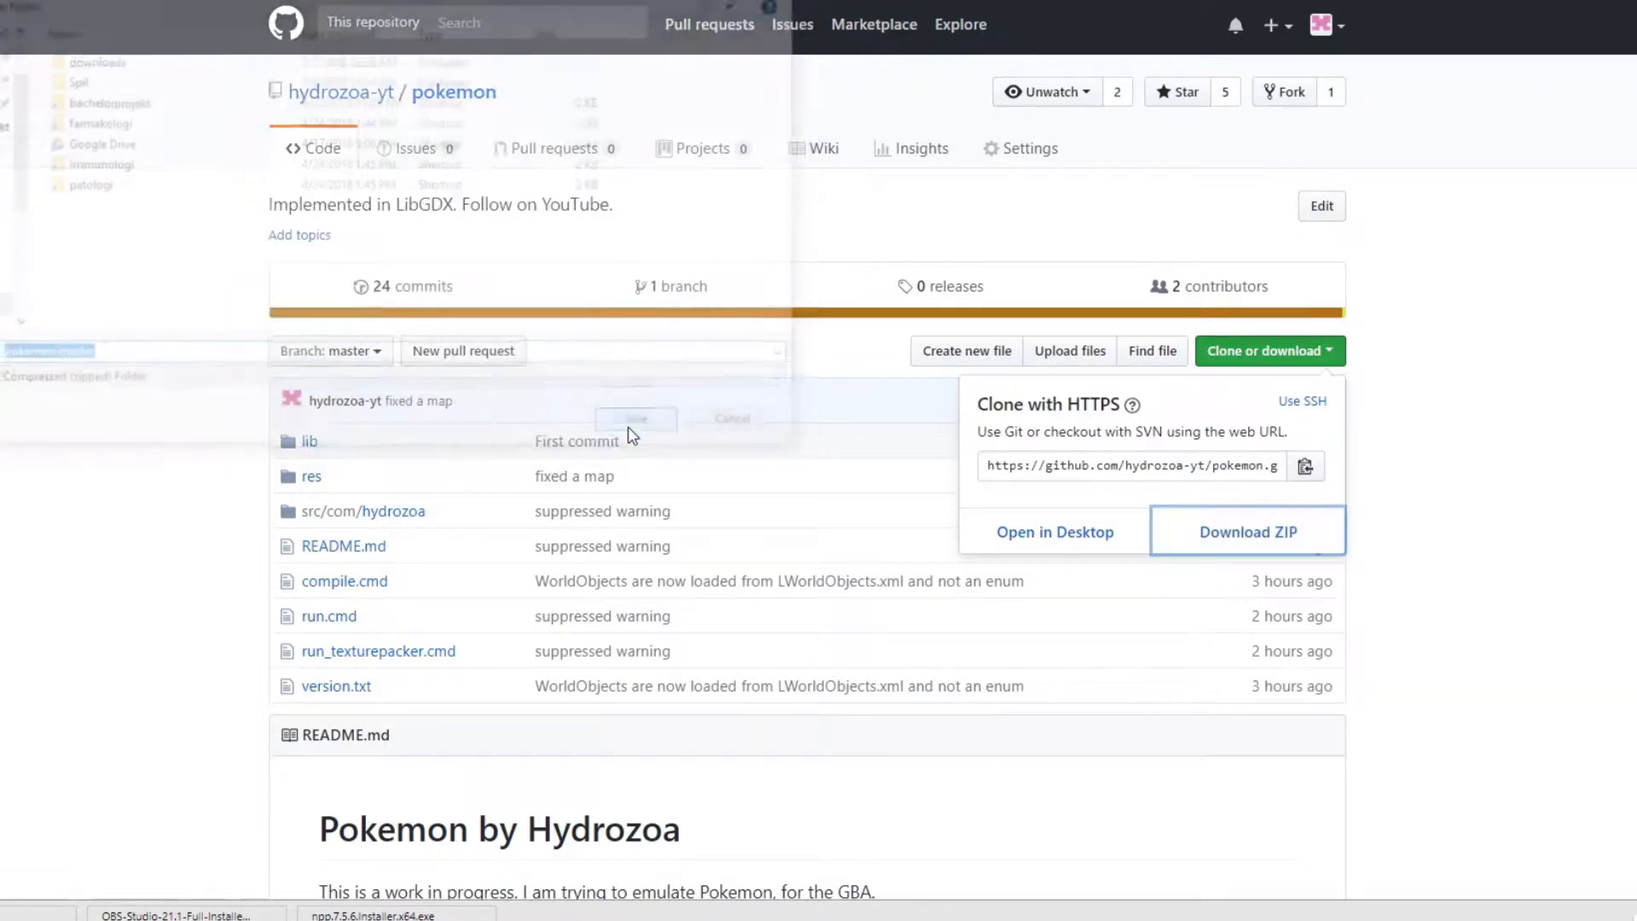
pyautogui.click(1246, 531)
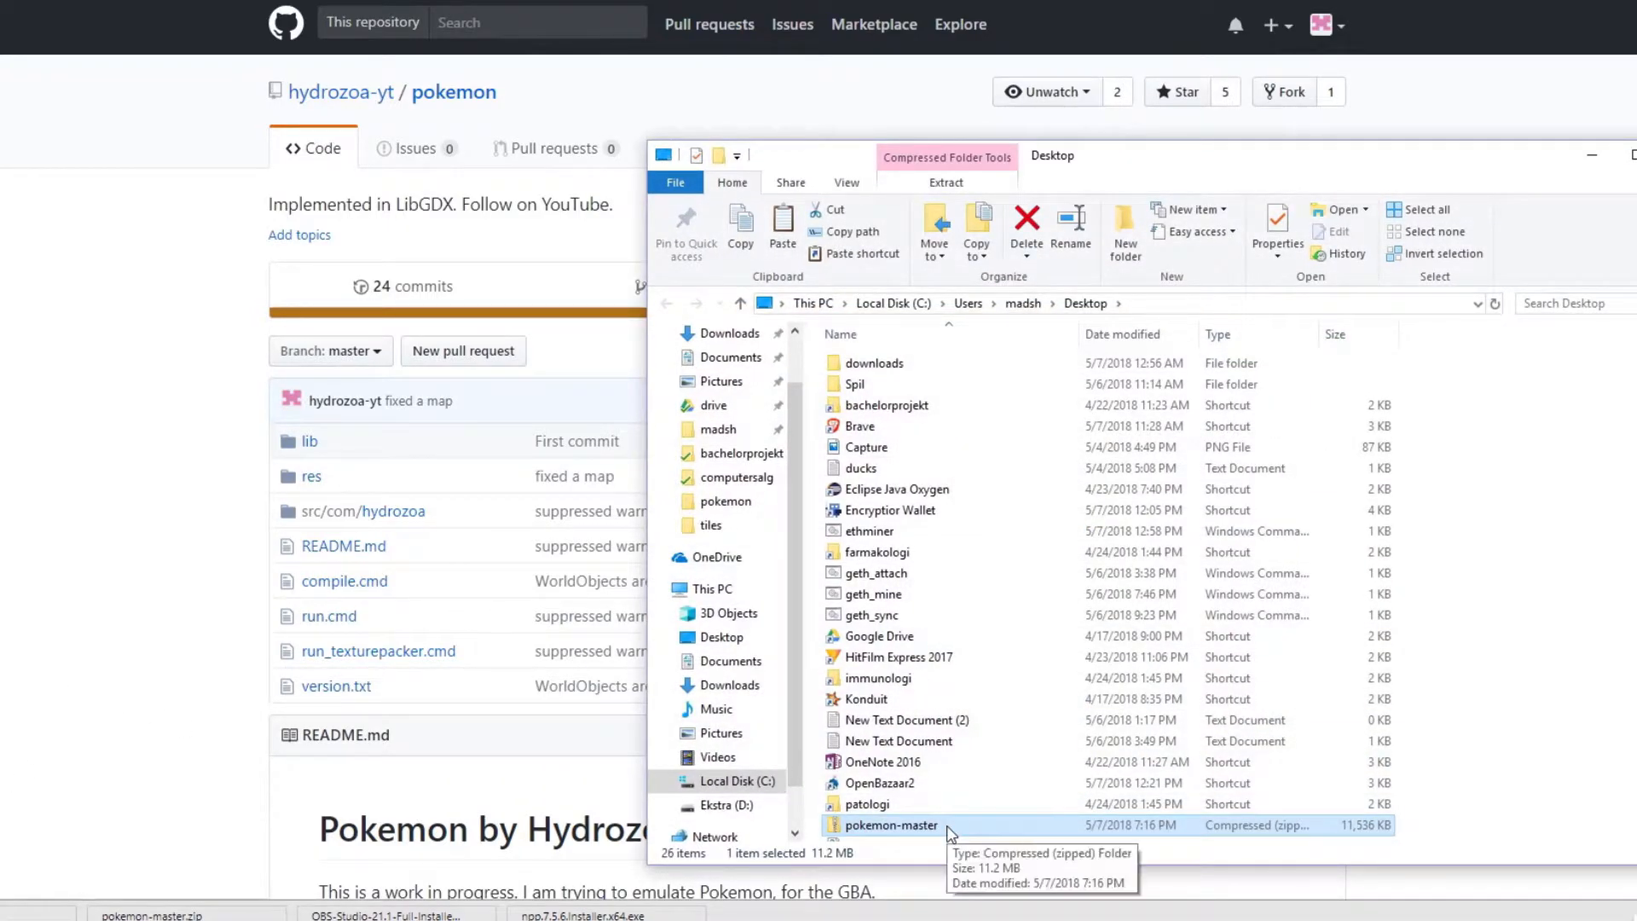
# Step: Open pokemon-master.zip and unpack it with Extract all
pyautogui.doubleClick(893, 825)
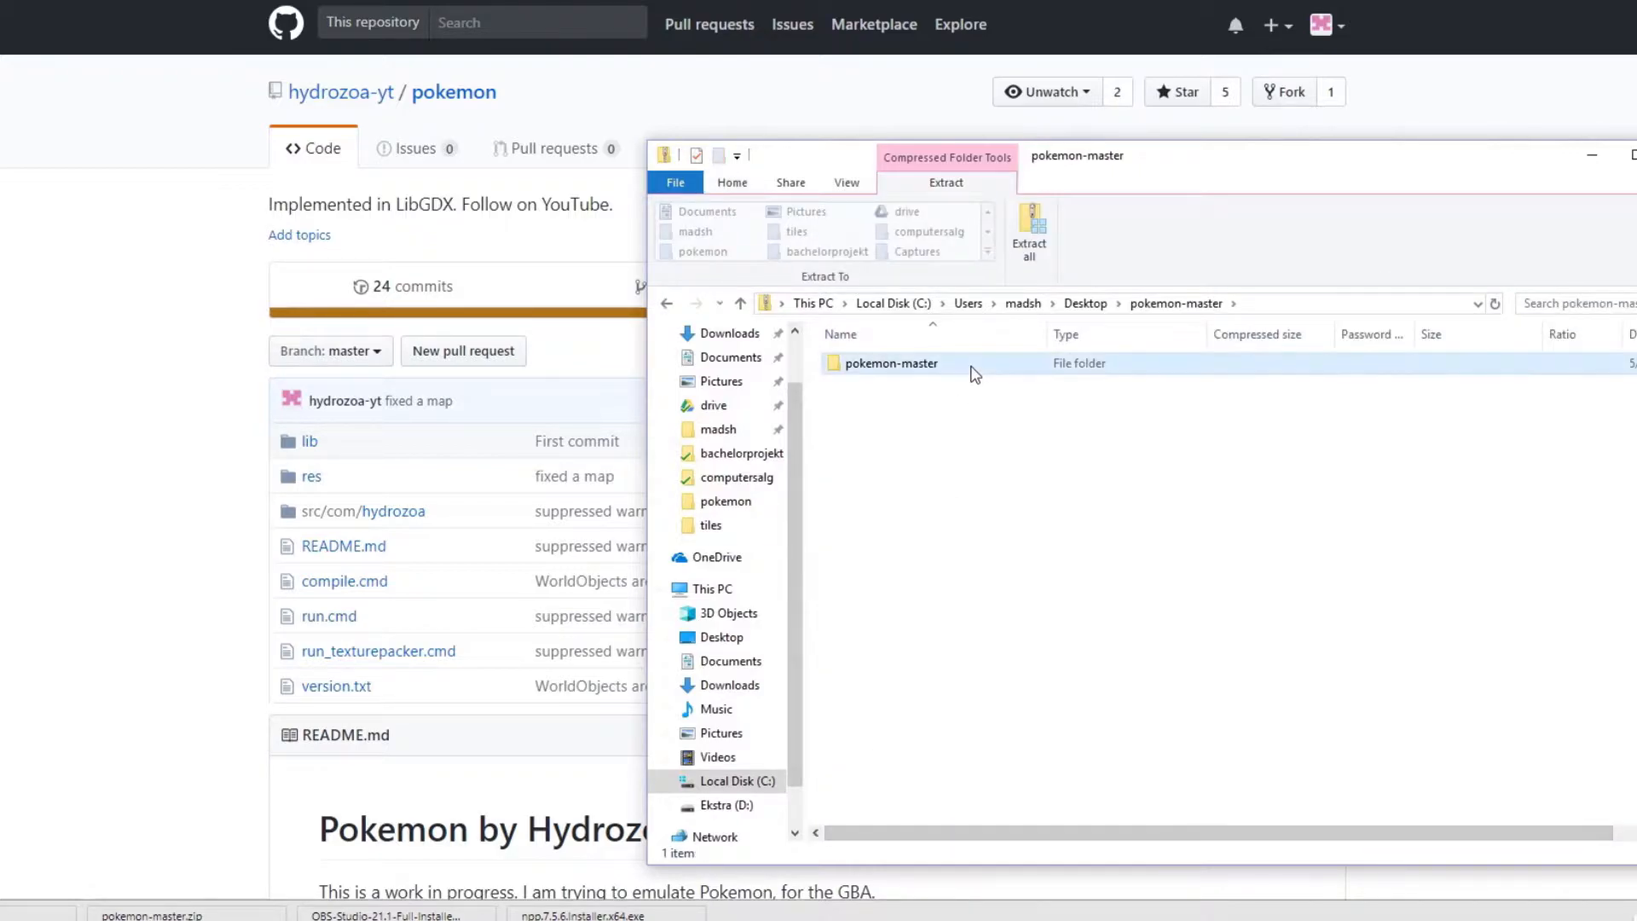
pyautogui.click(1028, 229)
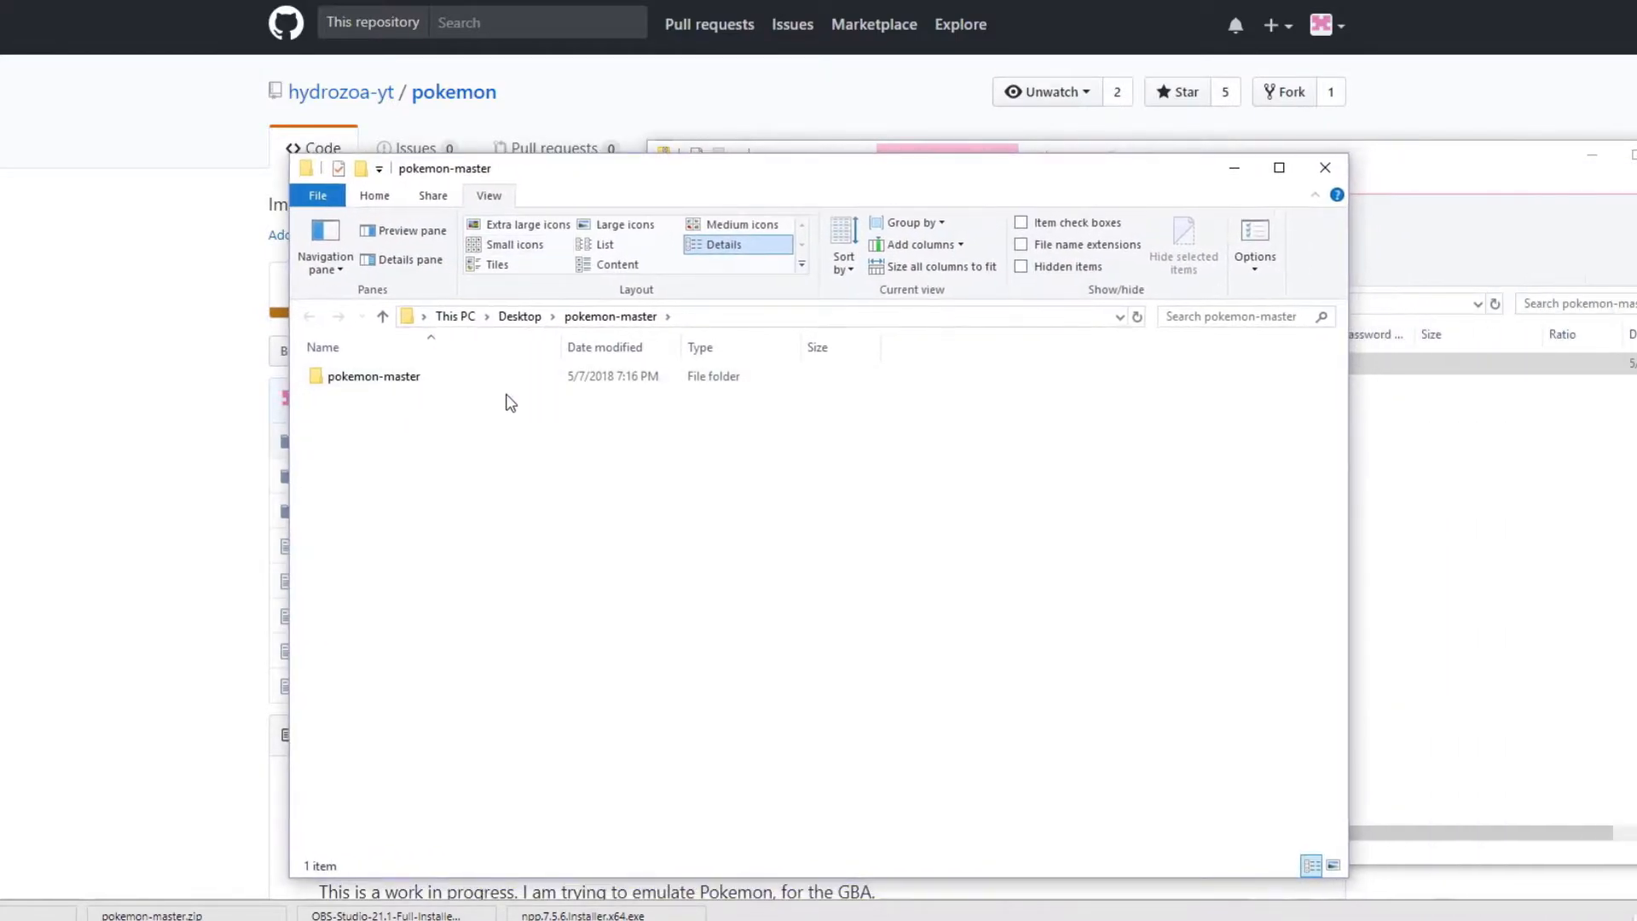
# Step: Run compile.cmd inside the inner pokemon-master project folder
pyautogui.click(373, 376)
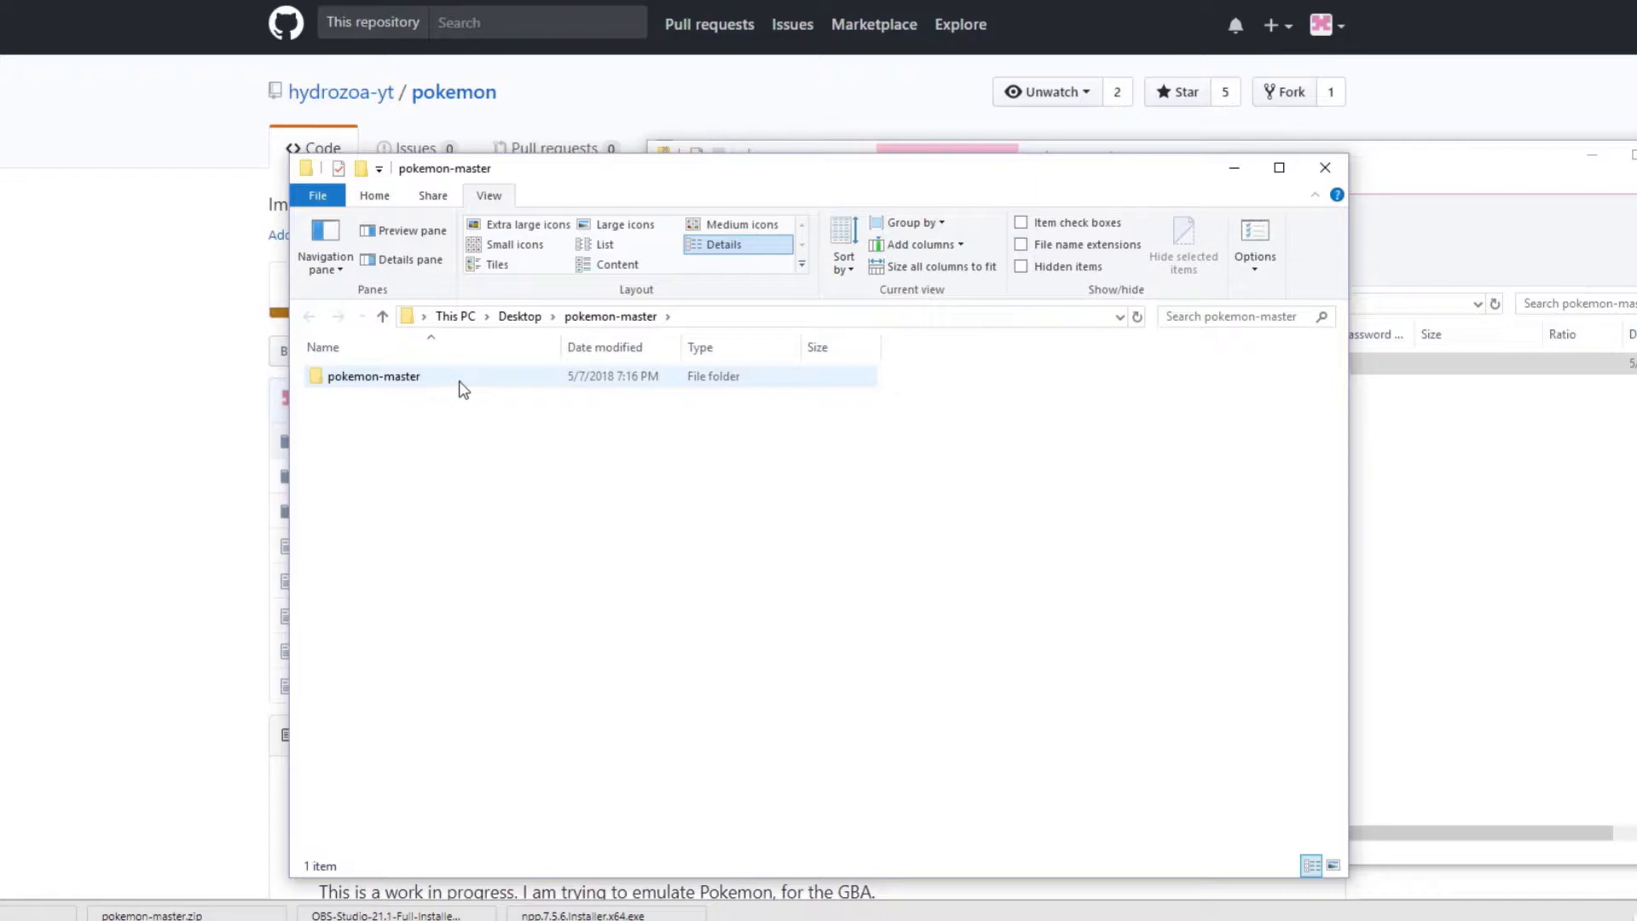
pyautogui.doubleClick(372, 376)
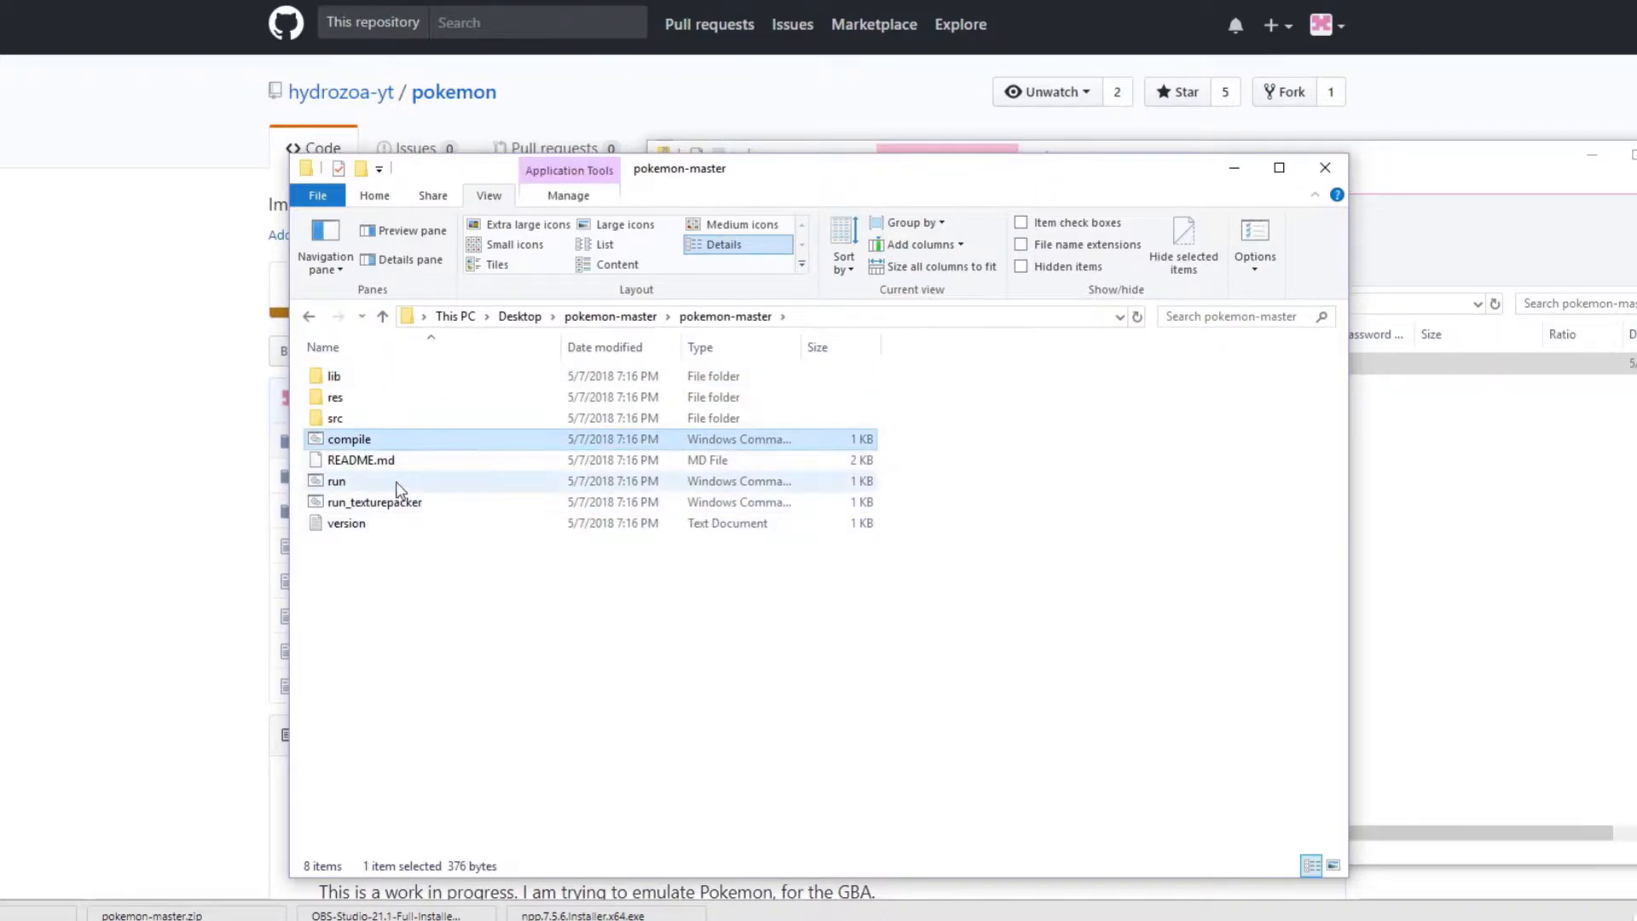
pyautogui.click(373, 502)
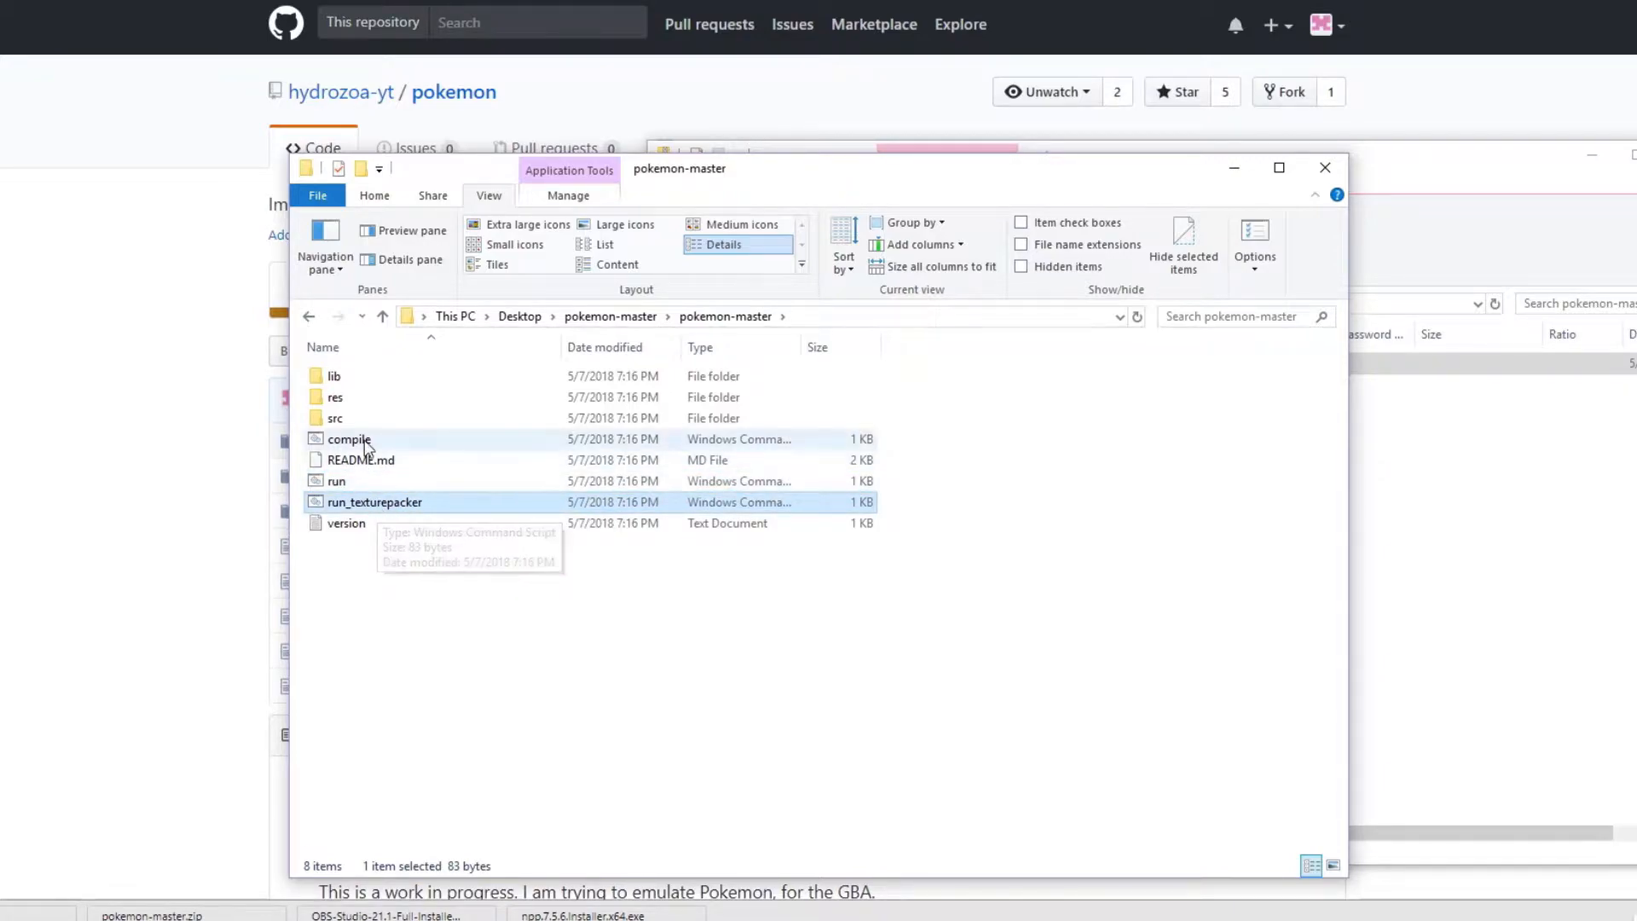
pyautogui.click(349, 438)
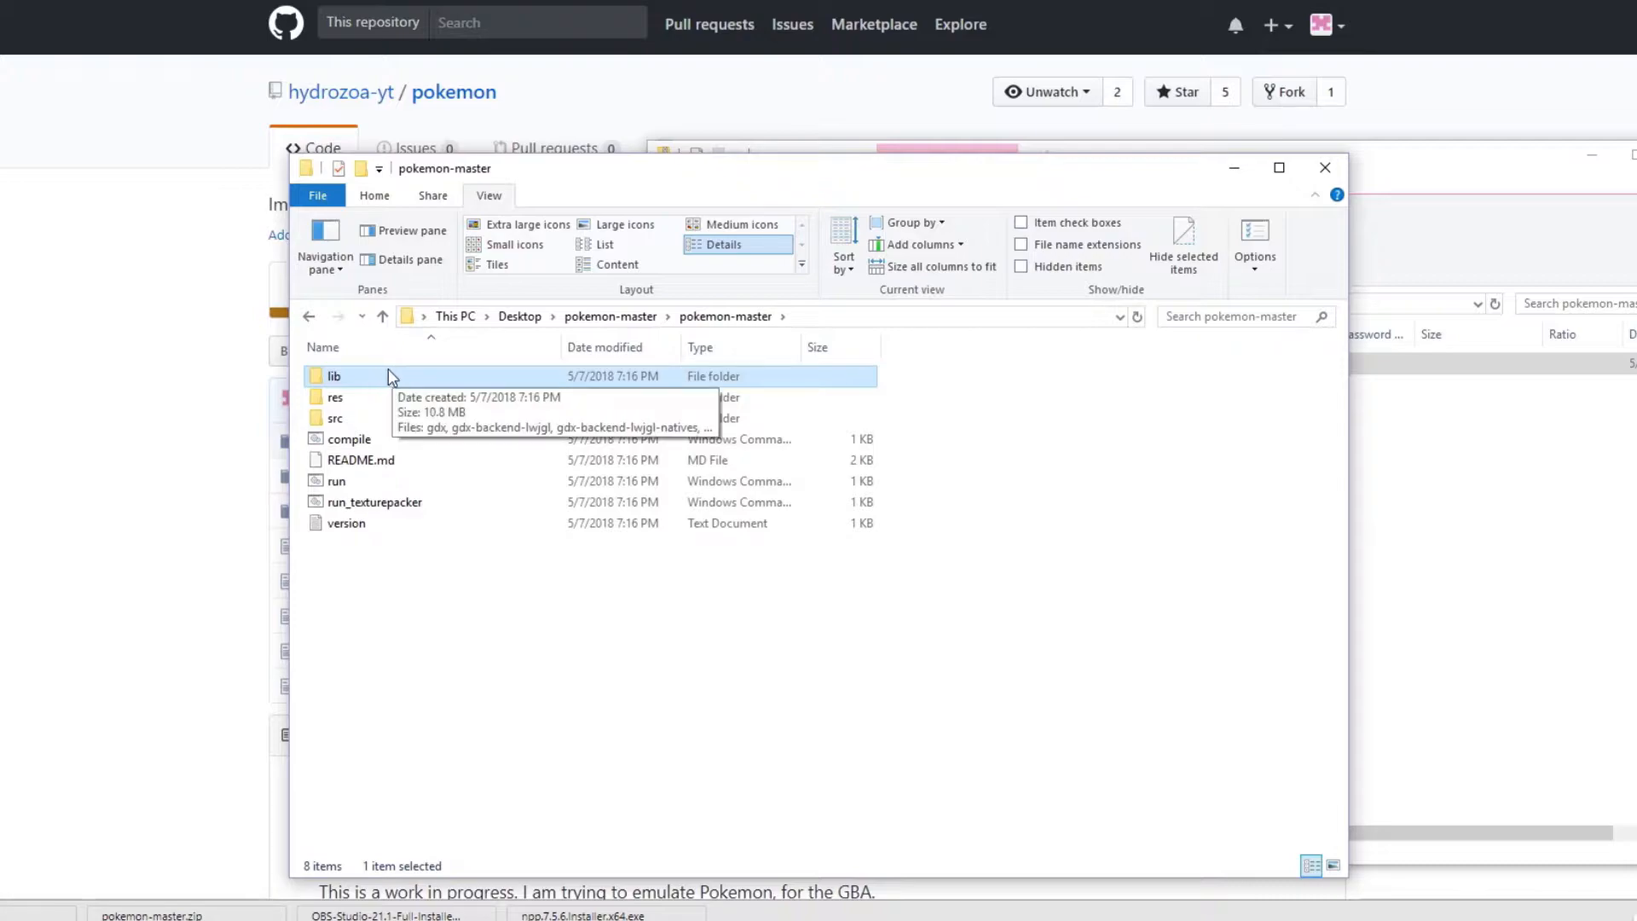
pyautogui.moveTo(373, 438)
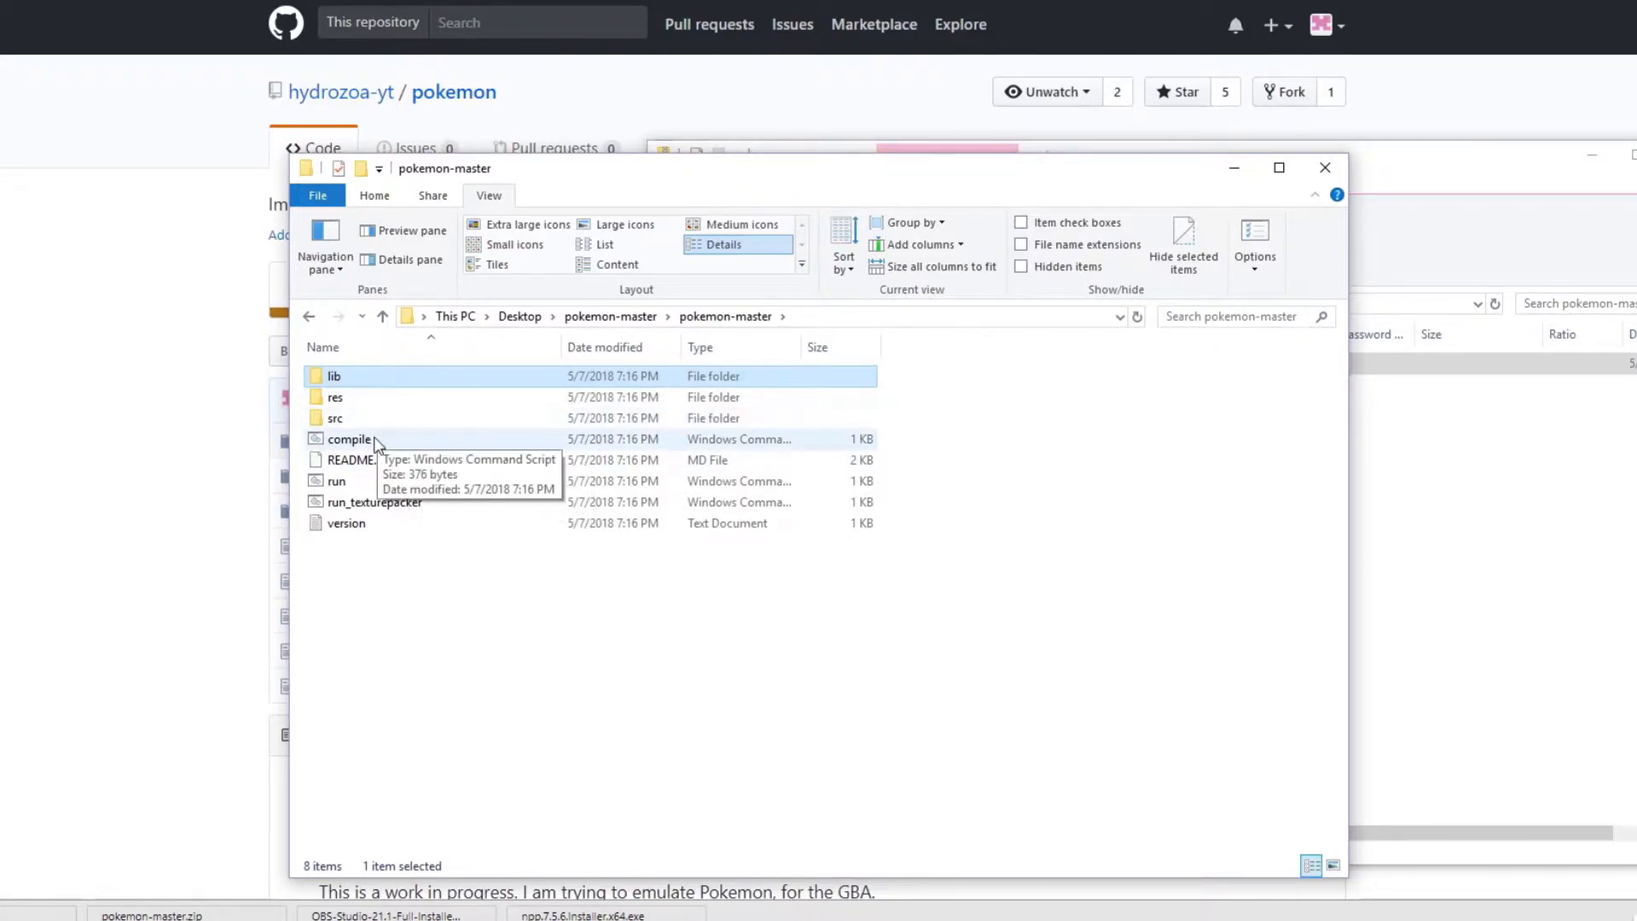
pyautogui.click(349, 439)
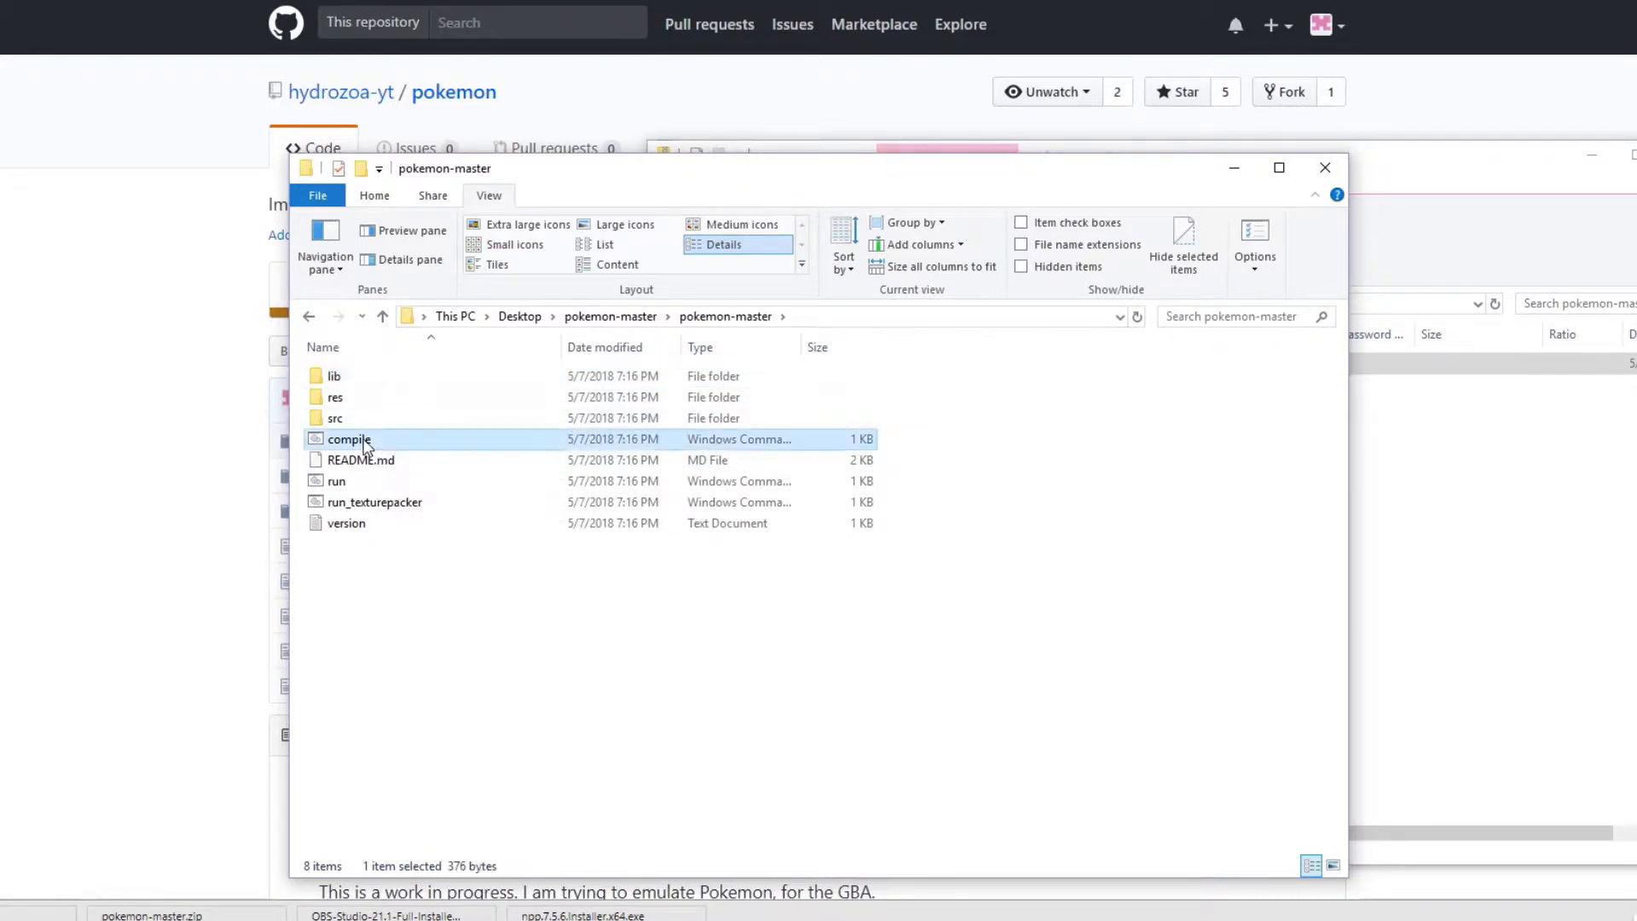
pyautogui.doubleClick(349, 438)
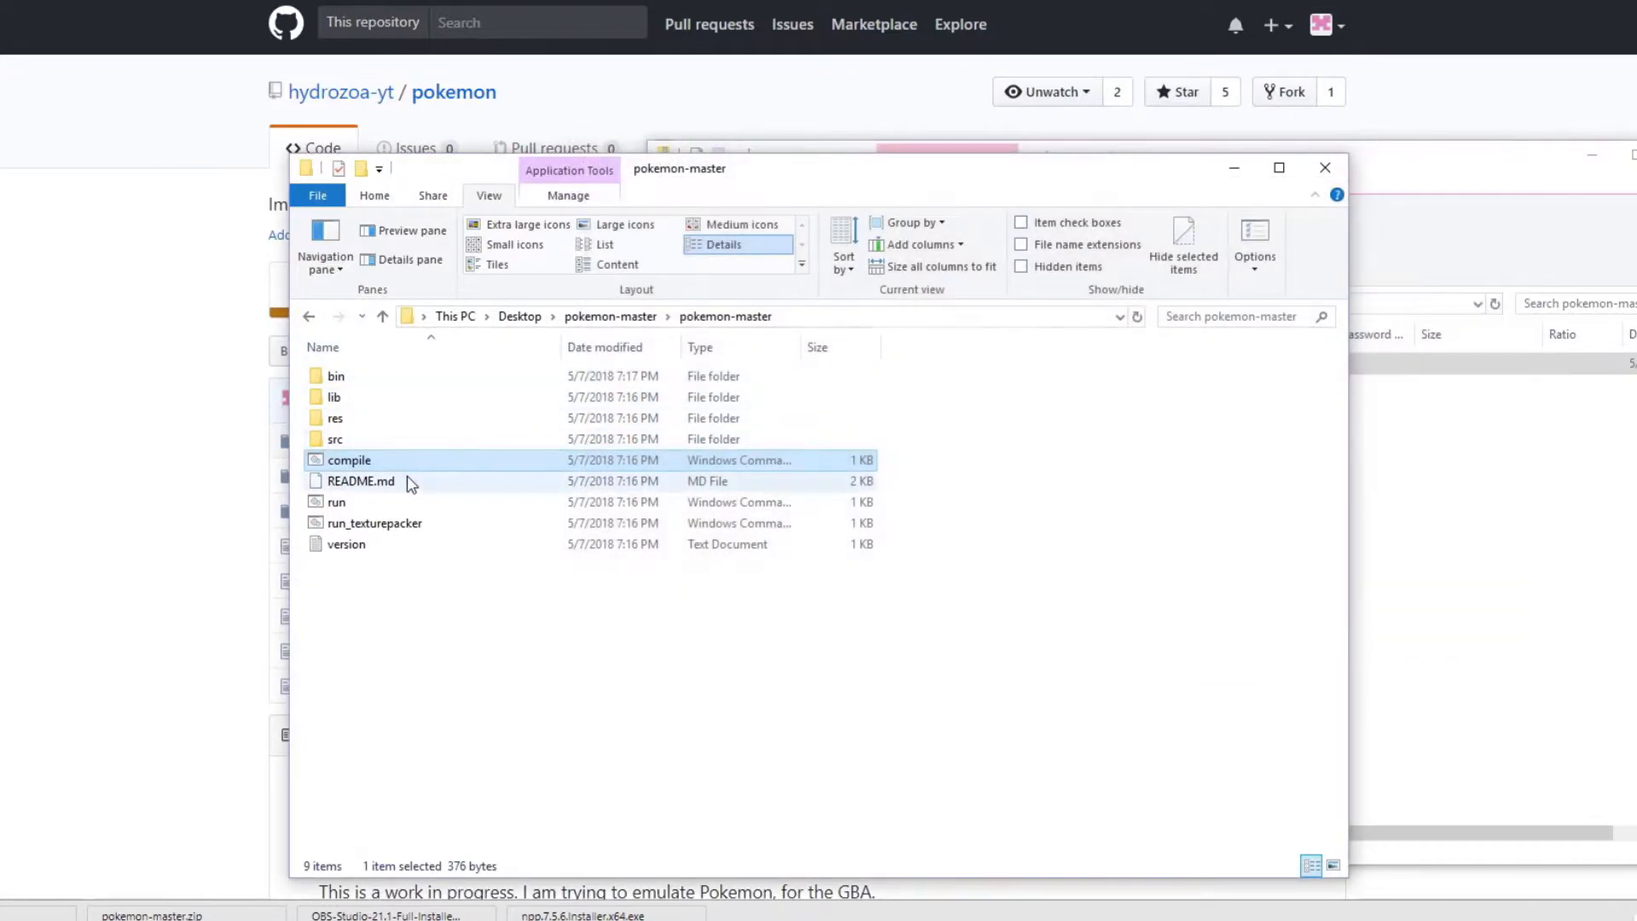
pyautogui.moveTo(406, 376)
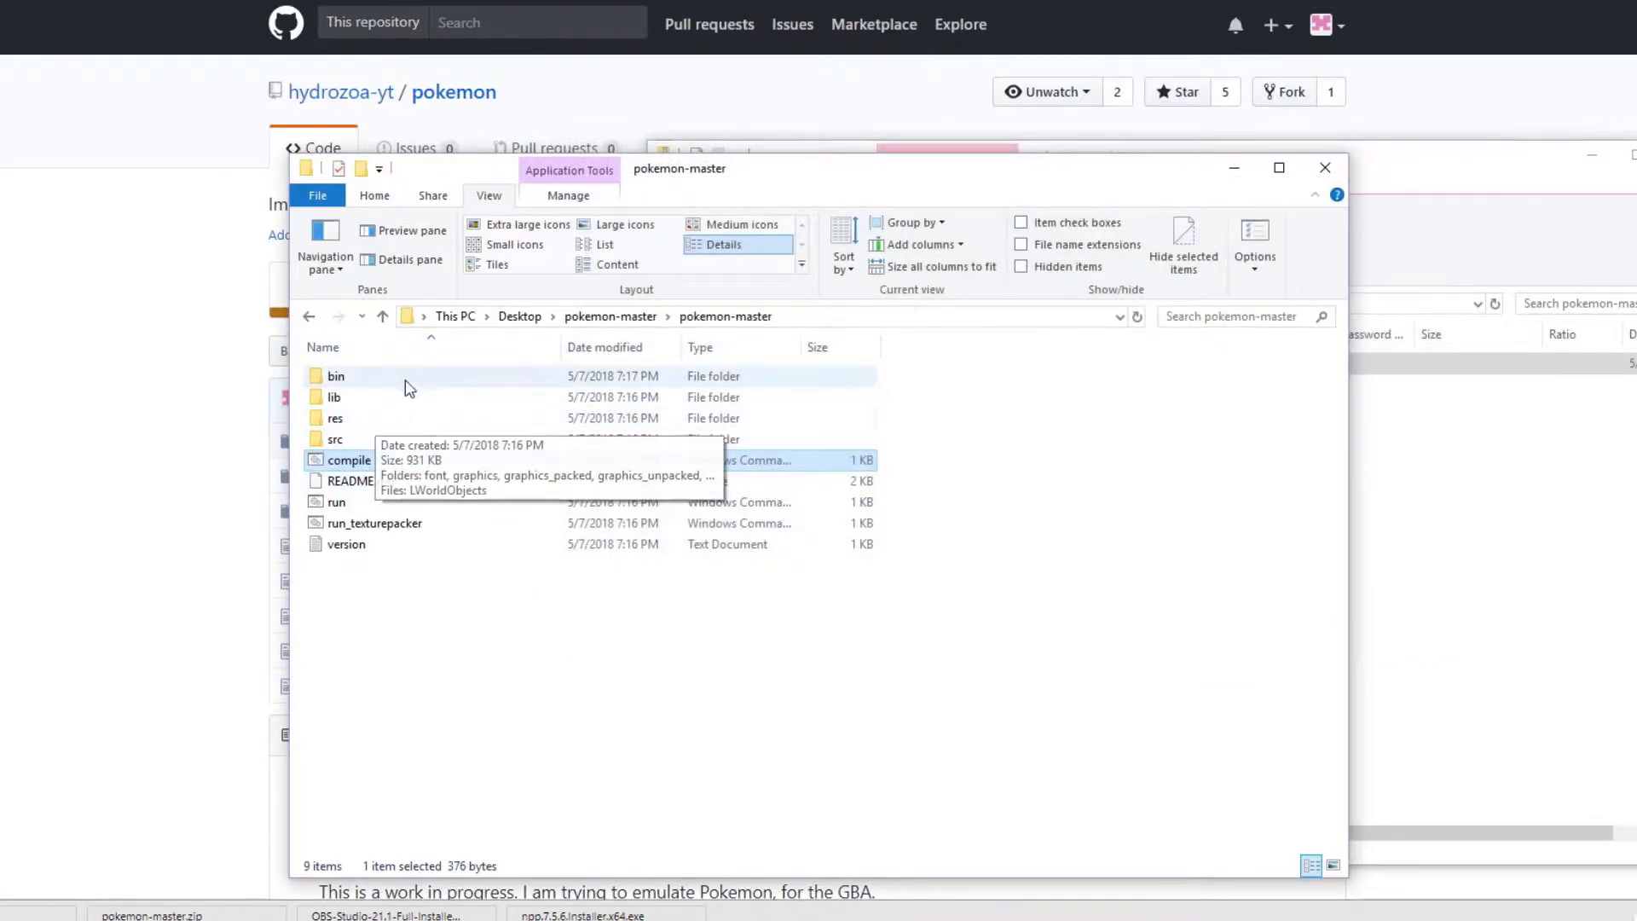
# Step: Check the compiled classes in bin\com\hydrozoa\pokemon, then launch the game with run
pyautogui.click(336, 376)
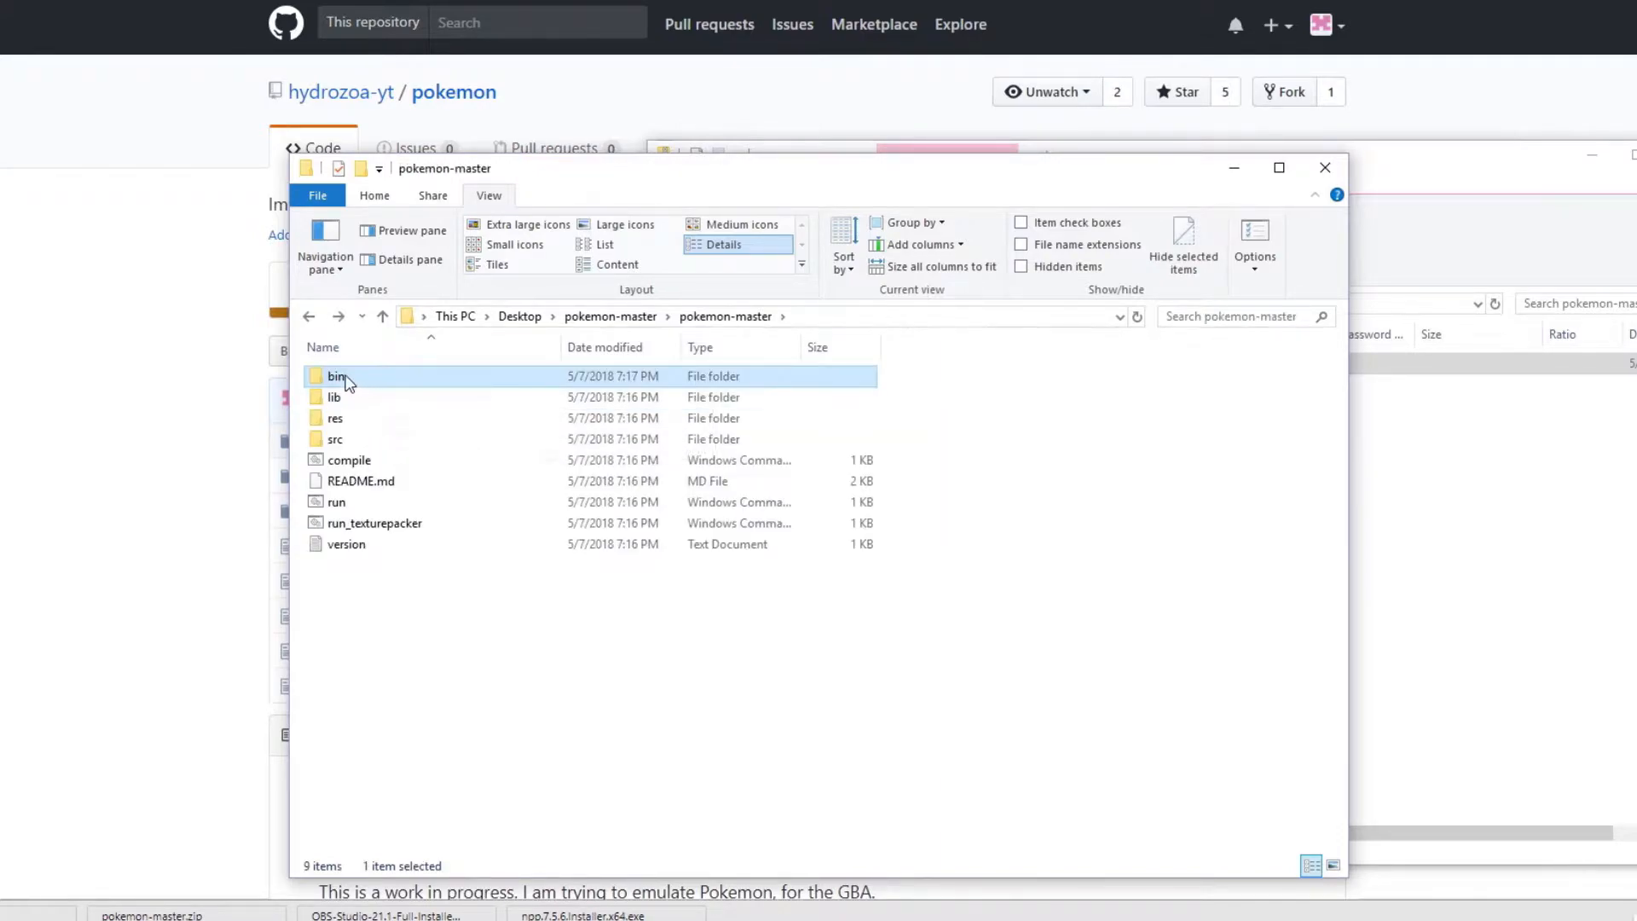
pyautogui.doubleClick(334, 376)
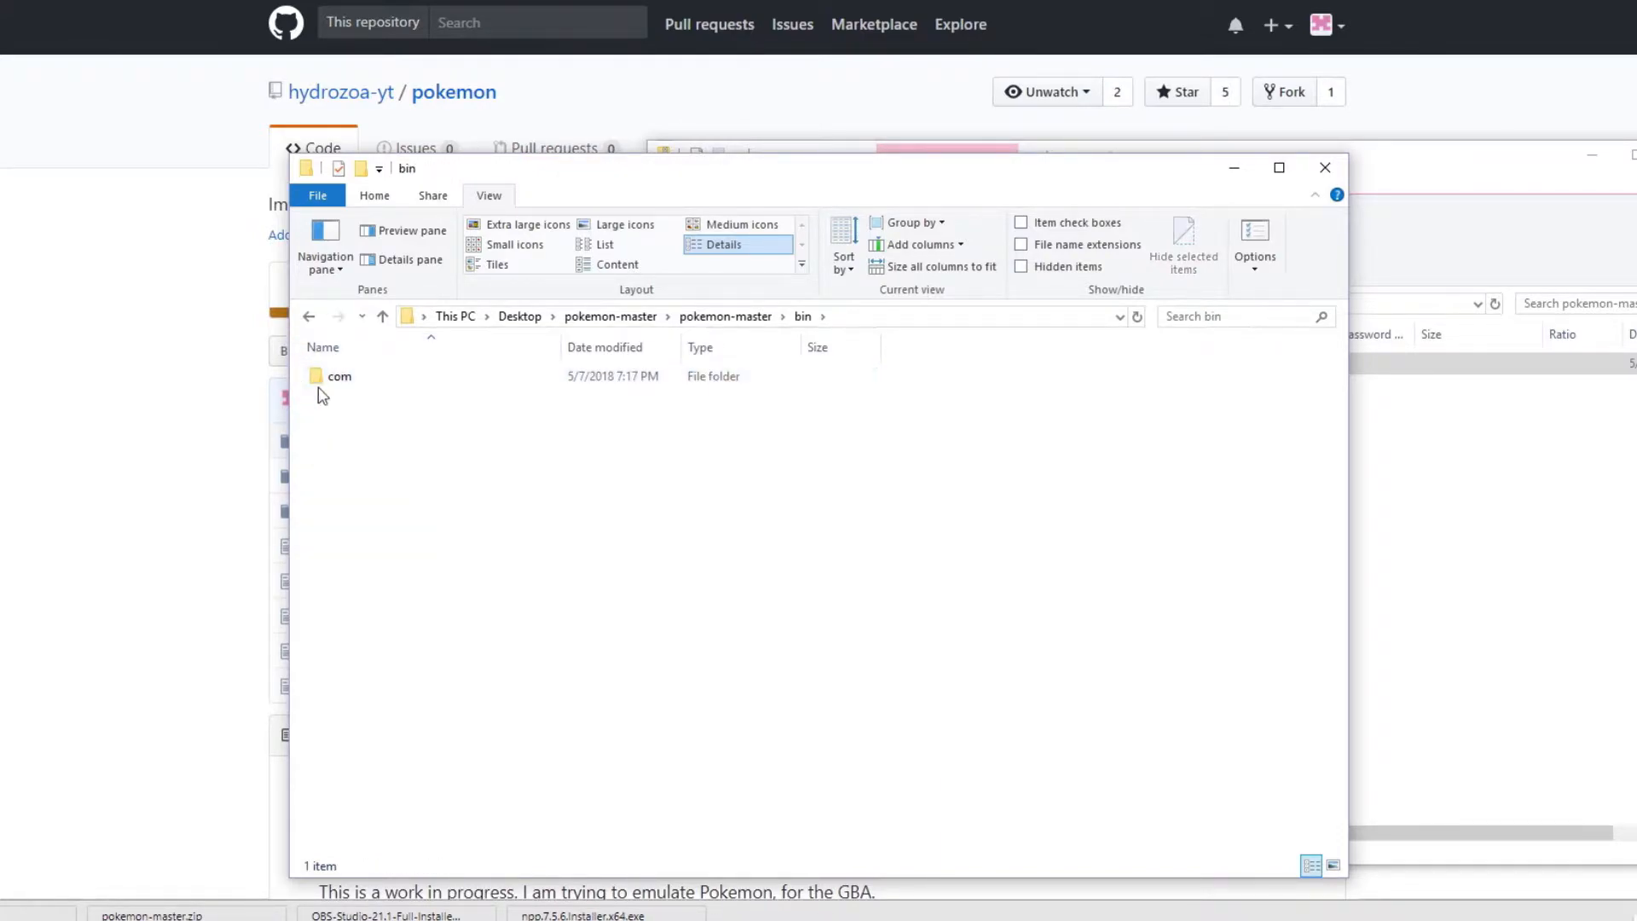
pyautogui.doubleClick(338, 377)
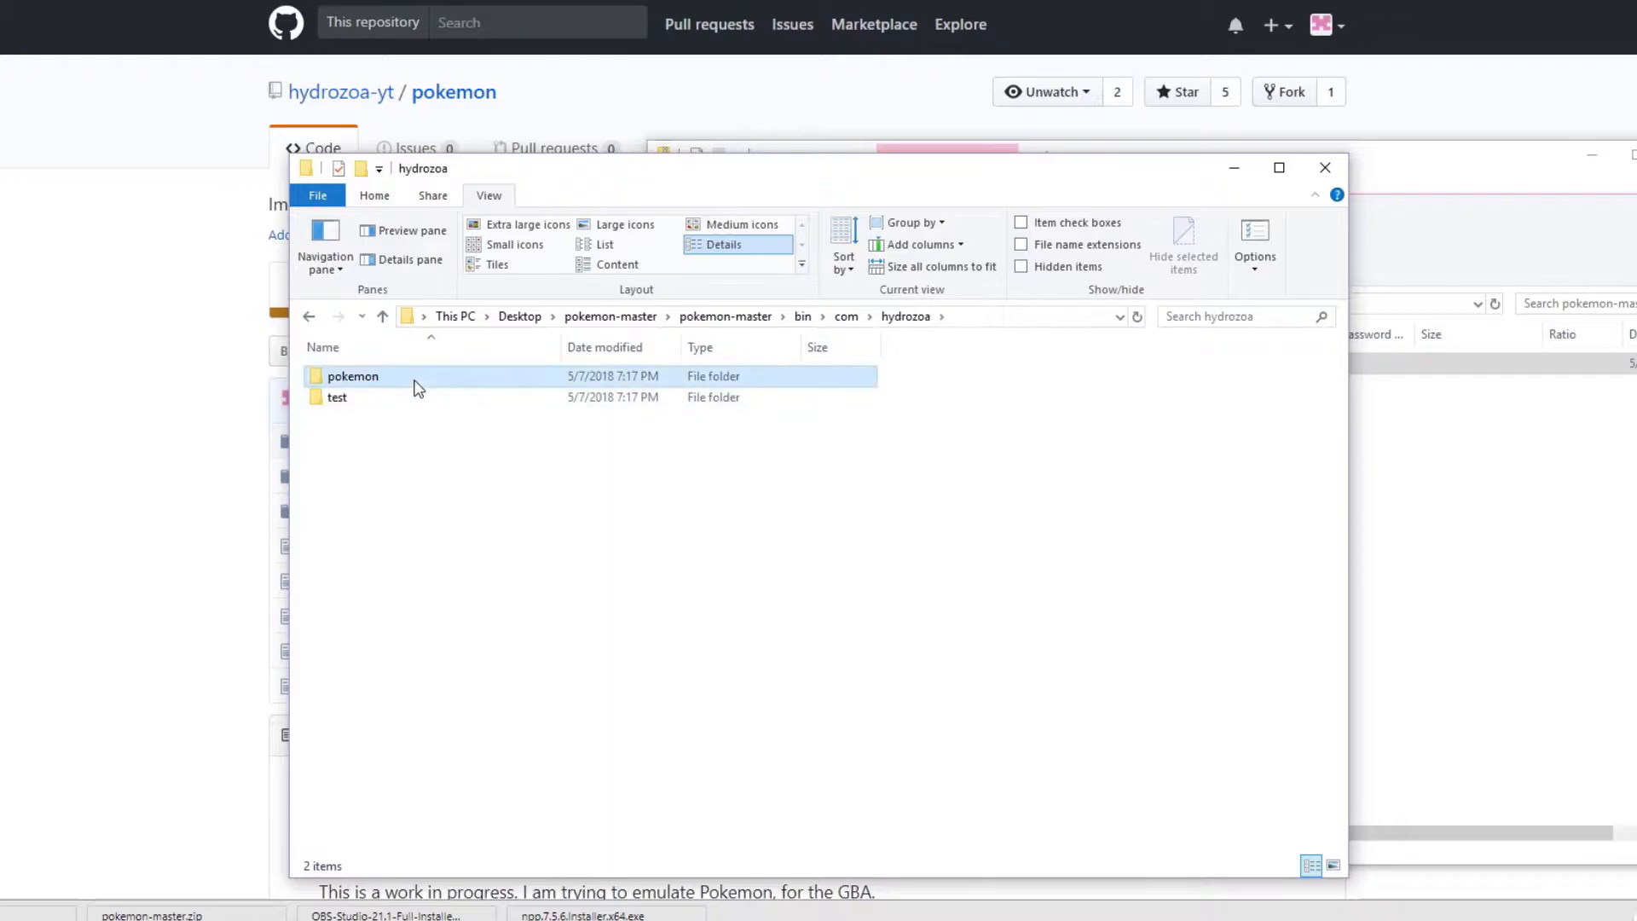
pyautogui.doubleClick(352, 376)
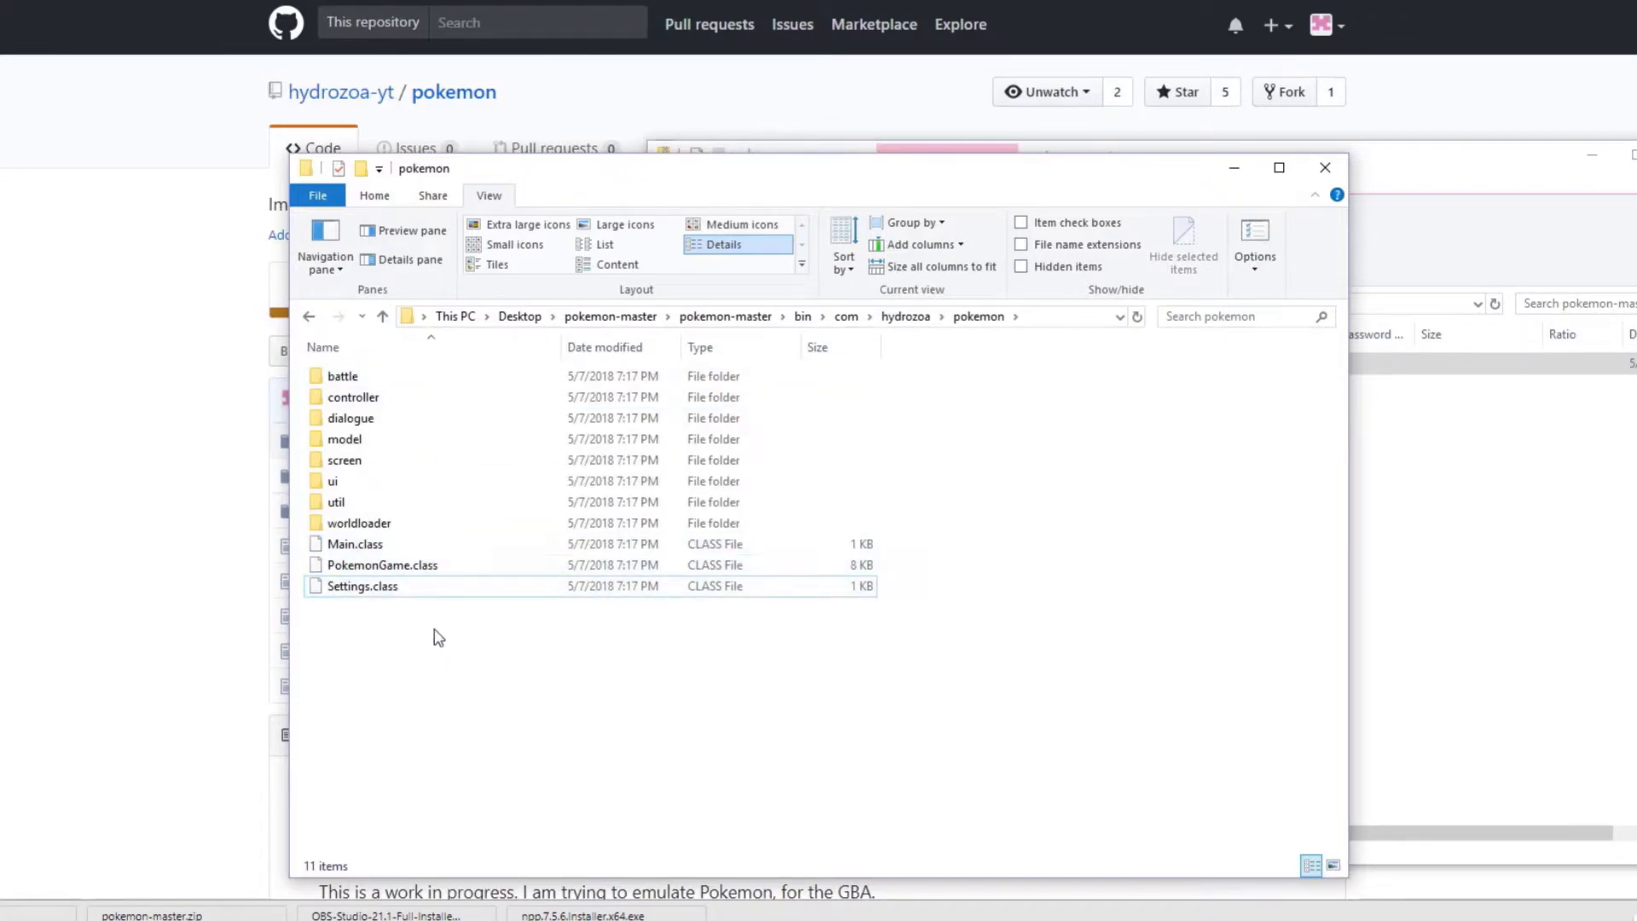
pyautogui.click(308, 316)
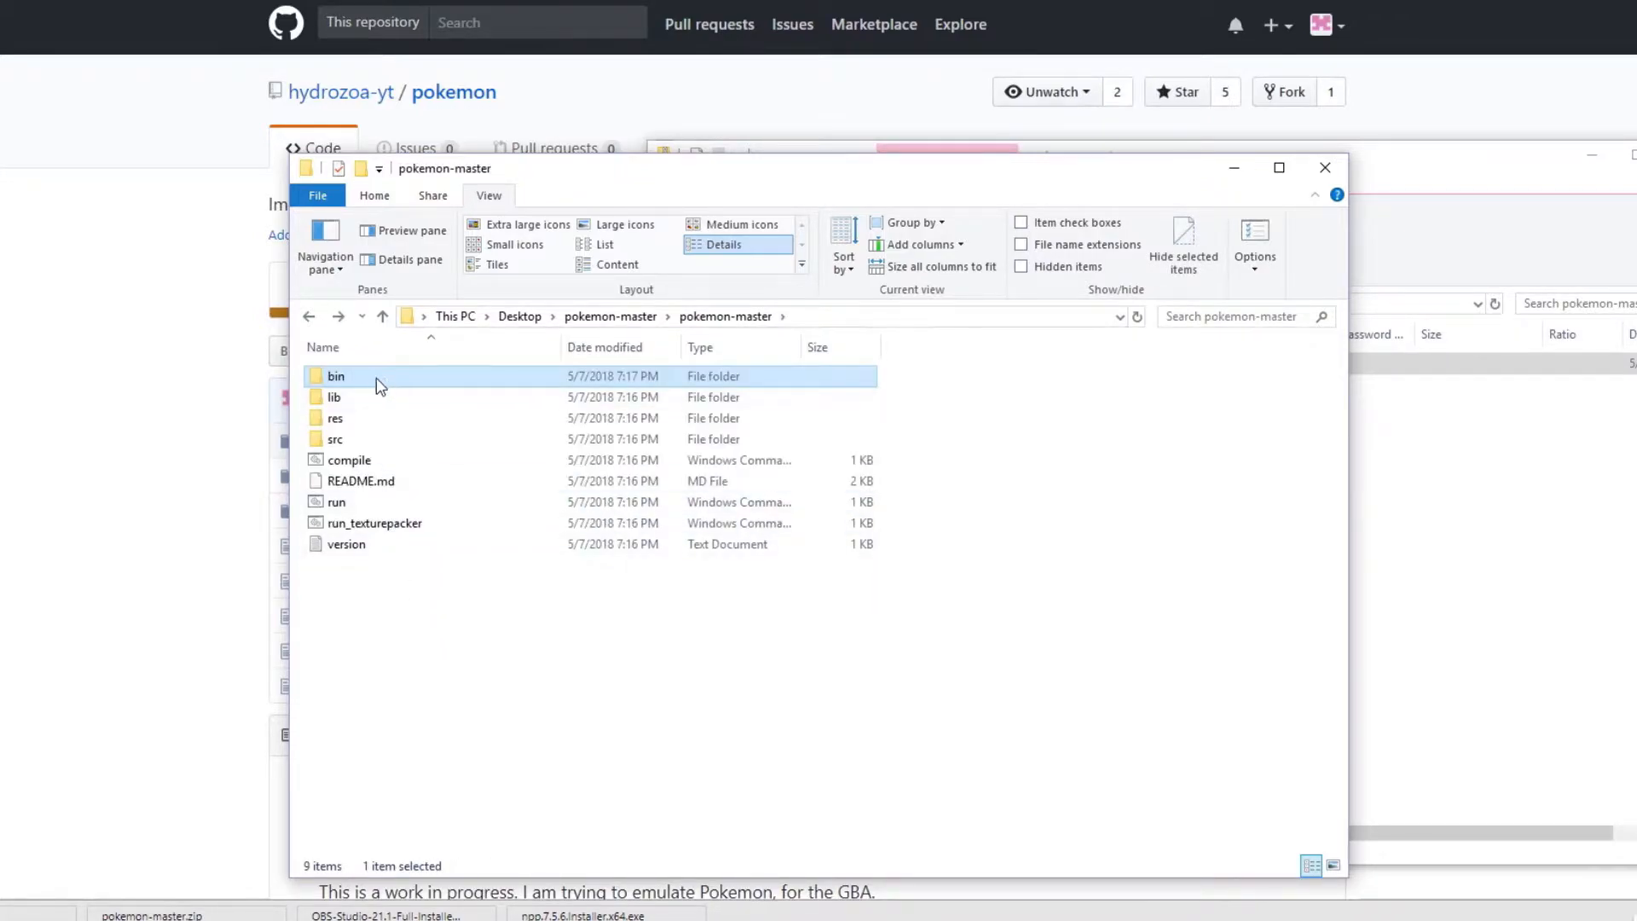
pyautogui.doubleClick(338, 502)
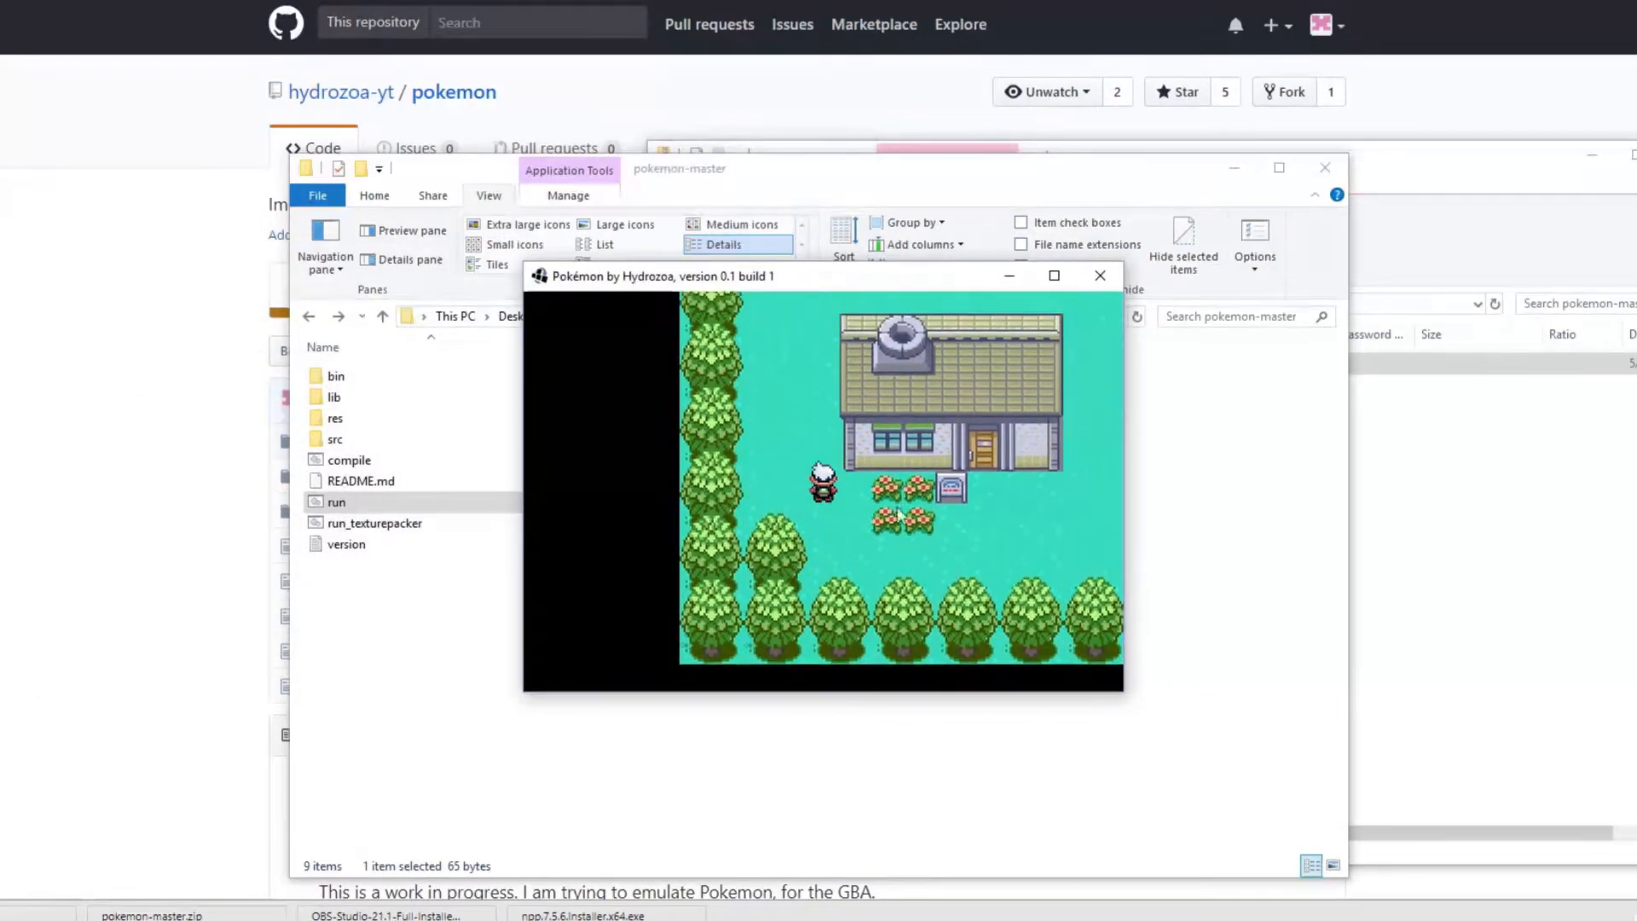
# Step: Walk the player around town, then open res\worlds\test_map in Notepad++
pyautogui.press('Up')
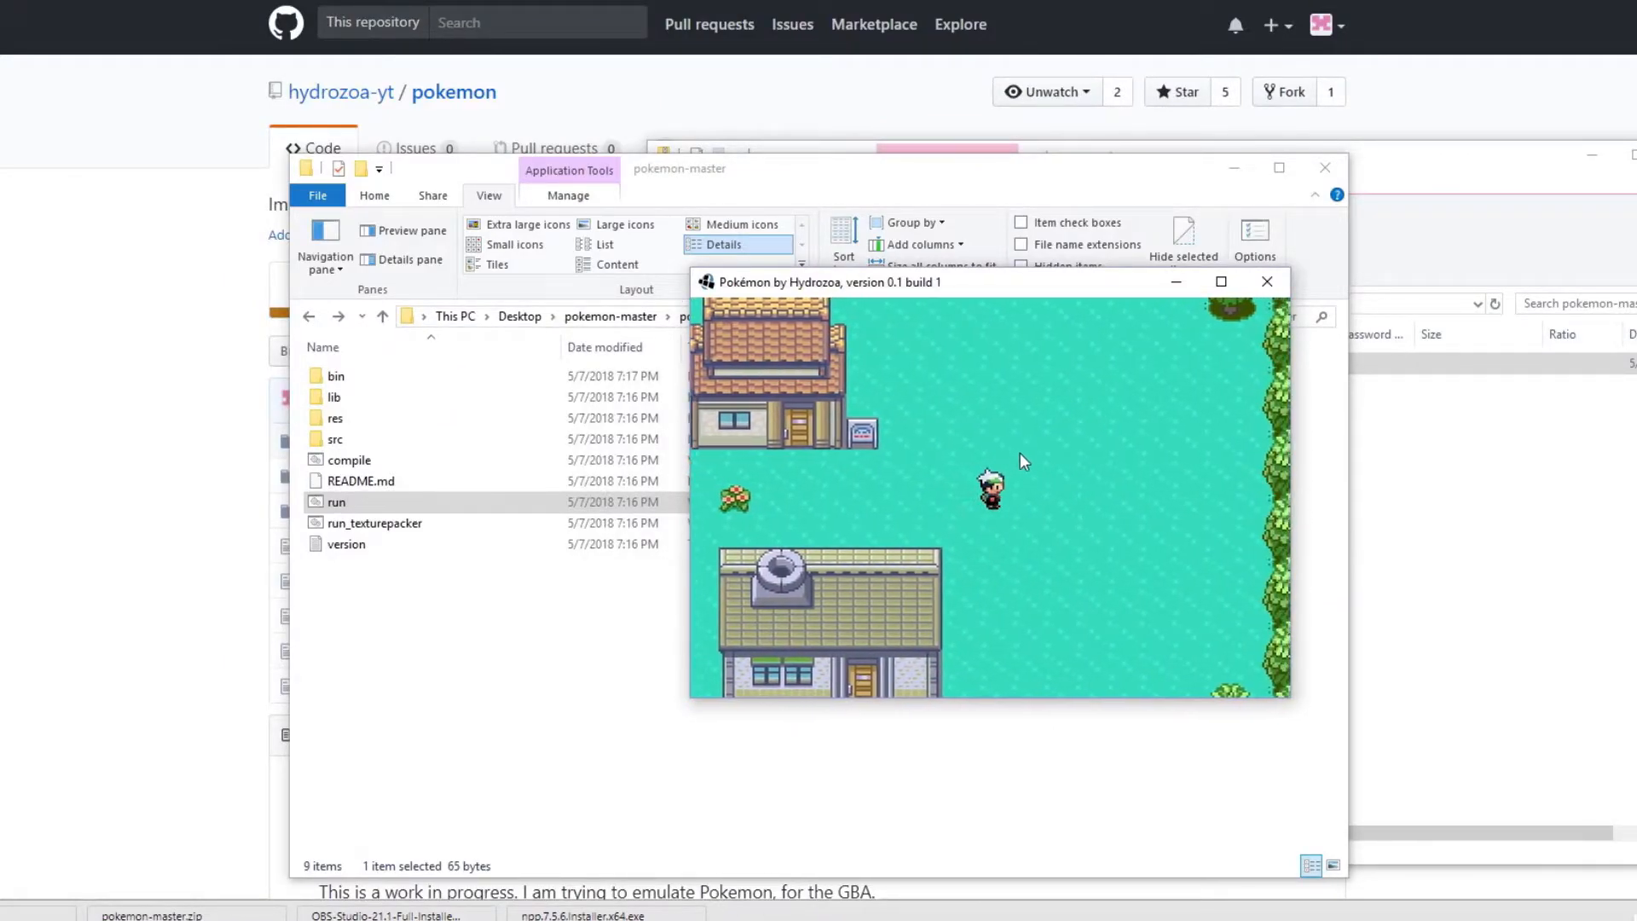
pyautogui.moveTo(1069, 447)
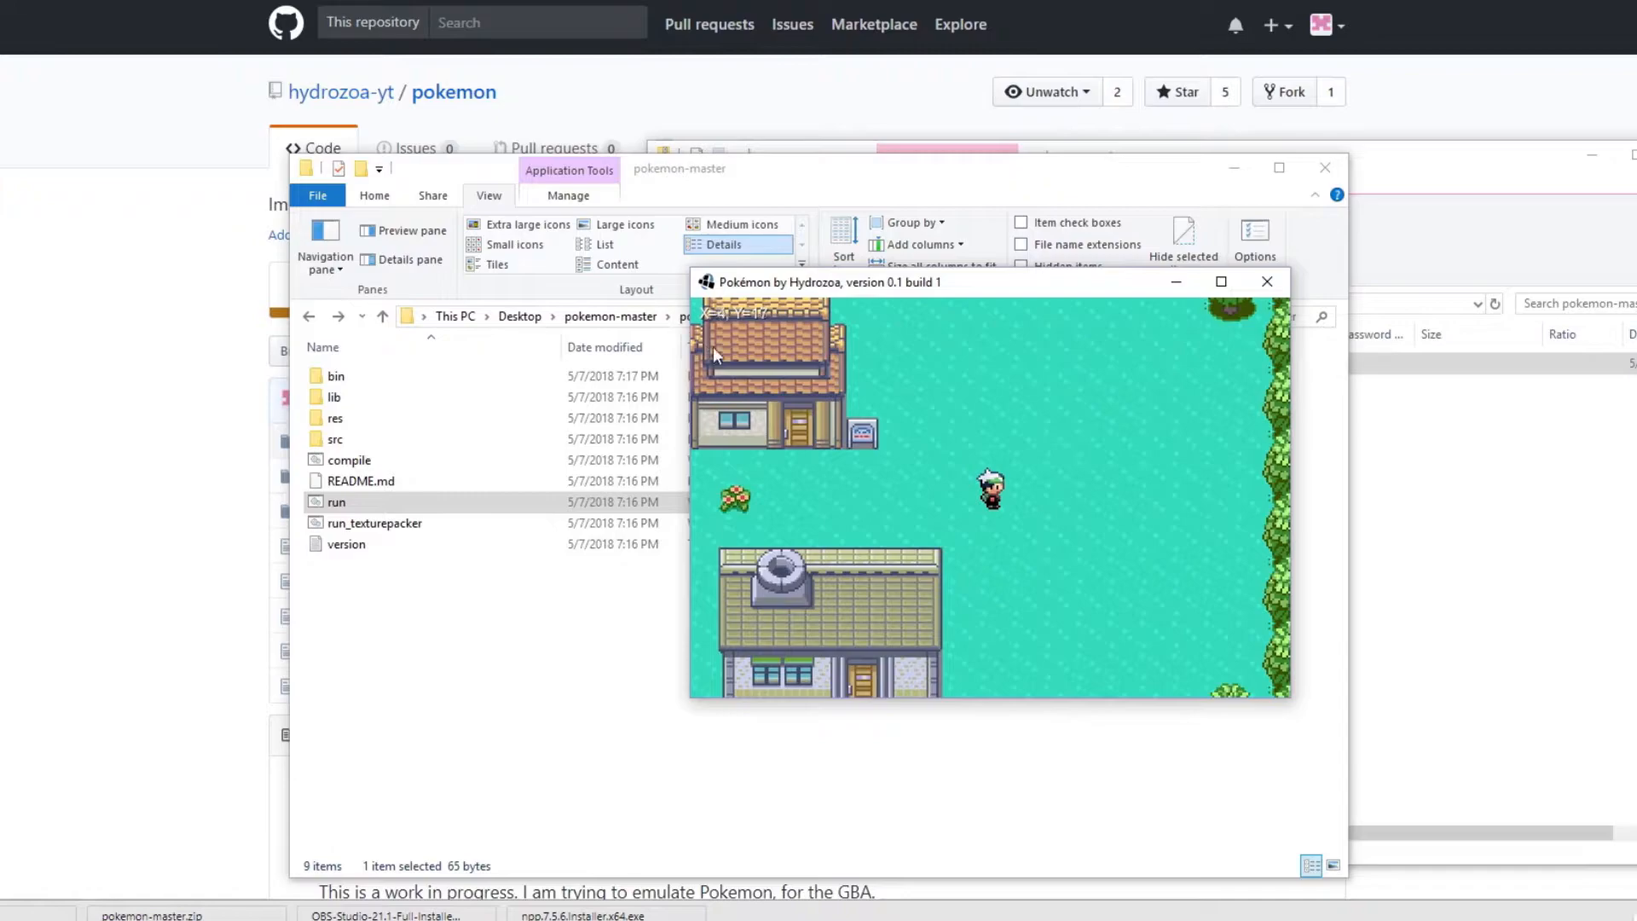
pyautogui.moveTo(1027, 451)
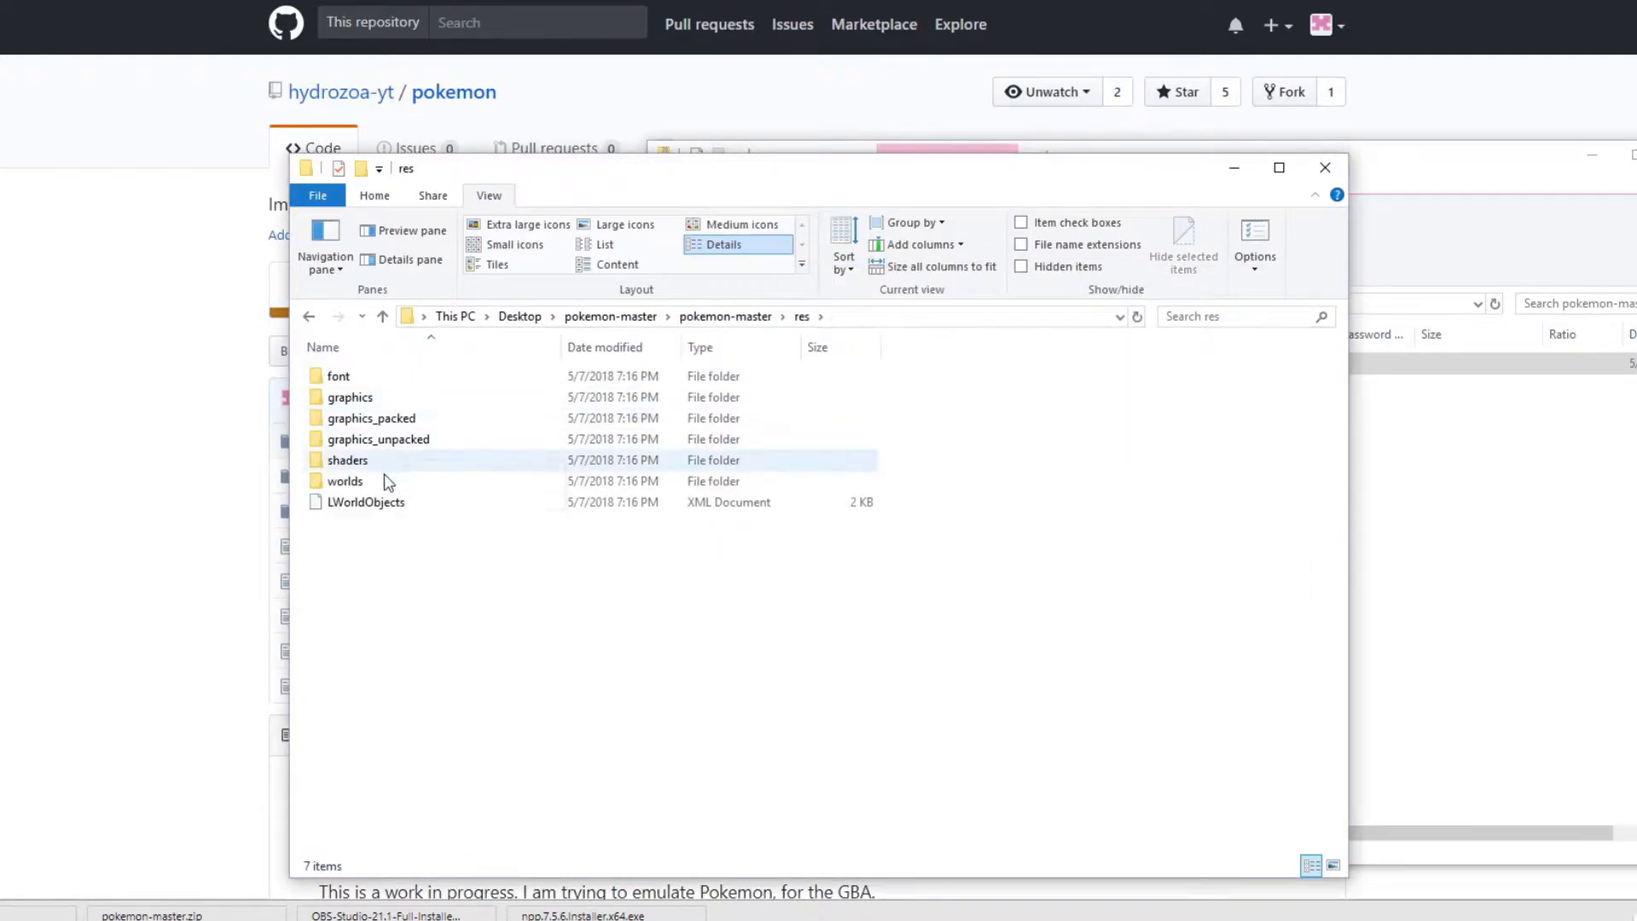
pyautogui.doubleClick(345, 481)
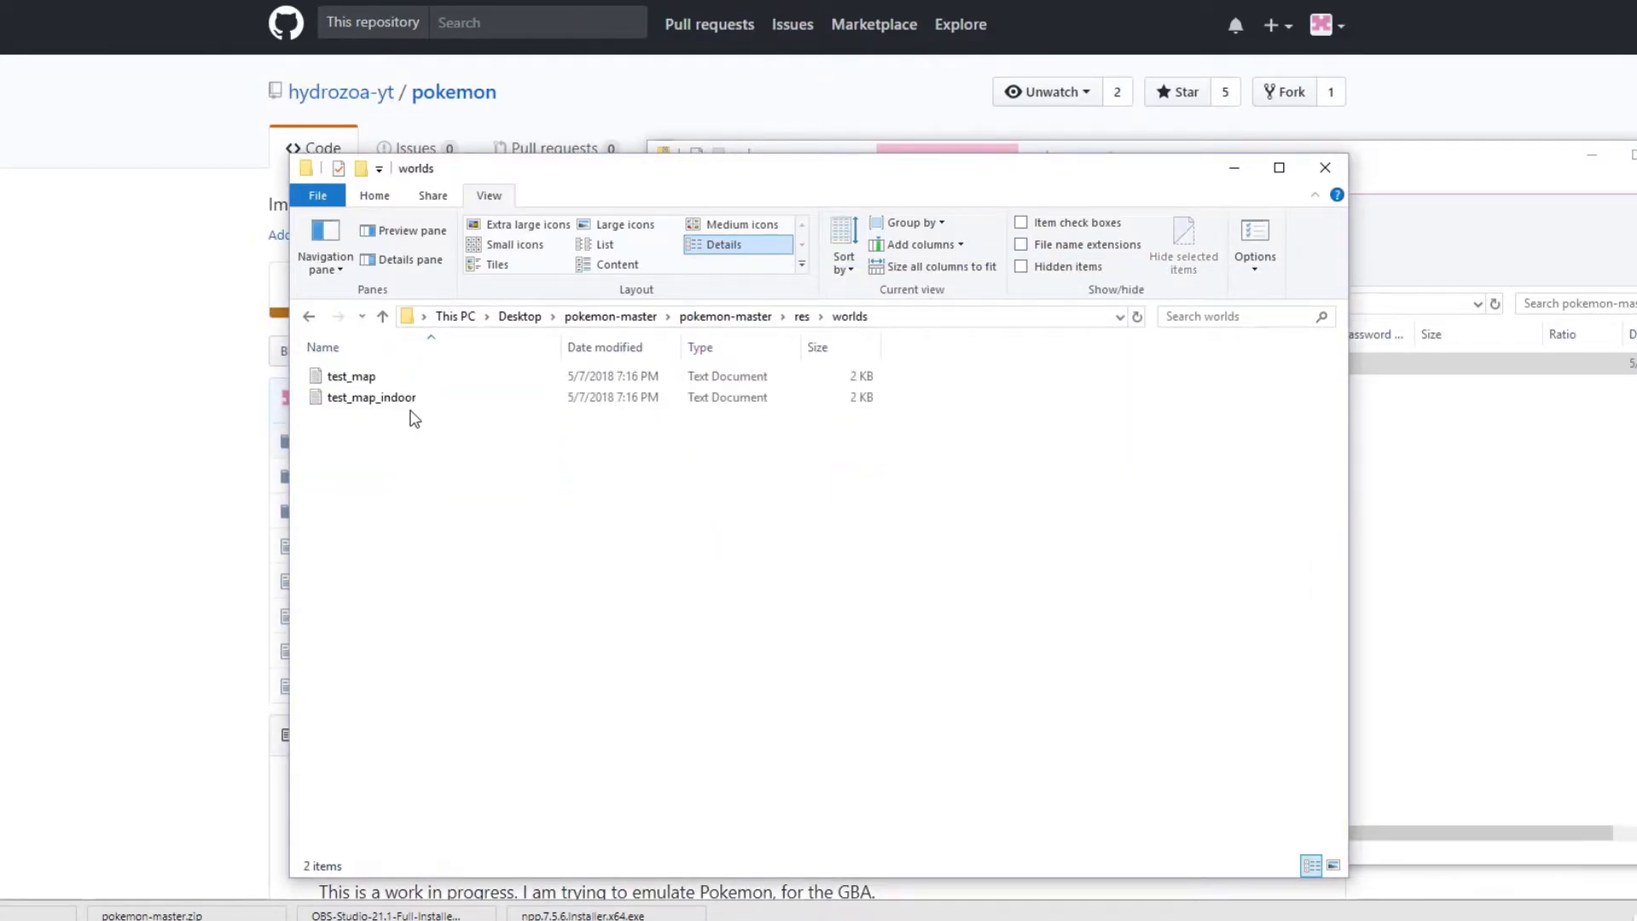
pyautogui.rightClick(350, 376)
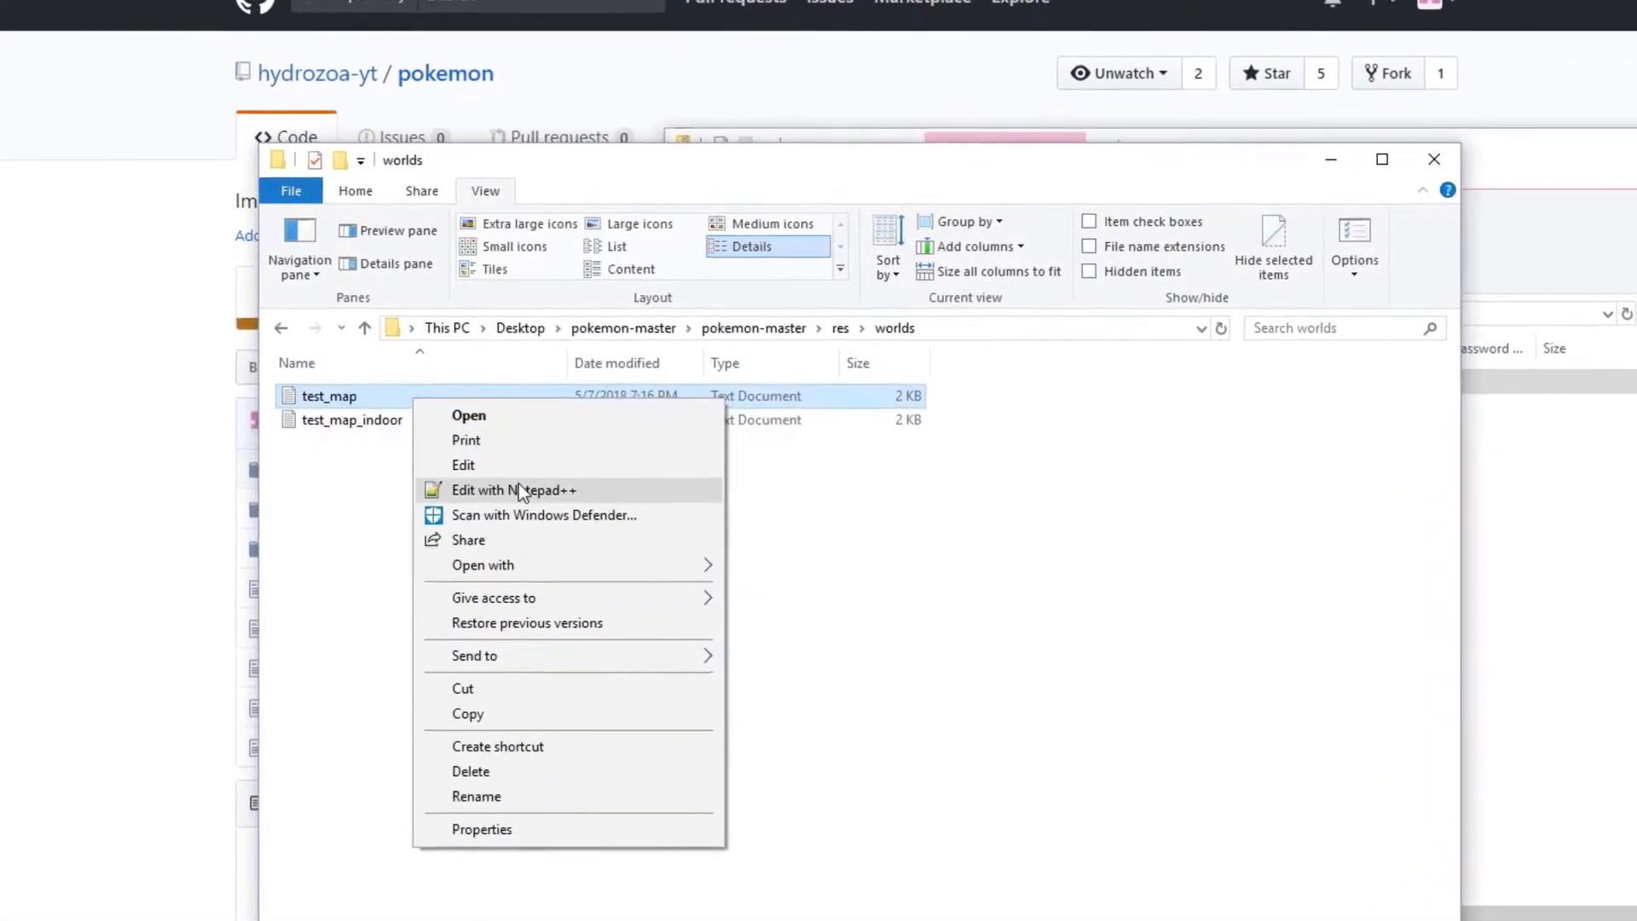
pyautogui.click(514, 489)
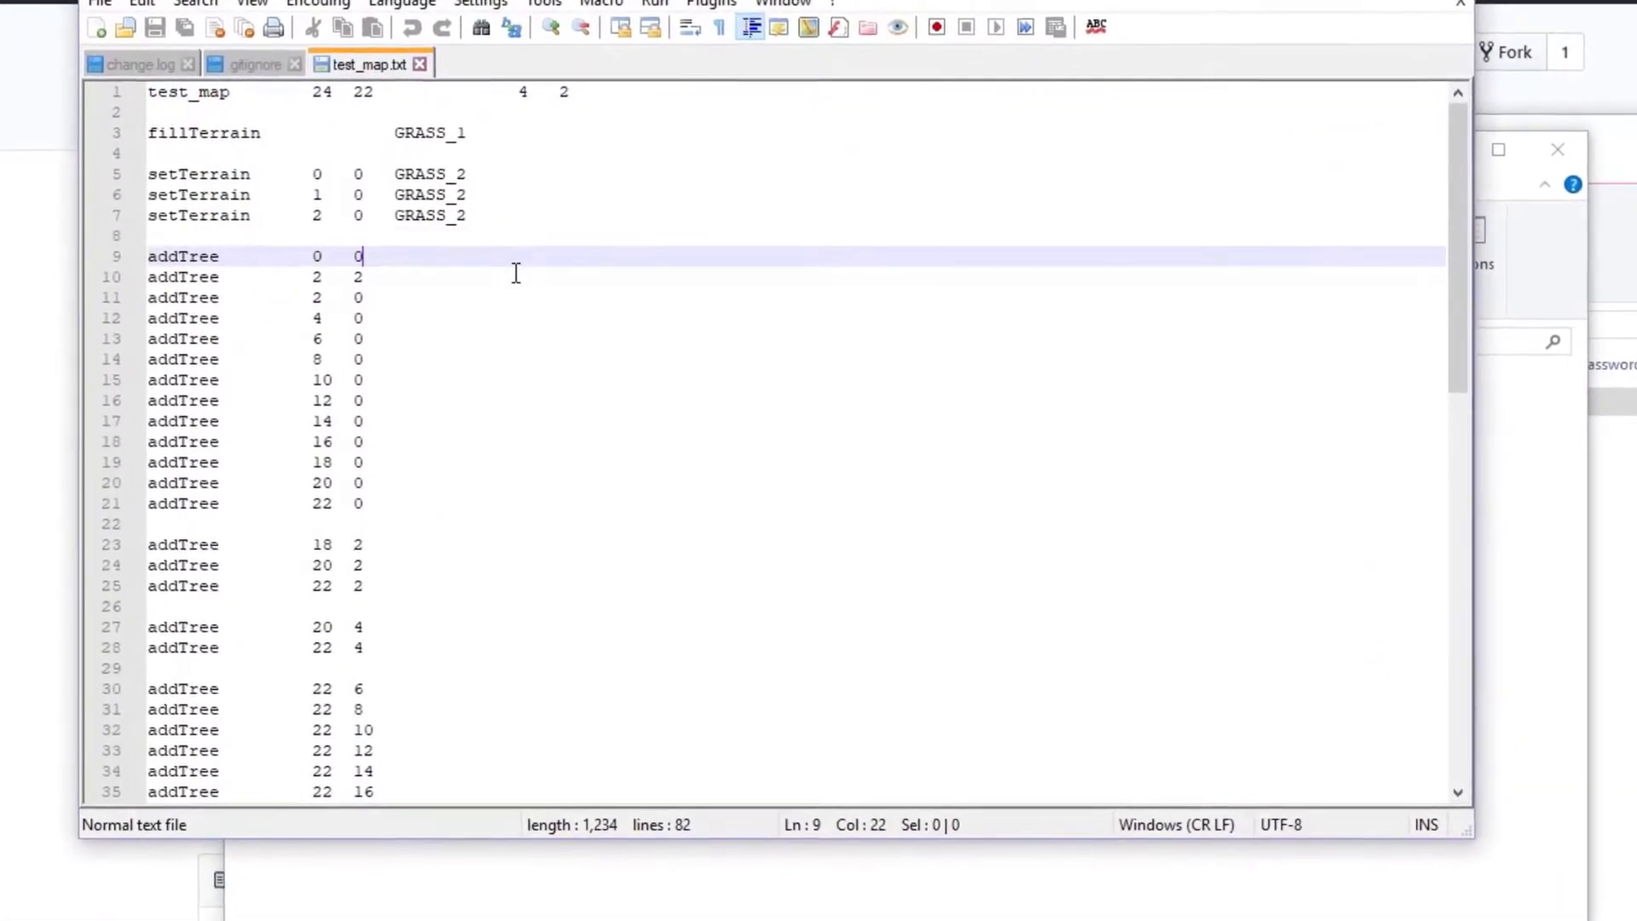
# Step: Scroll to the end of test_map.txt and start typing addTree on empty line 84
pyautogui.scroll(-3)
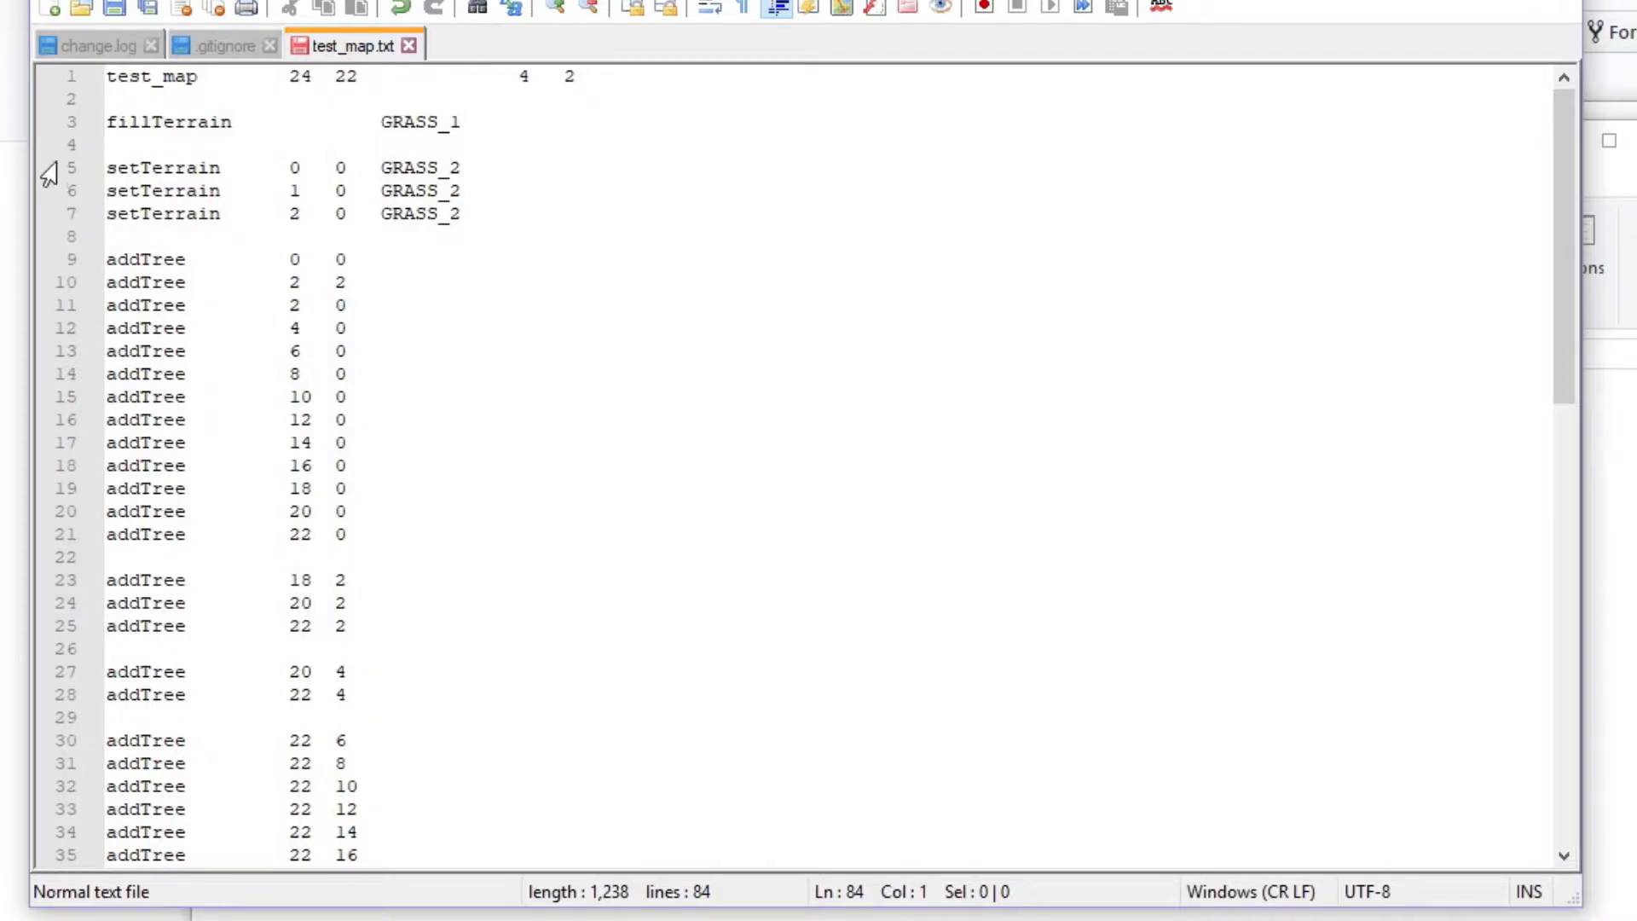
pyautogui.scroll(-3)
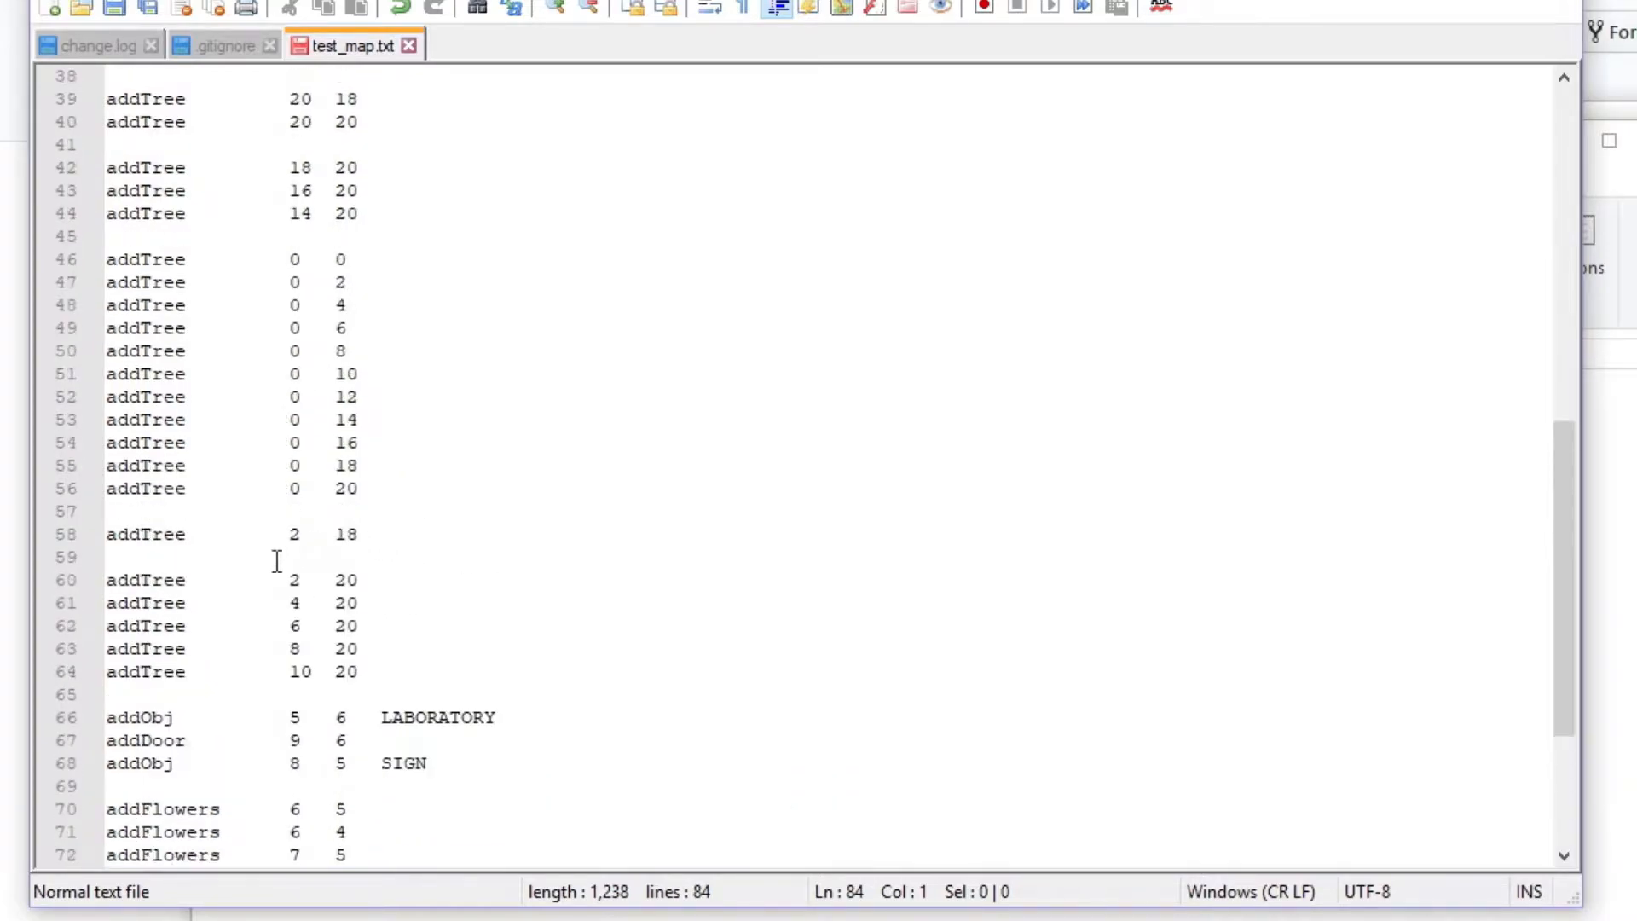
pyautogui.doubleClick(139, 717)
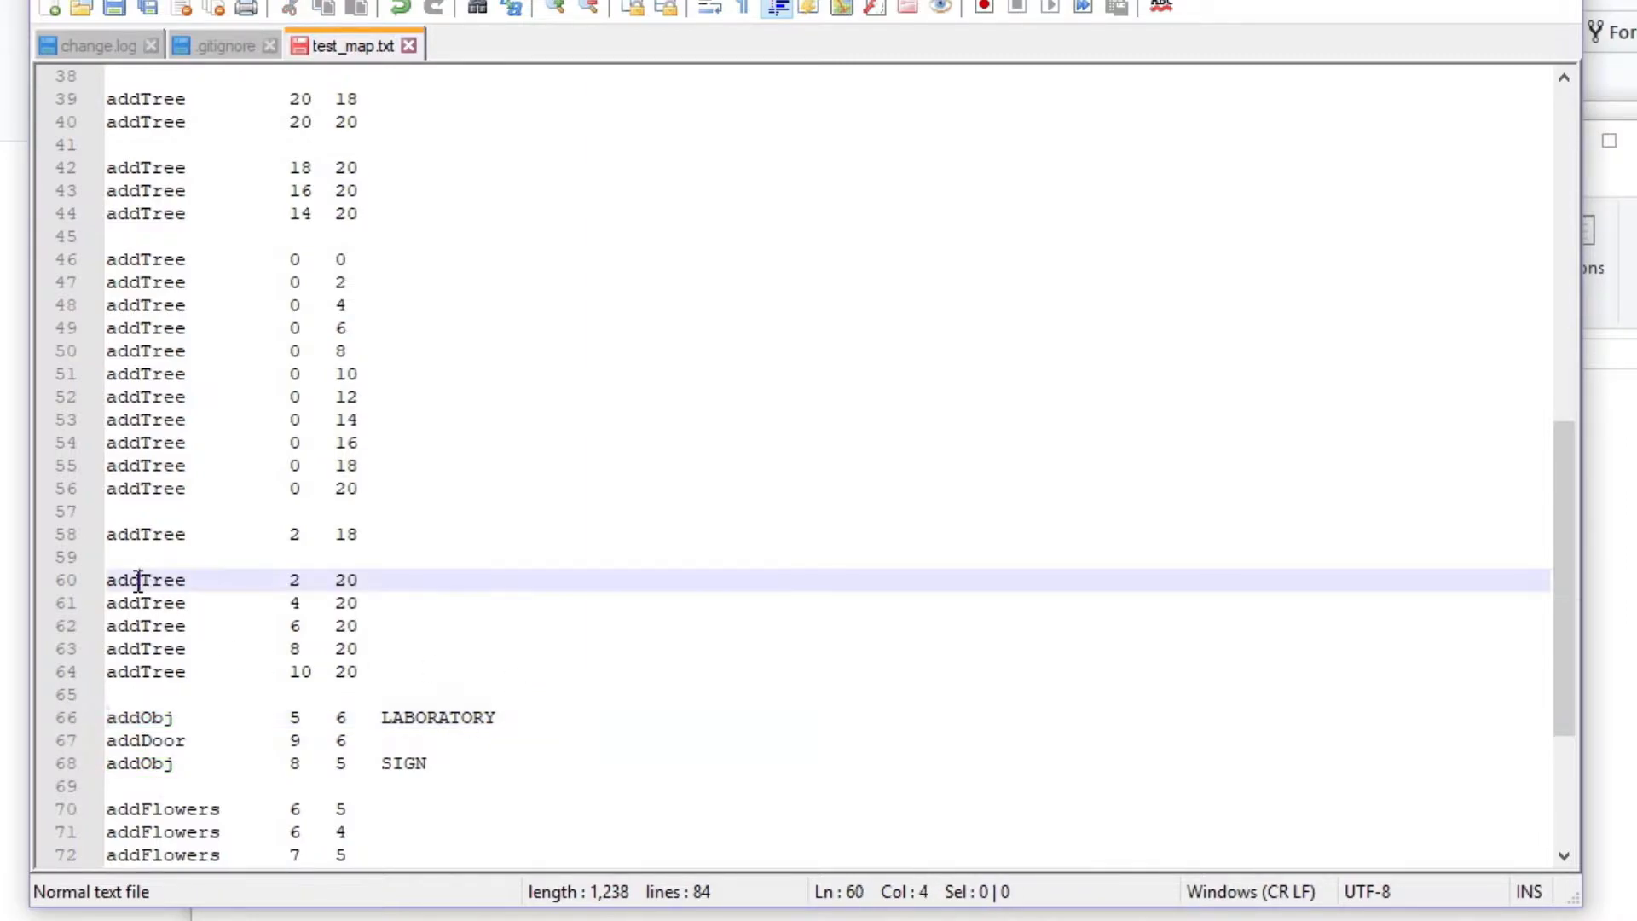
pyautogui.scroll(-3)
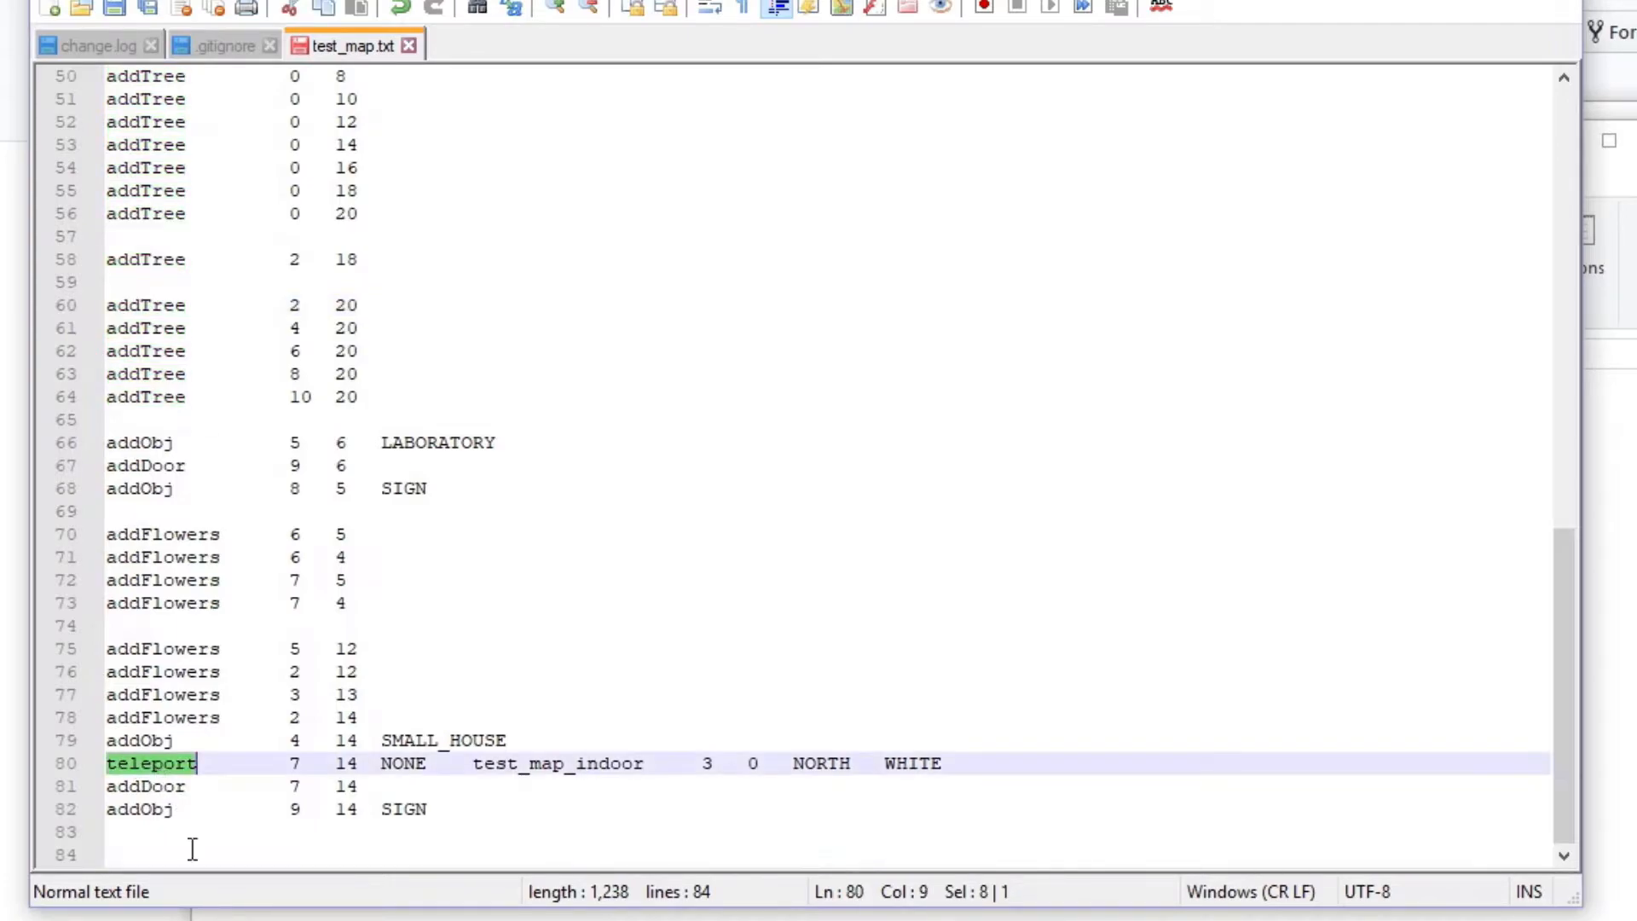
pyautogui.click(191, 852)
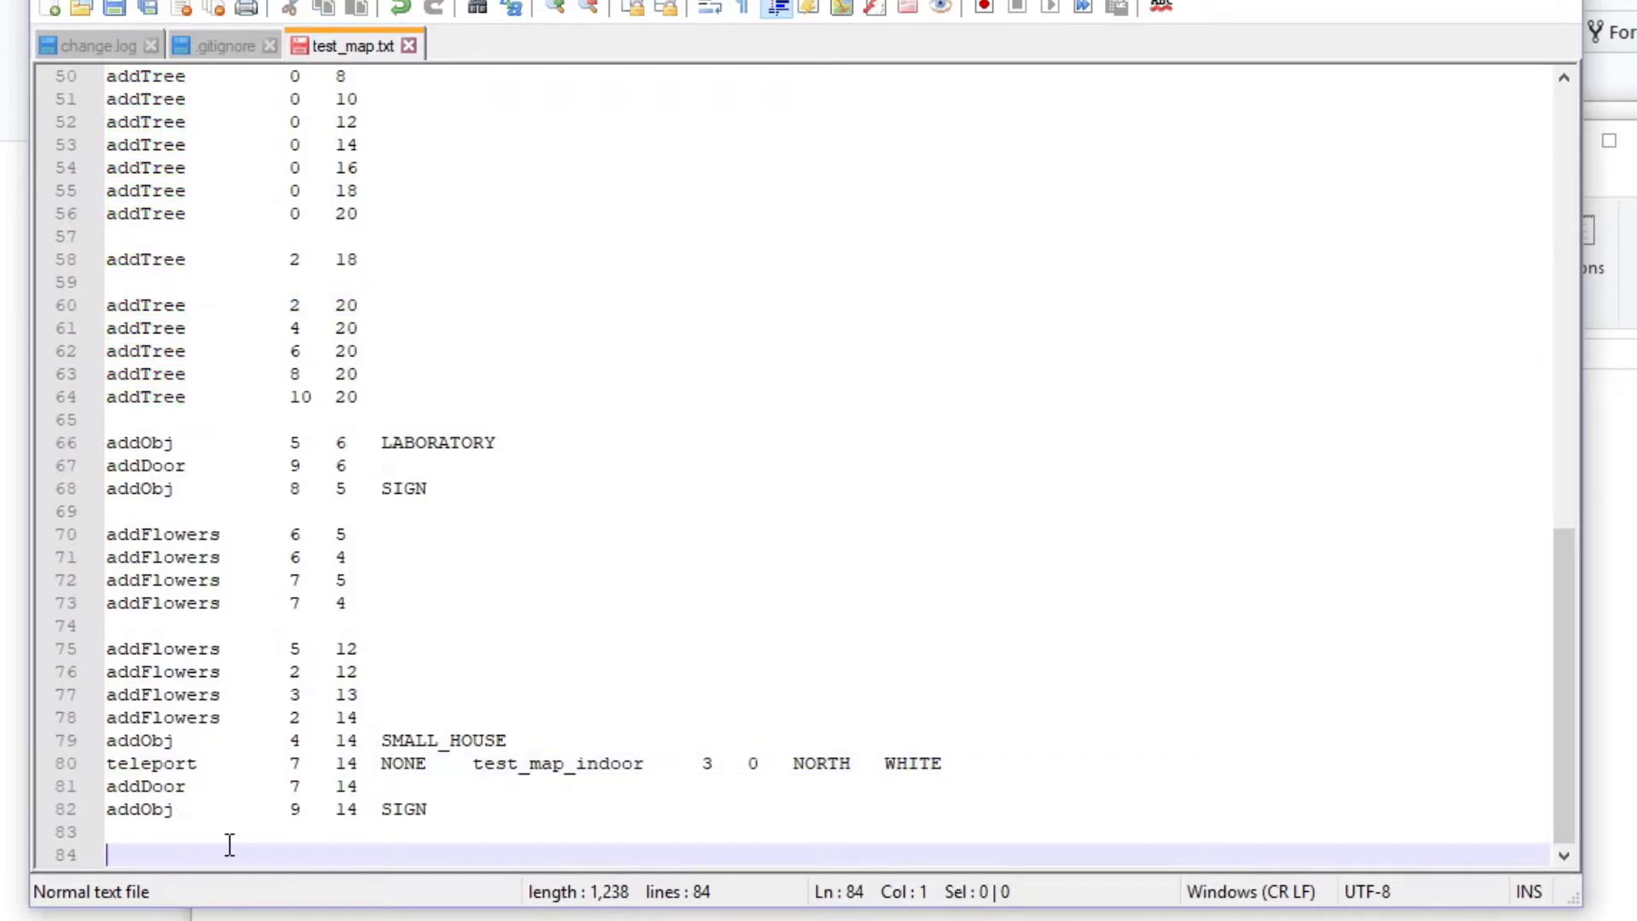
pyautogui.write('addTree')
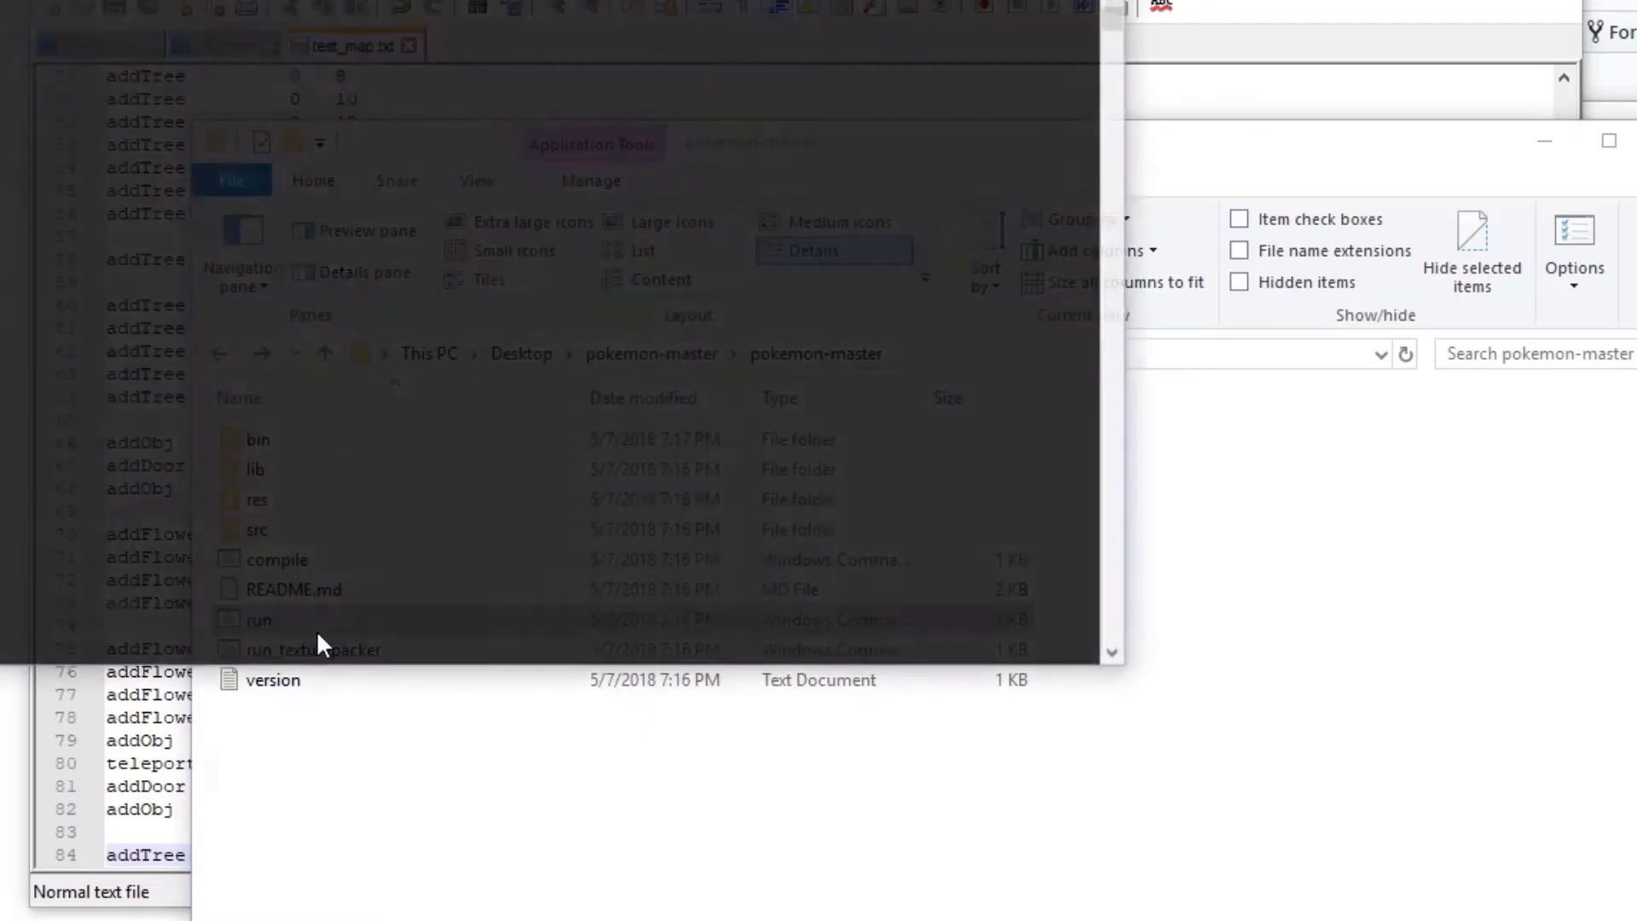
# Step: Start run from the pokemon-master folder to test the edited map
pyautogui.doubleClick(257, 619)
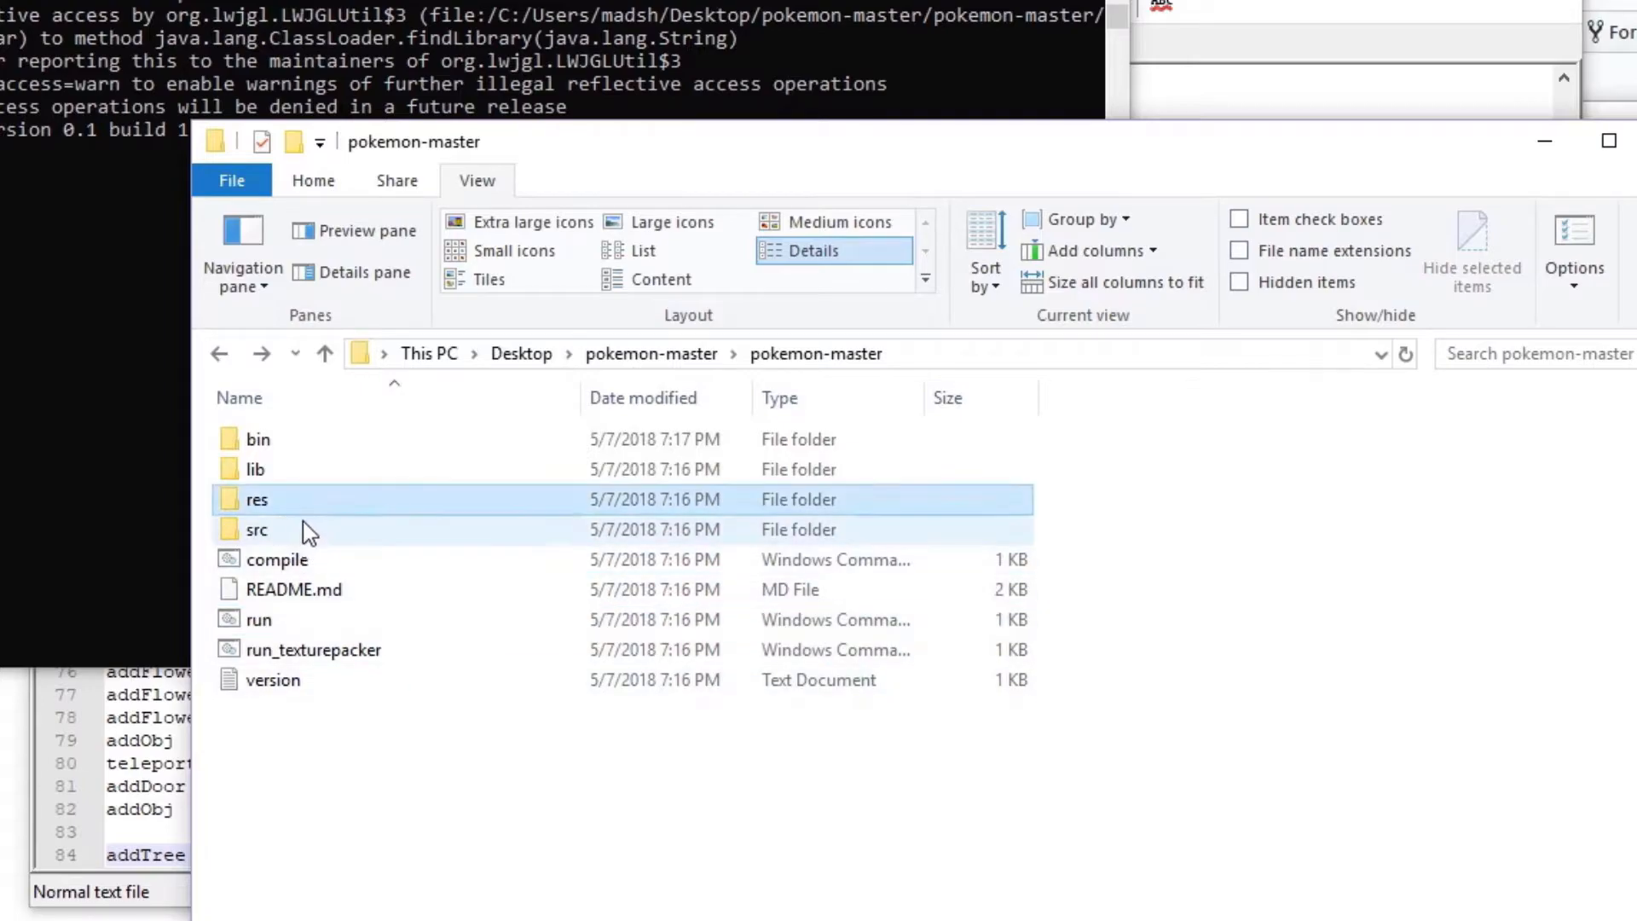
# Step: Open the res folder and bring up the context menu for LWorldObjects
pyautogui.doubleClick(257, 498)
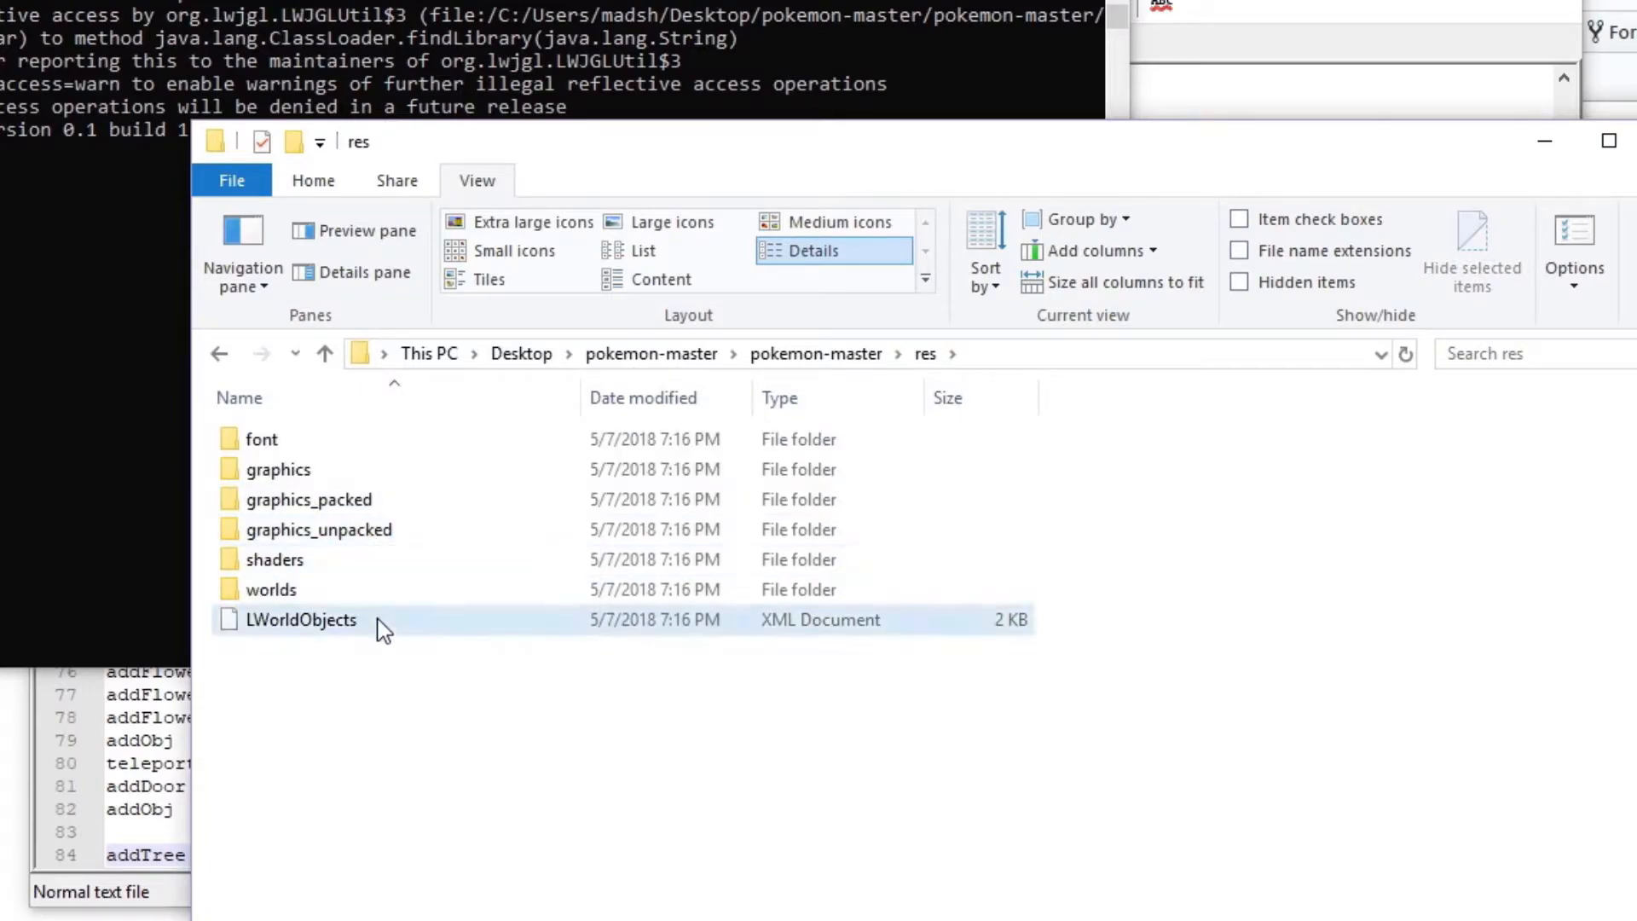
pyautogui.rightClick(301, 619)
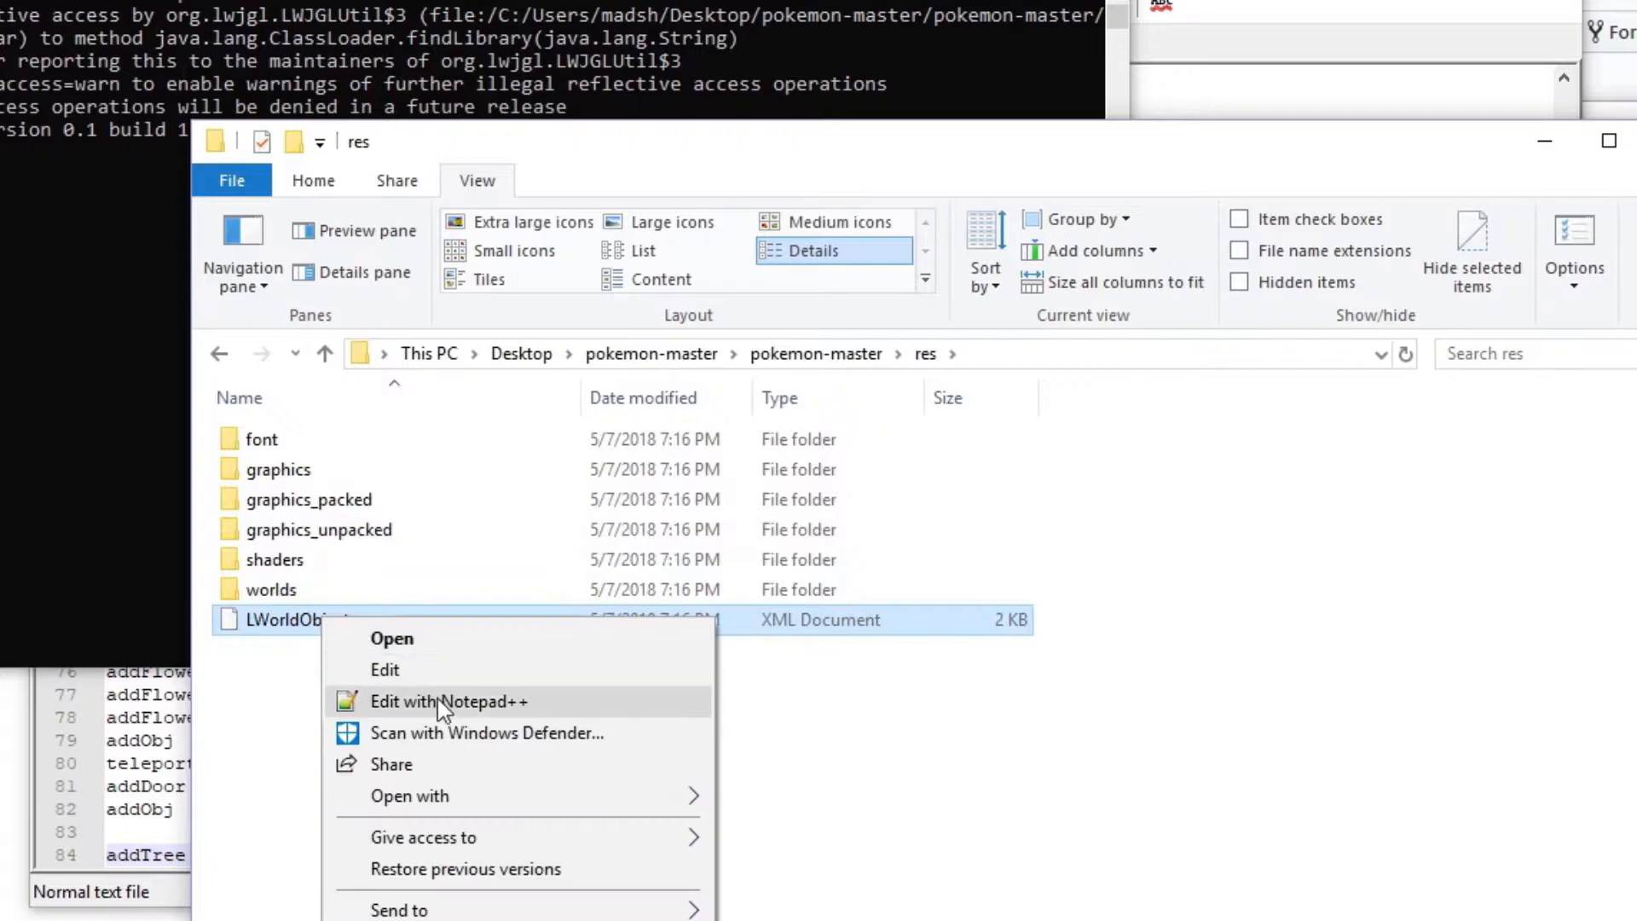
pyautogui.moveTo(441, 712)
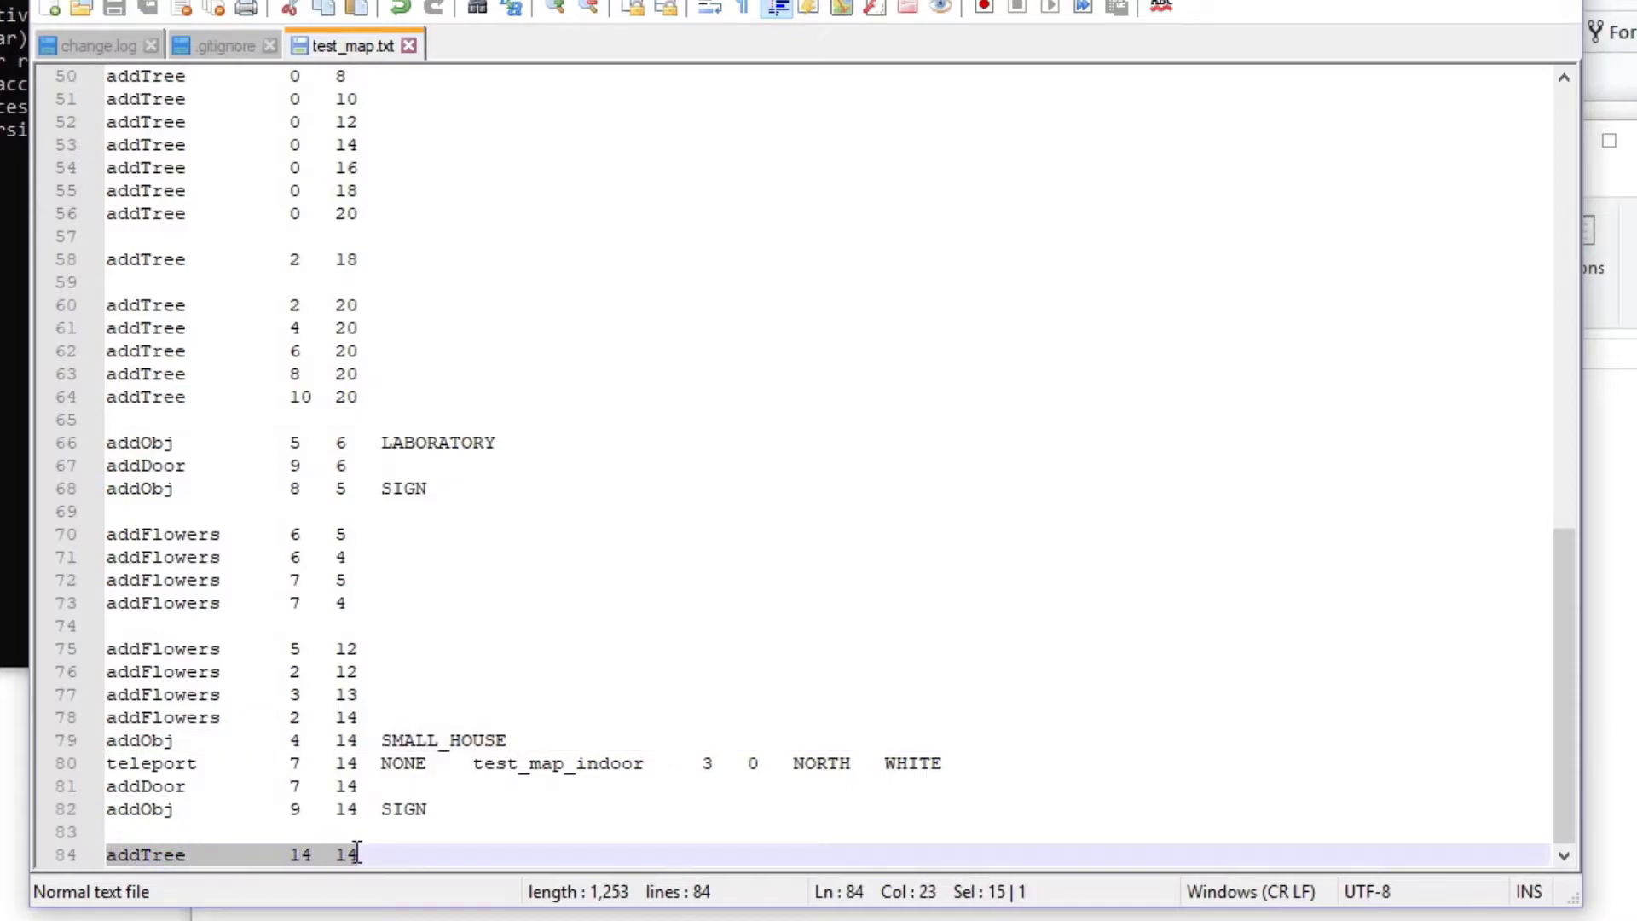
# Step: Type addObj 14 14 SMALL_HOUSE on the last line and select its second coordinate
pyautogui.write('addObj\t4\t14\tSMALL_HOUSE')
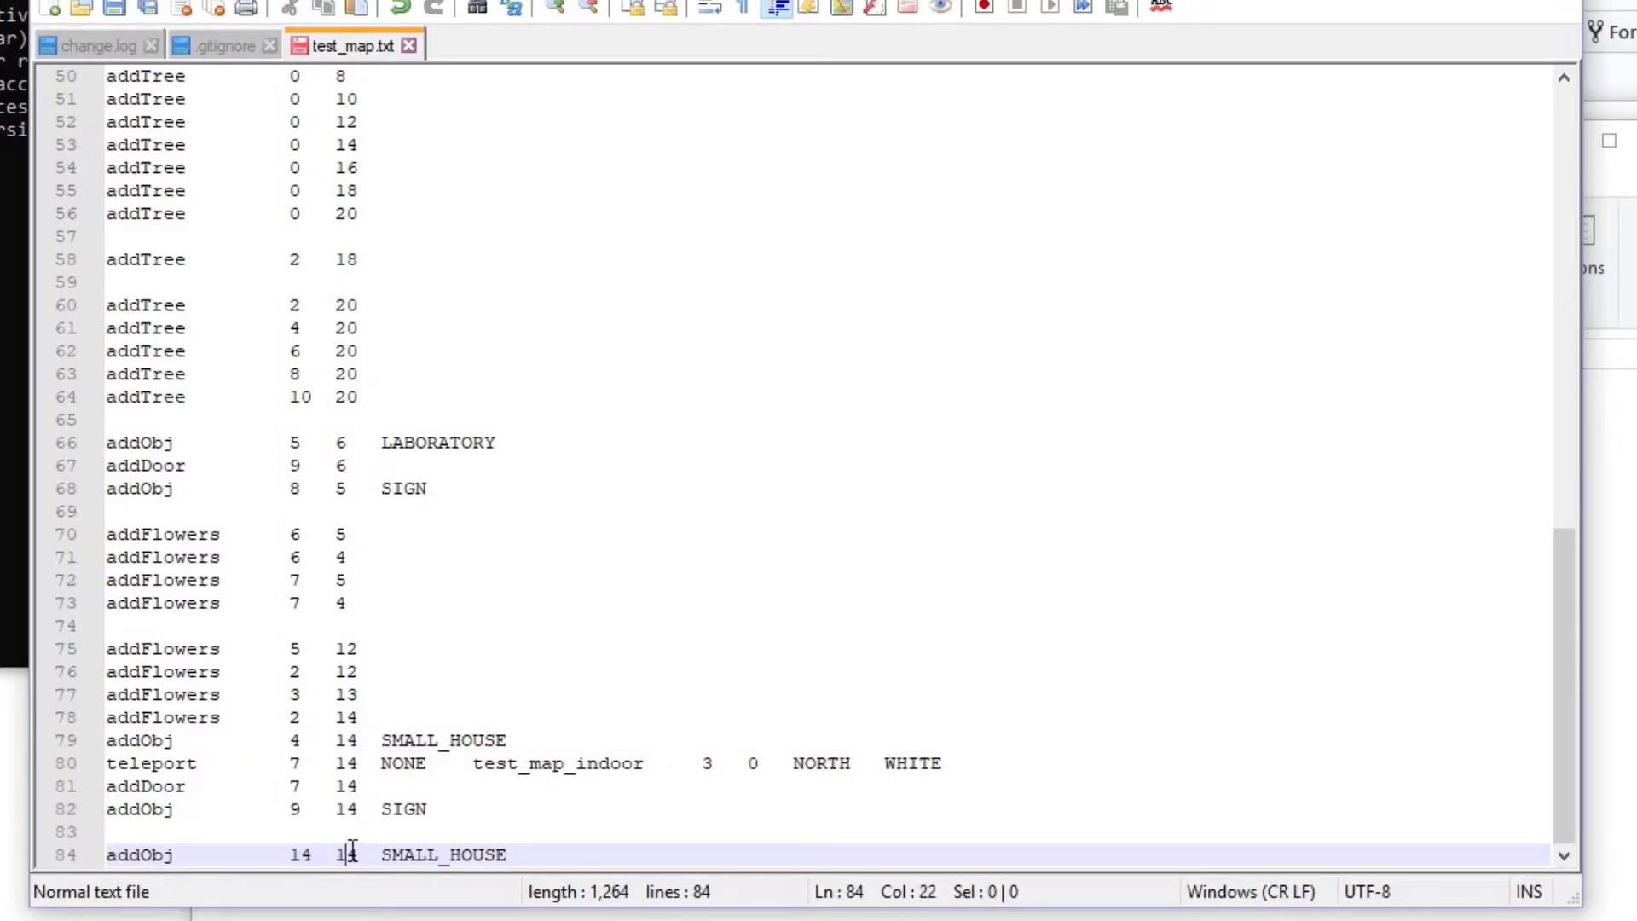
pyautogui.doubleClick(442, 855)
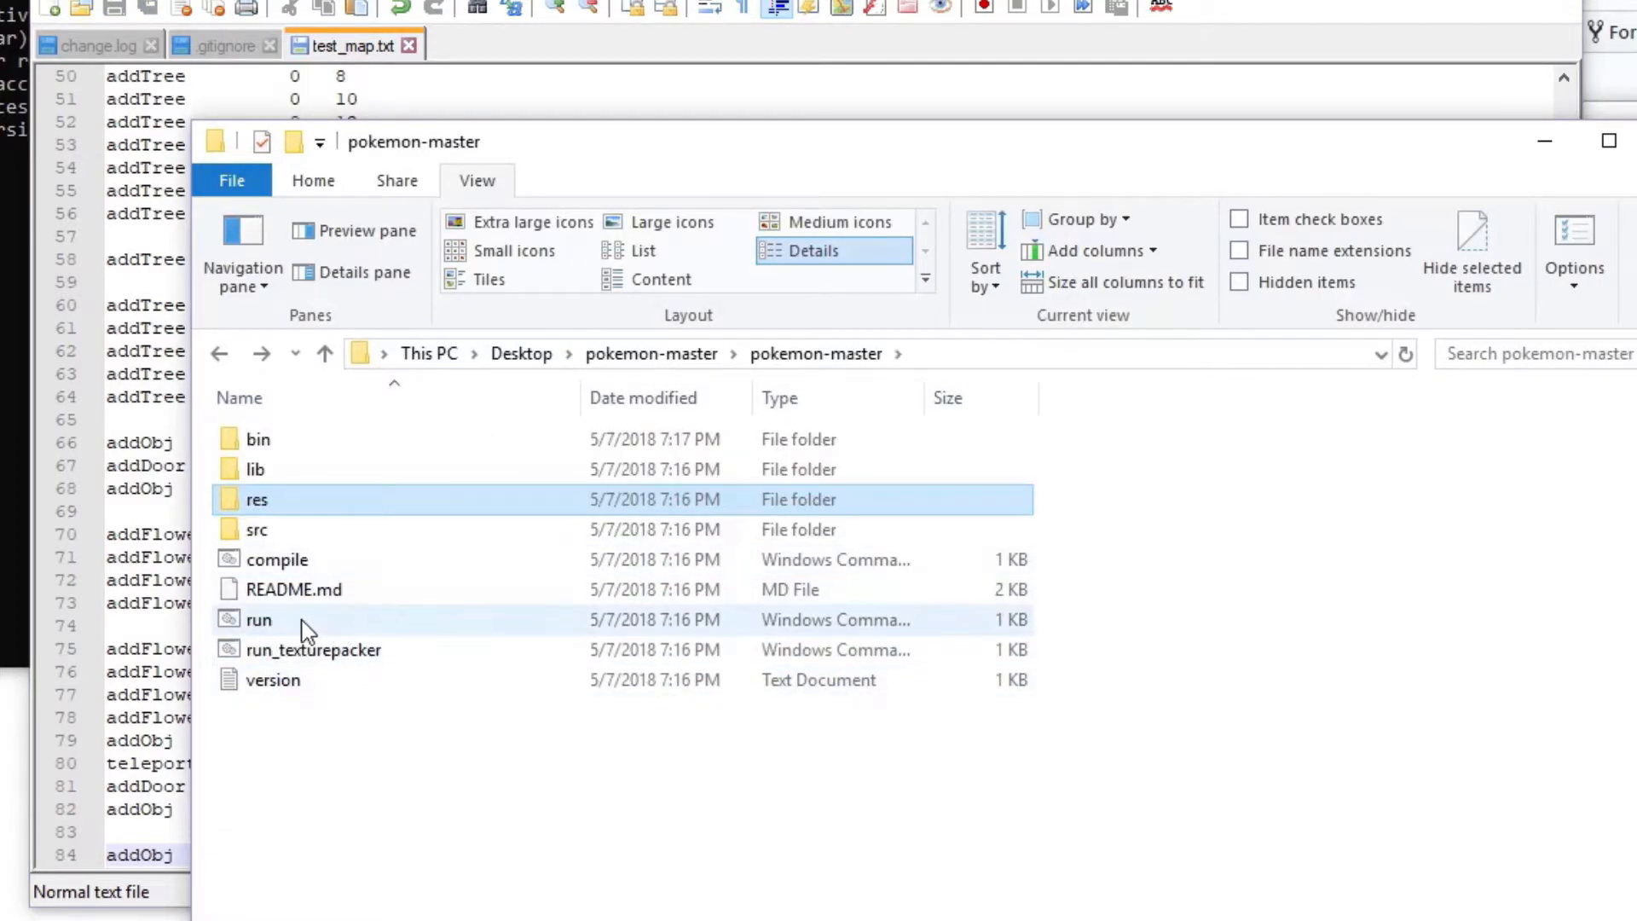
# Step: Start run from the pokemon-master folder after the SMALL_HOUSE edit
pyautogui.doubleClick(258, 619)
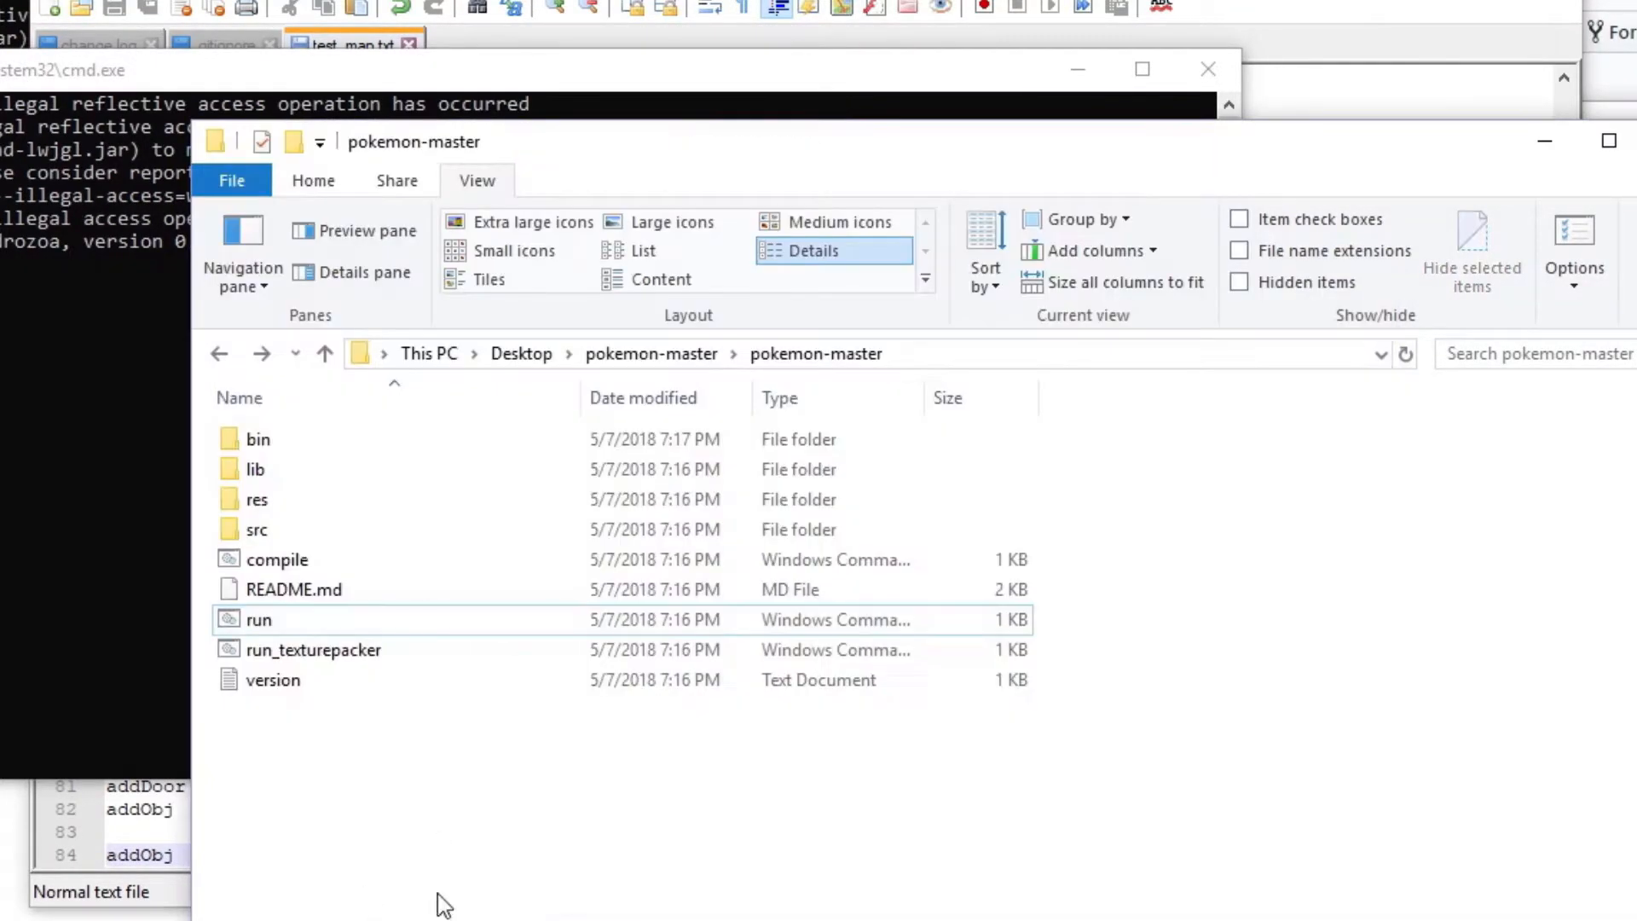
# Step: Open res\LWorldObjects with Edit with Notepad++ and scroll through its XML
pyautogui.doubleClick(255, 499)
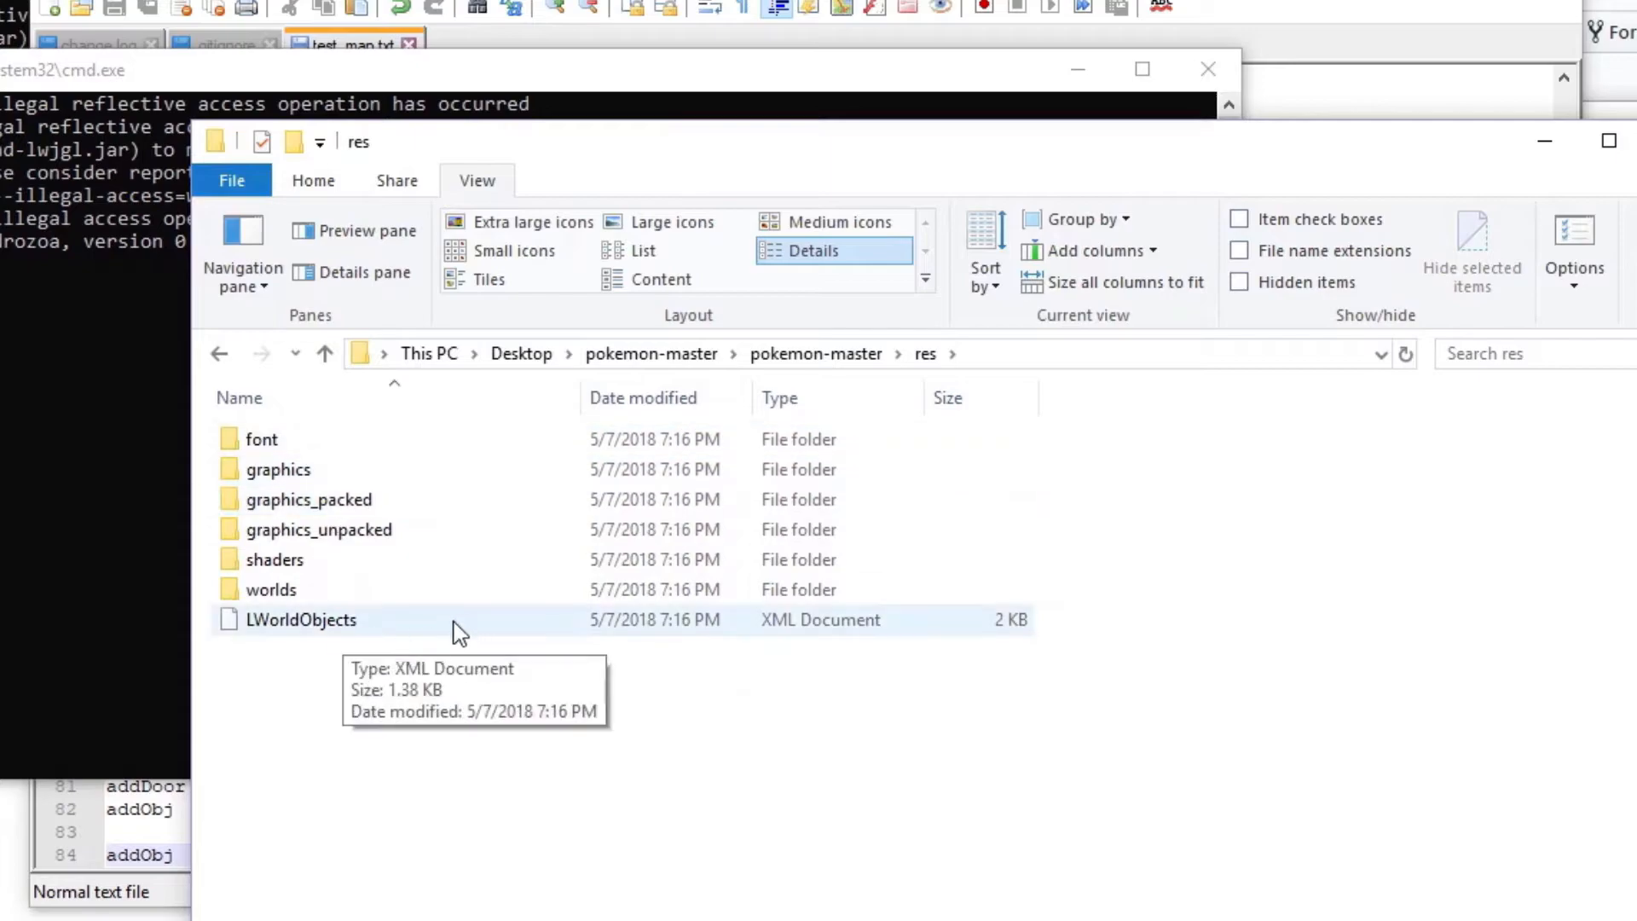
pyautogui.rightClick(301, 619)
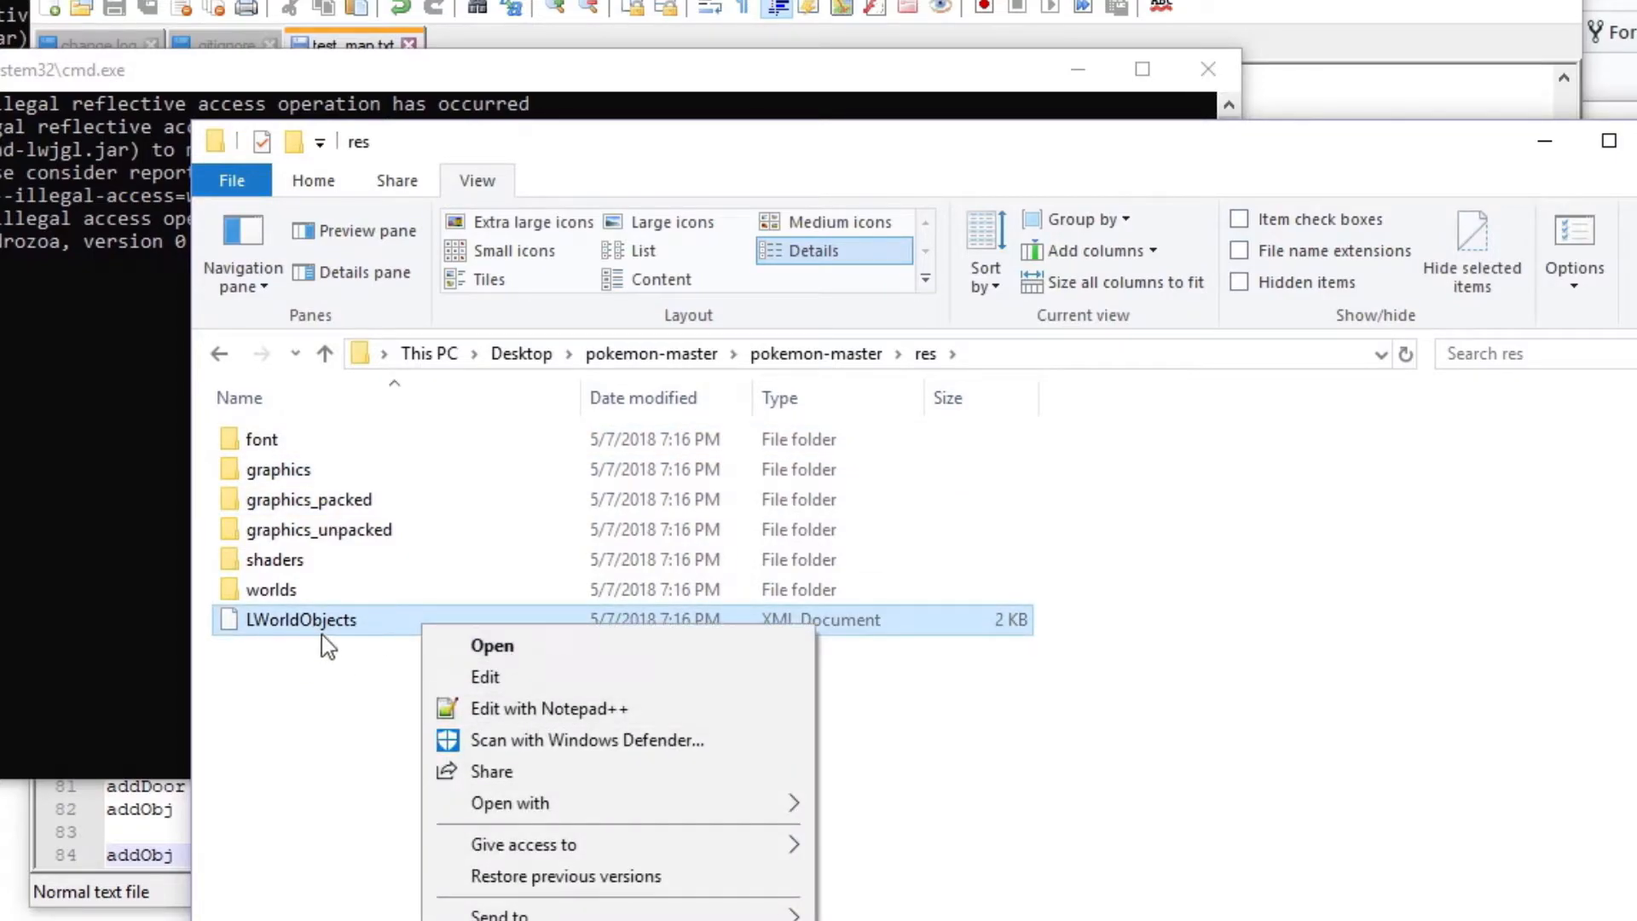
pyautogui.click(549, 708)
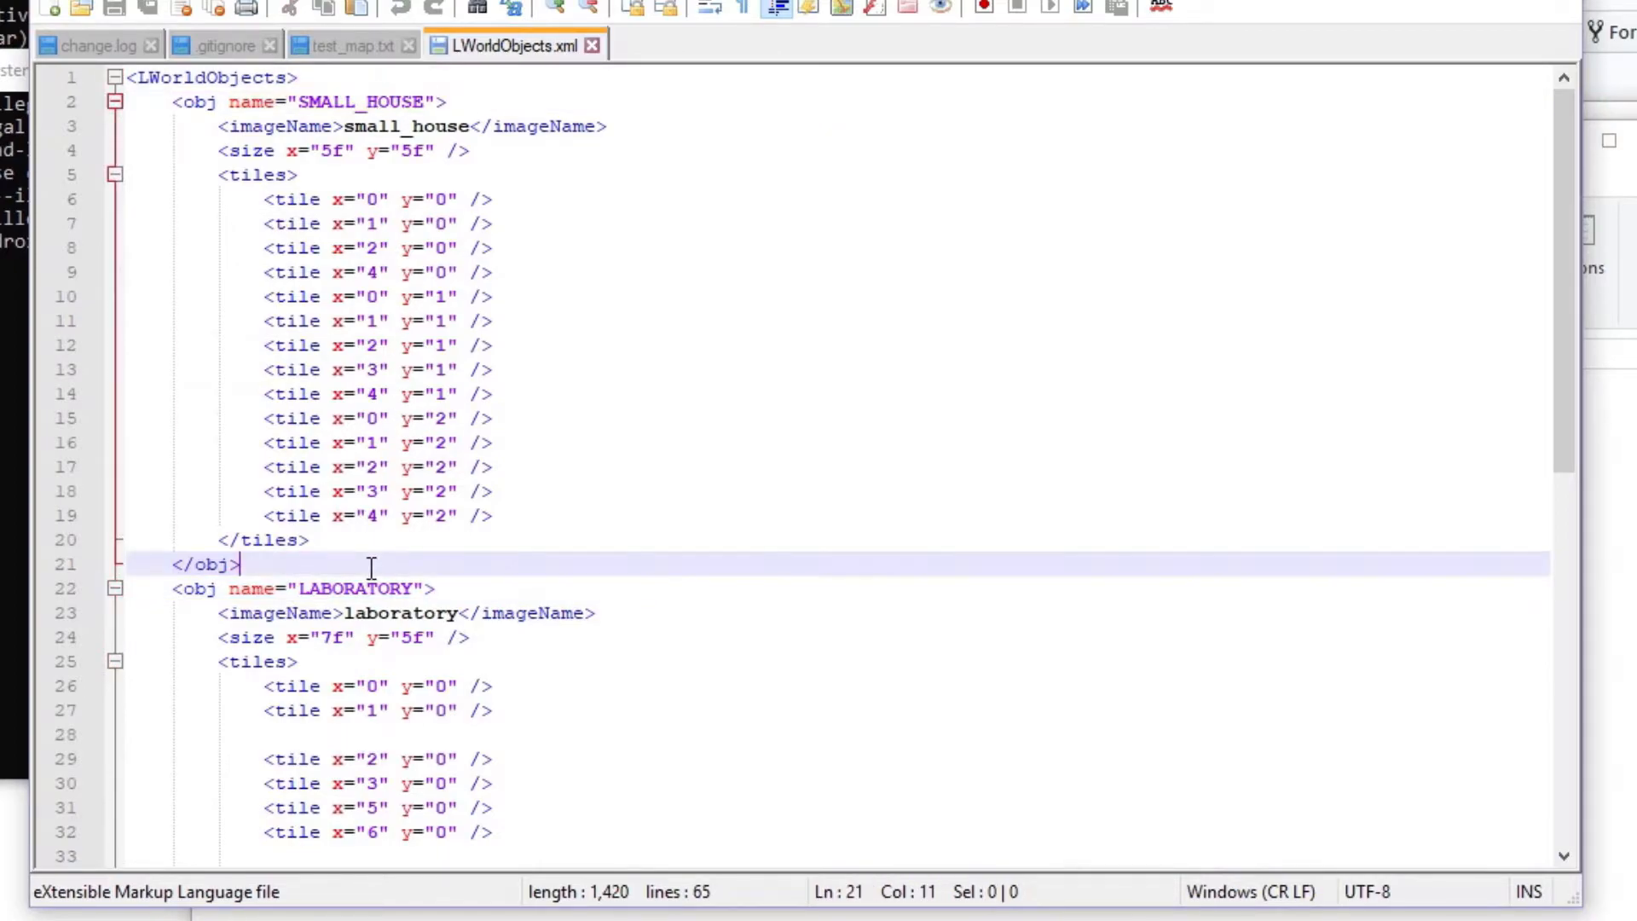
pyautogui.scroll(-3)
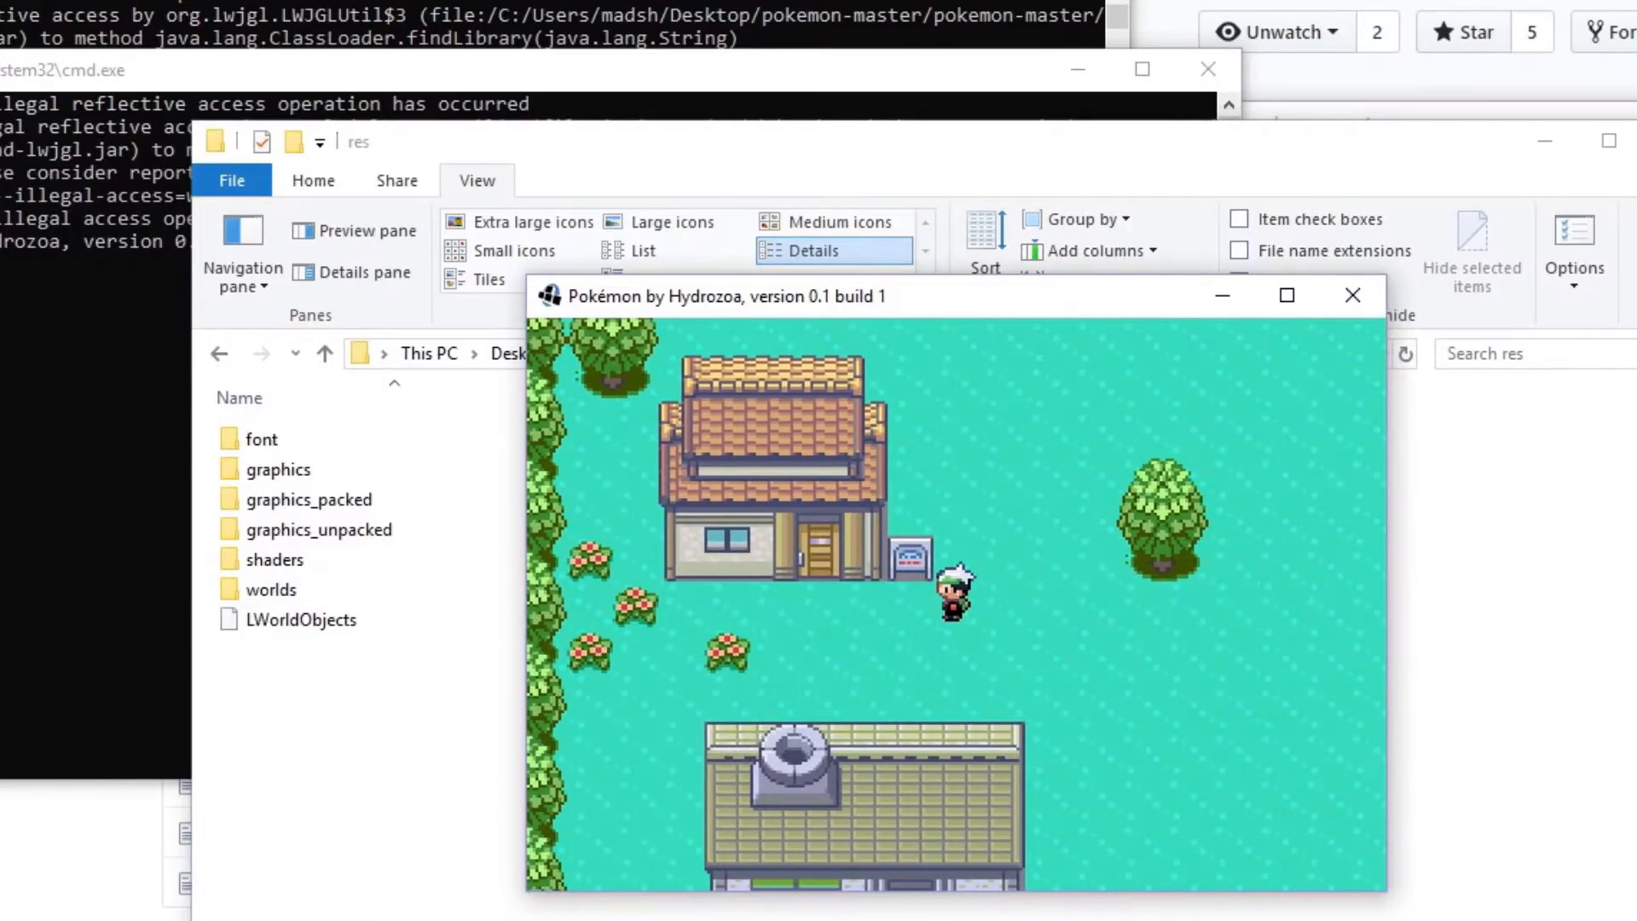
# Step: From res\worlds, open test_map in the editor and scroll through the indoor map's terrain commands
pyautogui.click(276, 559)
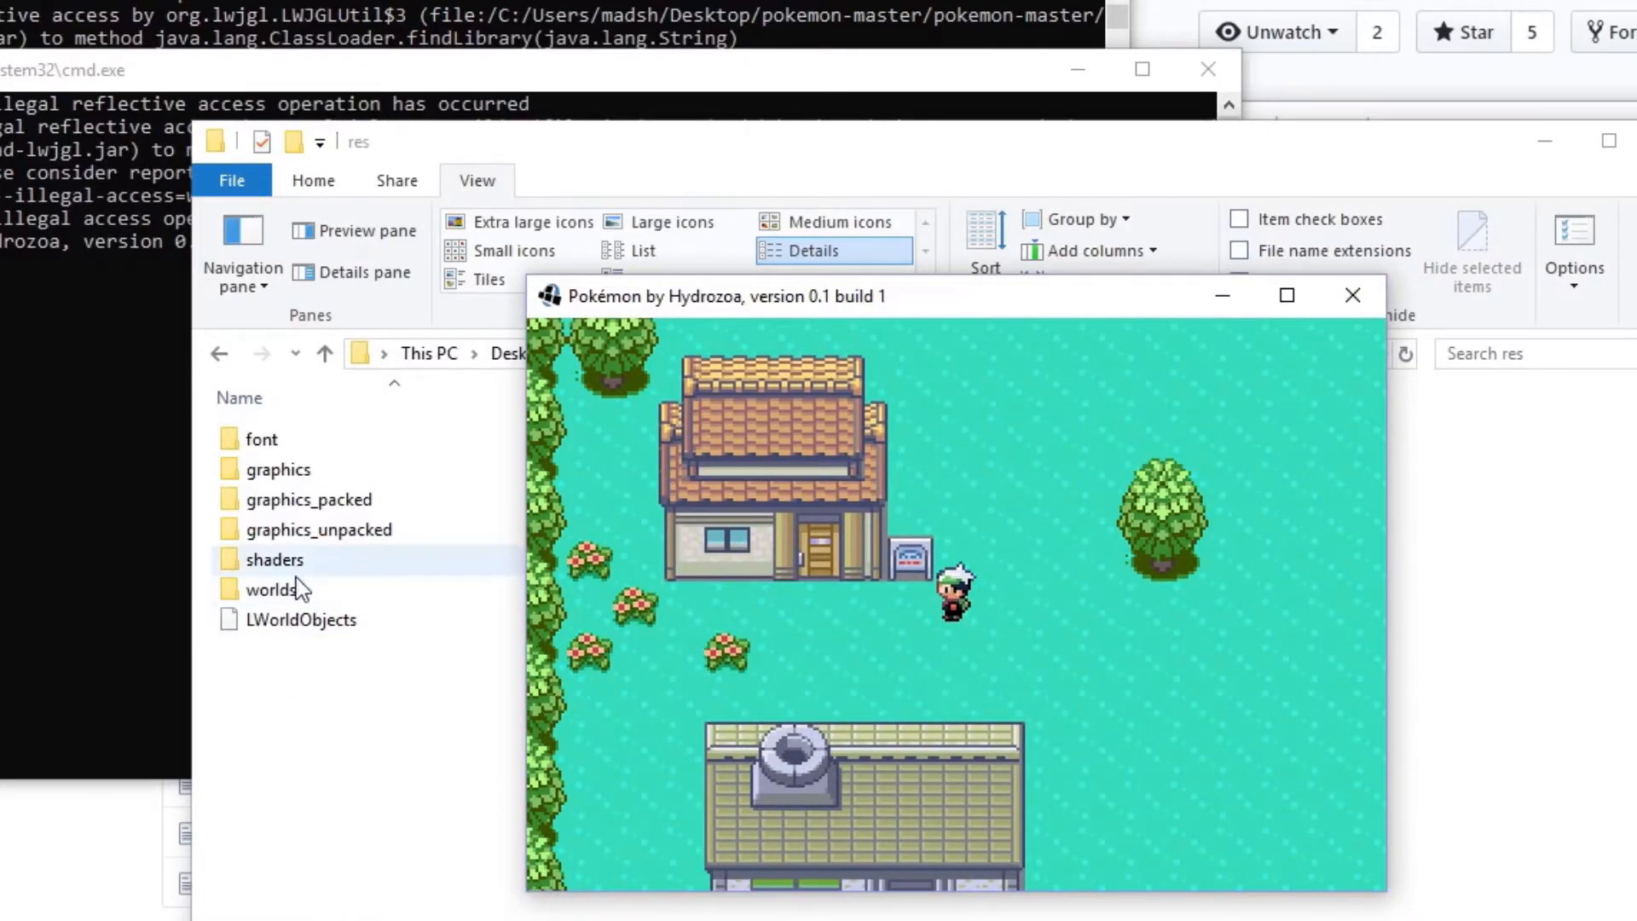
pyautogui.rightClick(279, 438)
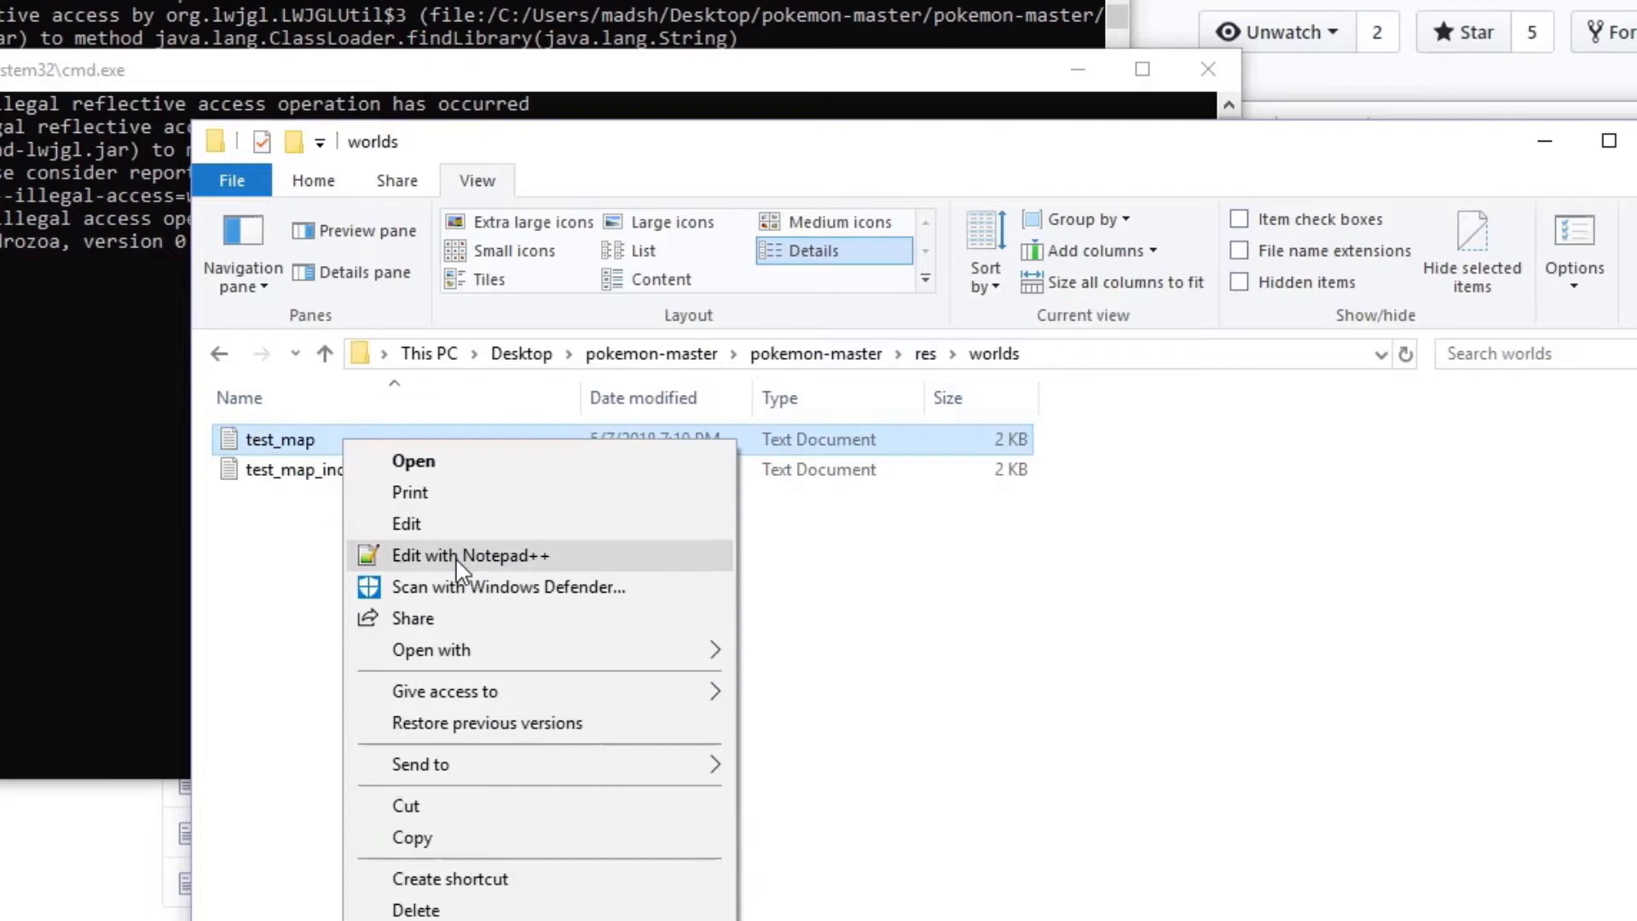
pyautogui.click(469, 554)
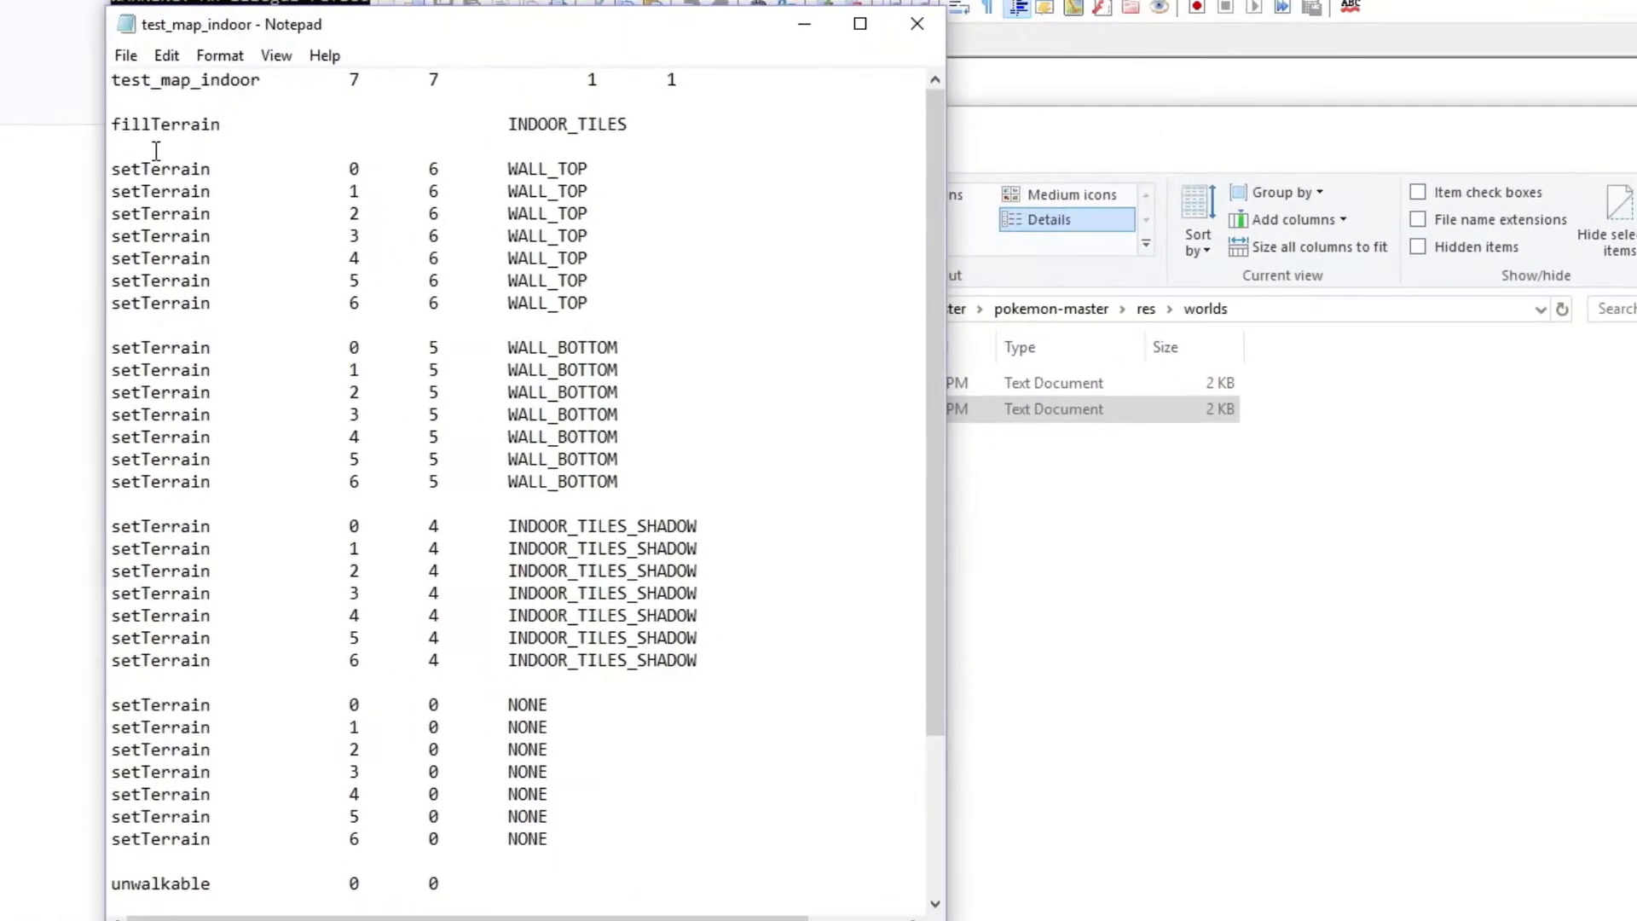
pyautogui.scroll(-3)
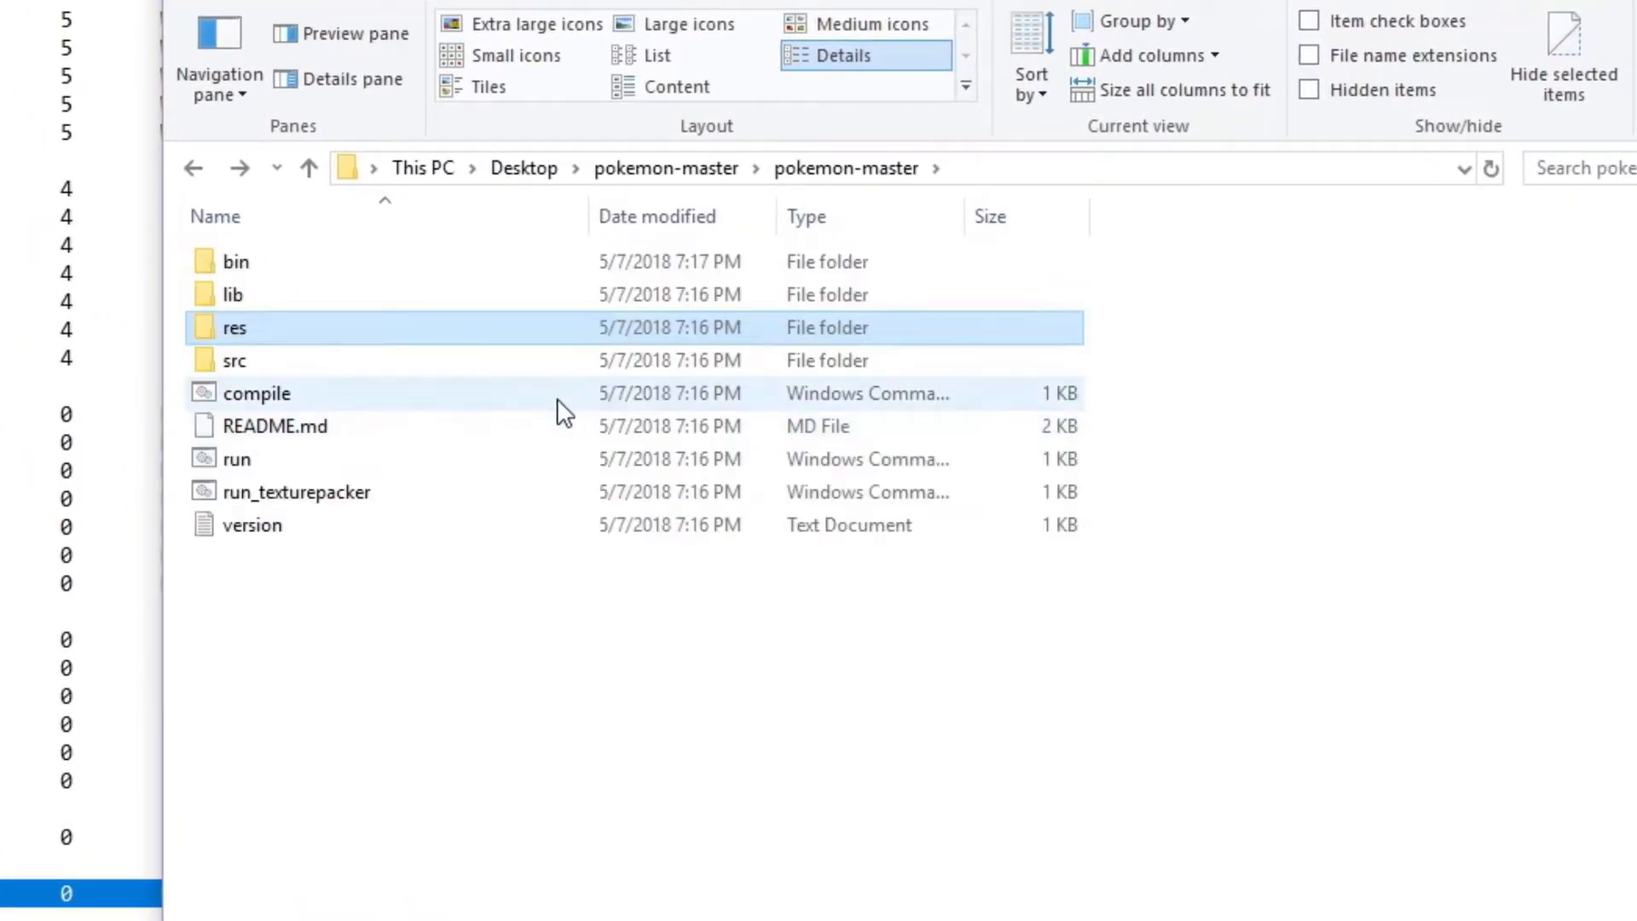
# Step: Open the tilepack sprite sheet from res/graphics_packed/tiles in Paint
pyautogui.doubleClick(233, 326)
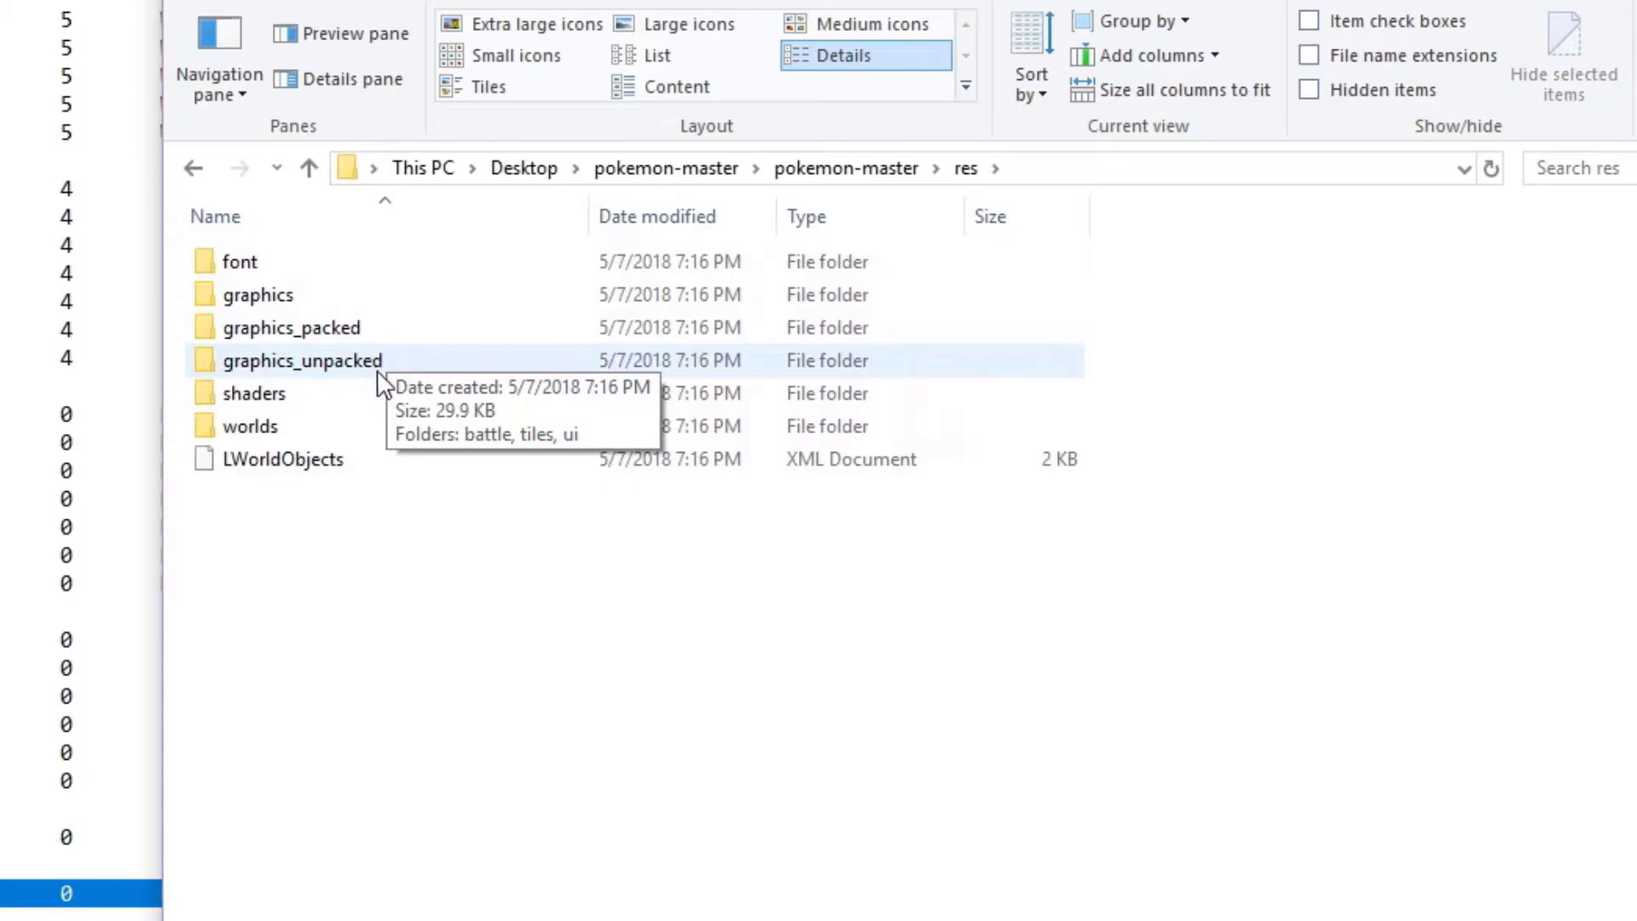
pyautogui.moveTo(336, 373)
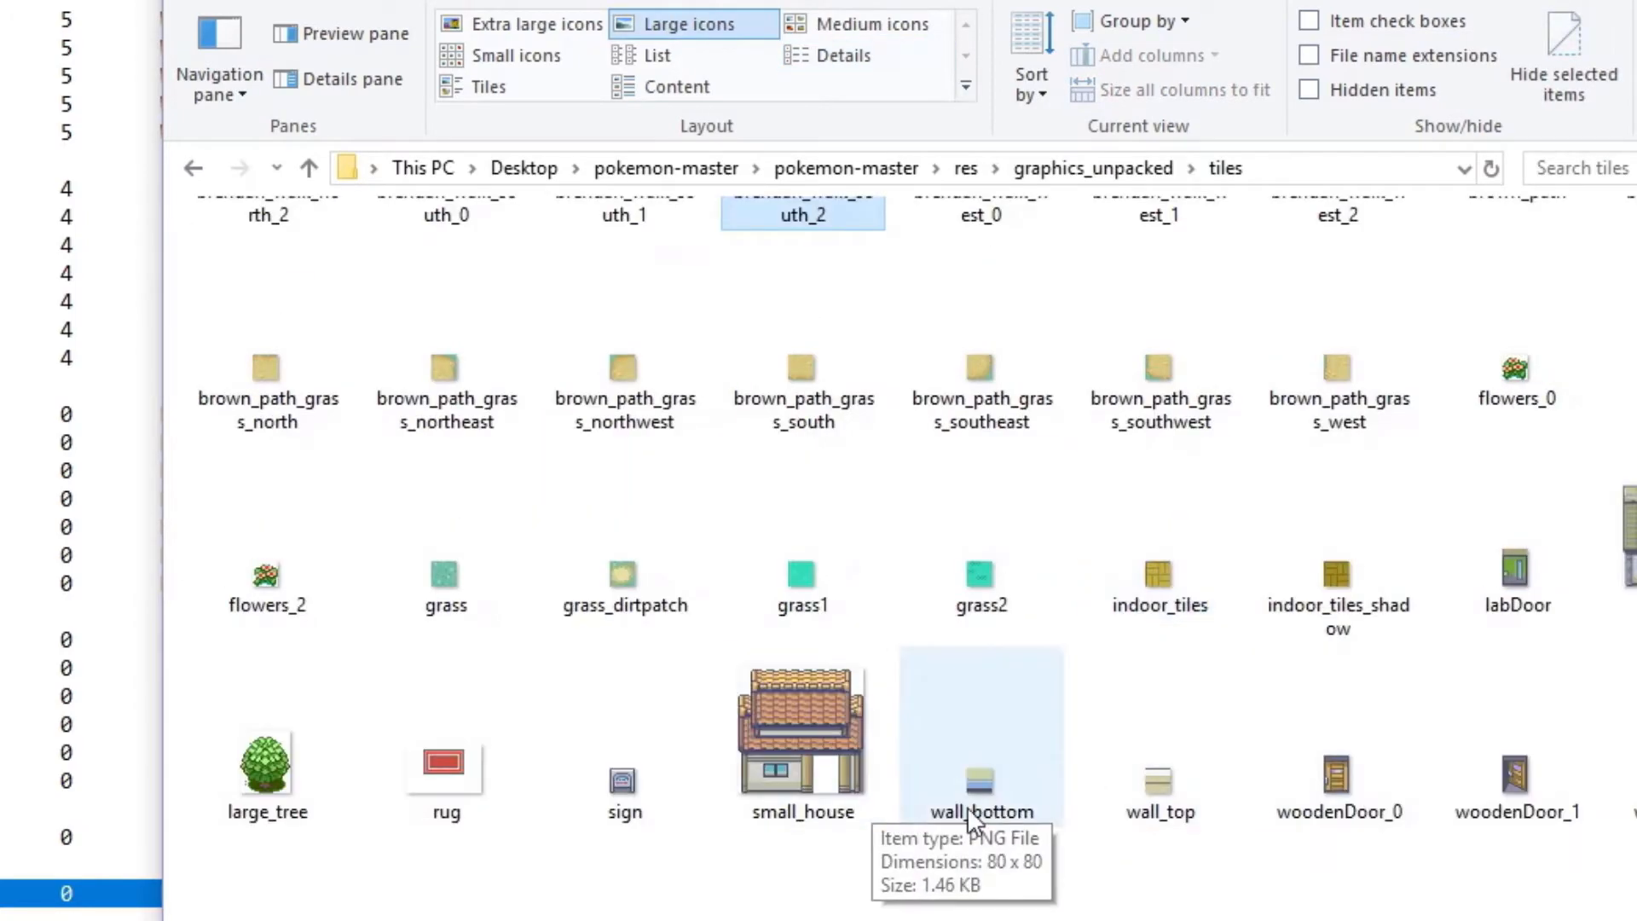
pyautogui.scroll(3)
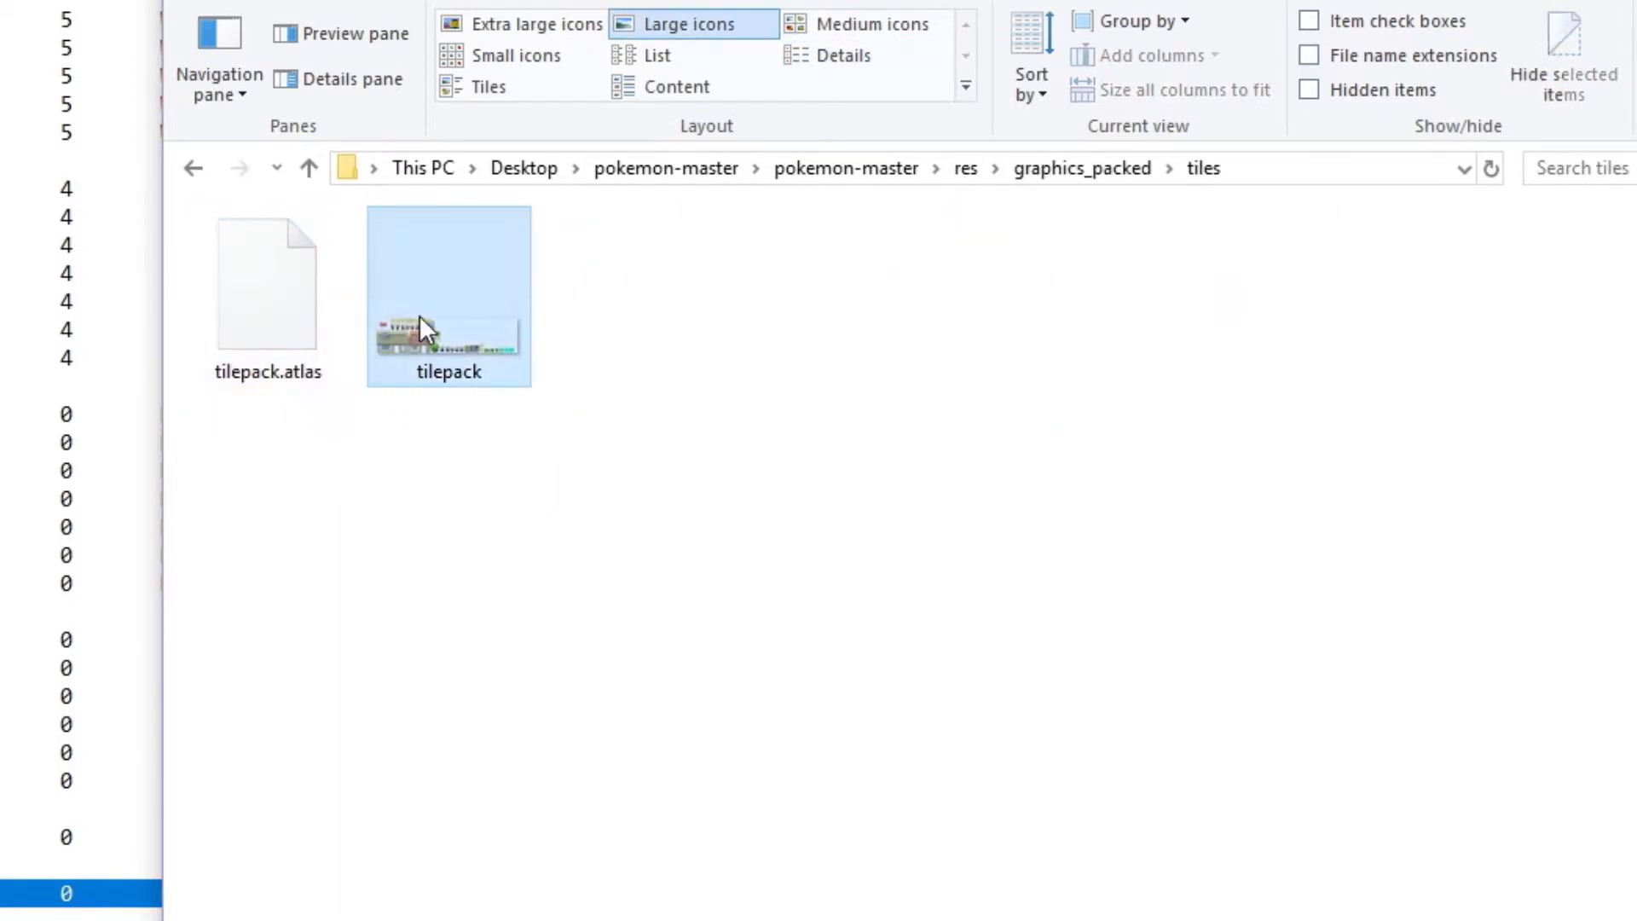
pyautogui.doubleClick(448, 282)
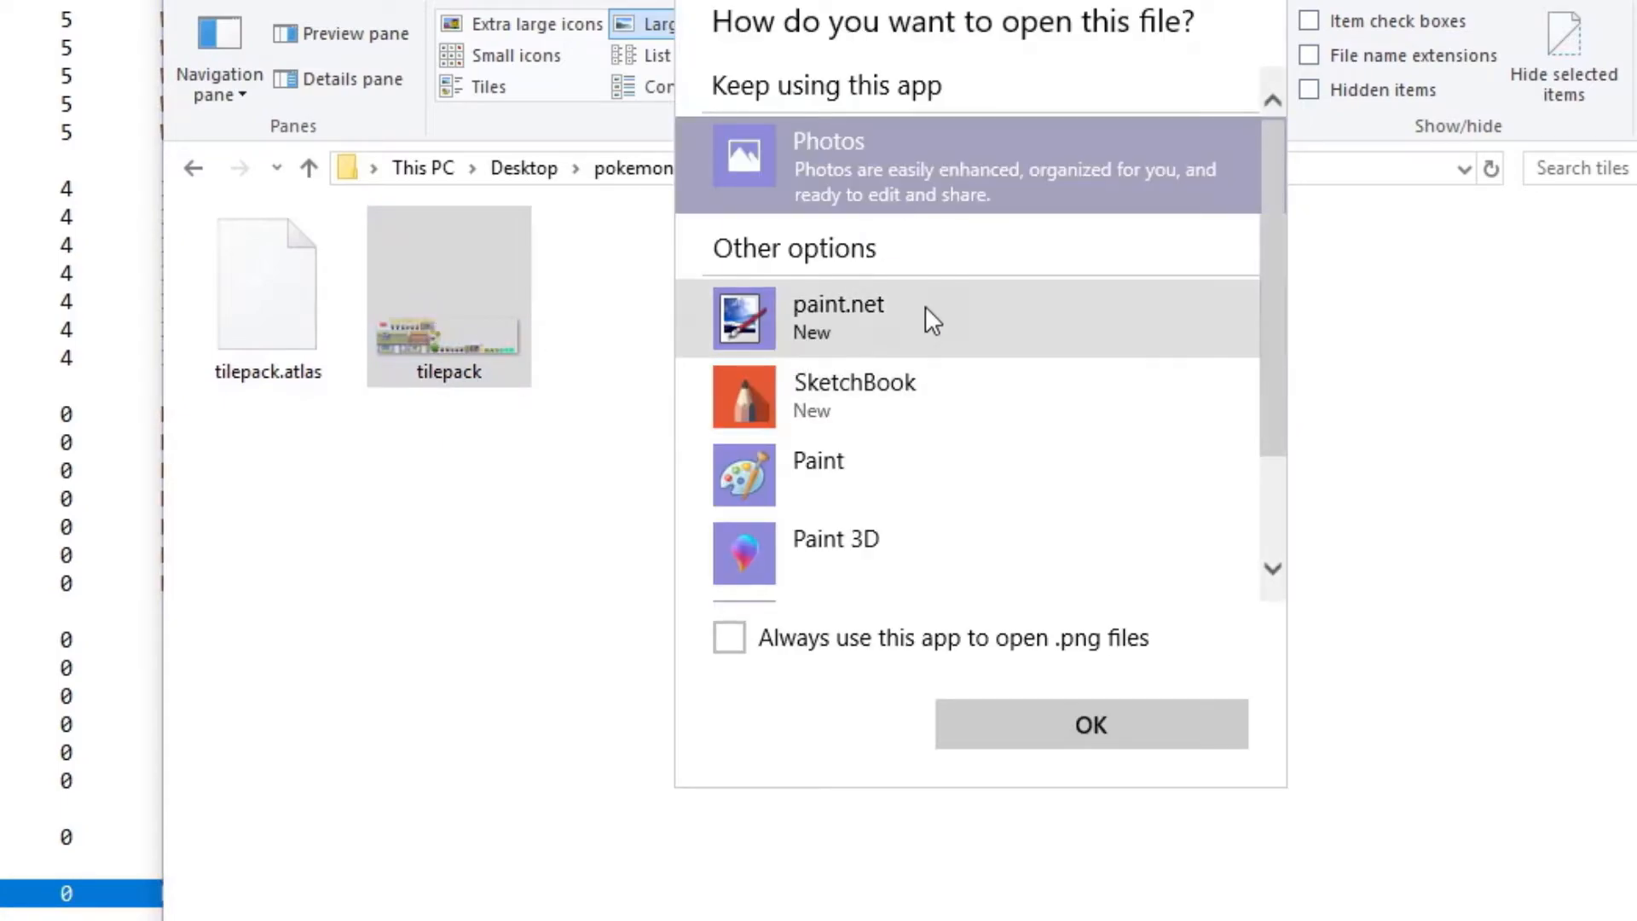
pyautogui.click(819, 474)
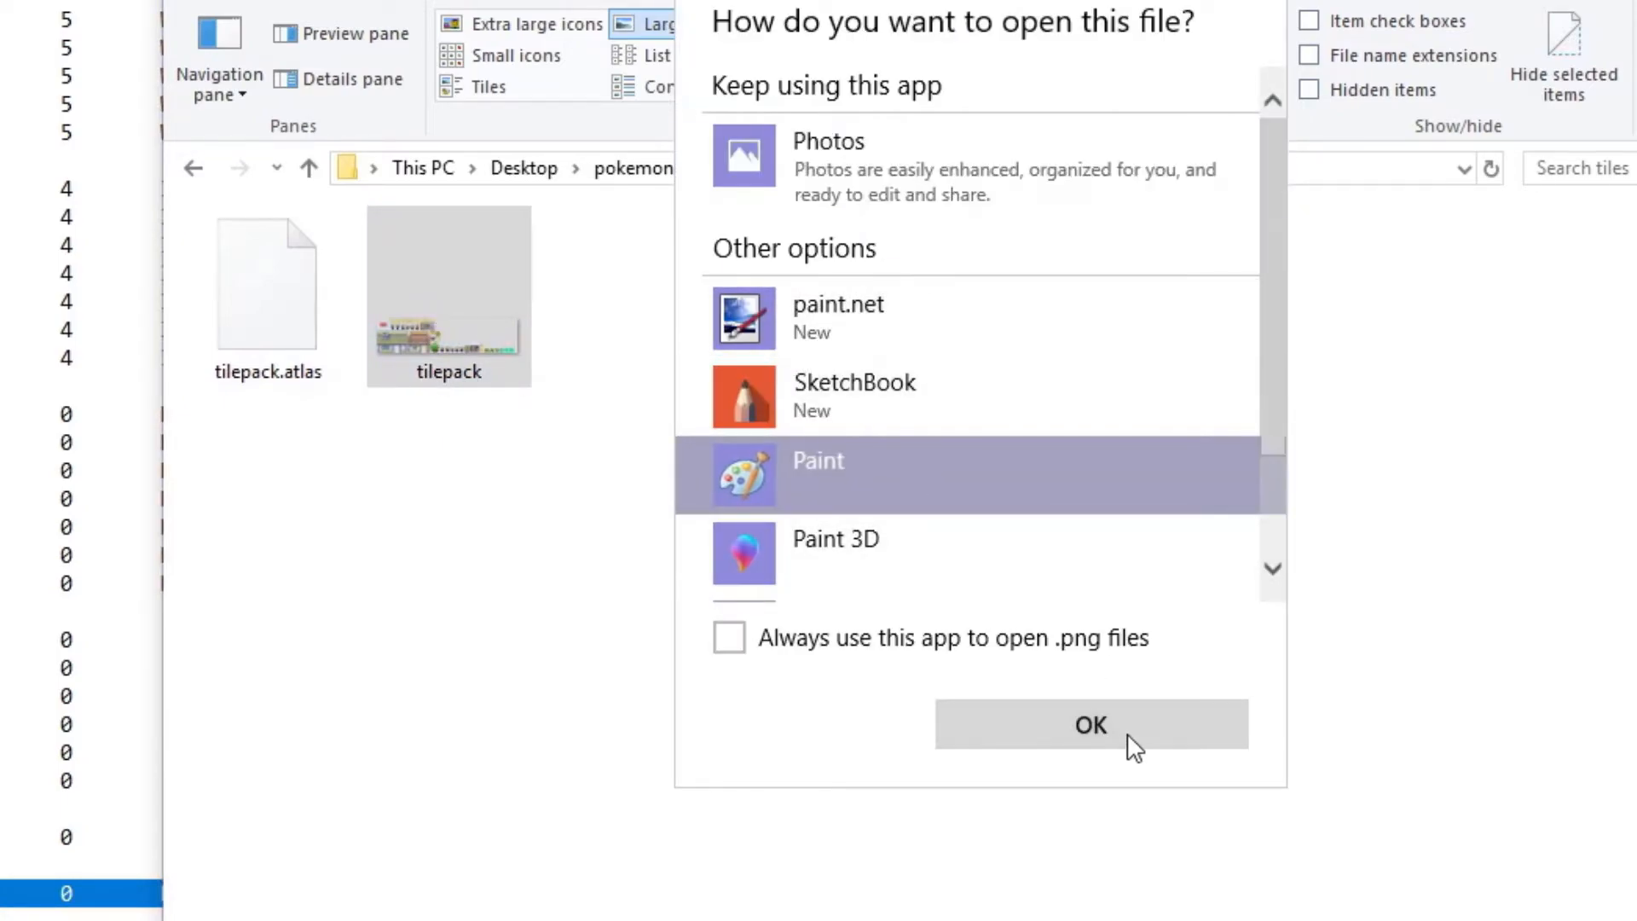
pyautogui.click(1090, 724)
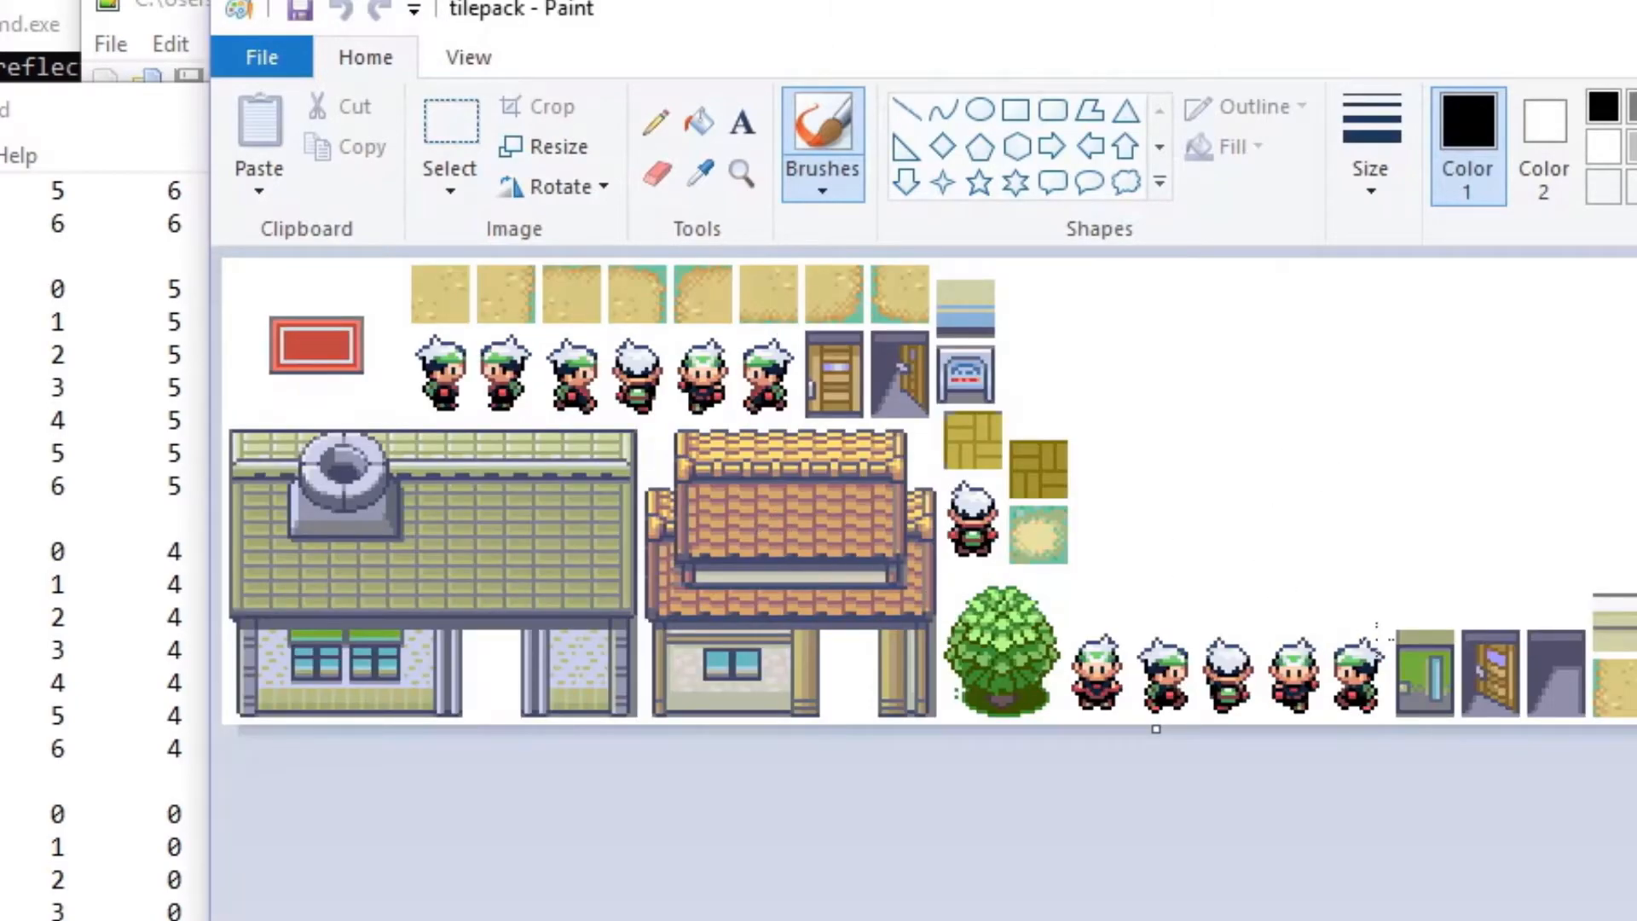
pyautogui.moveTo(1084, 75)
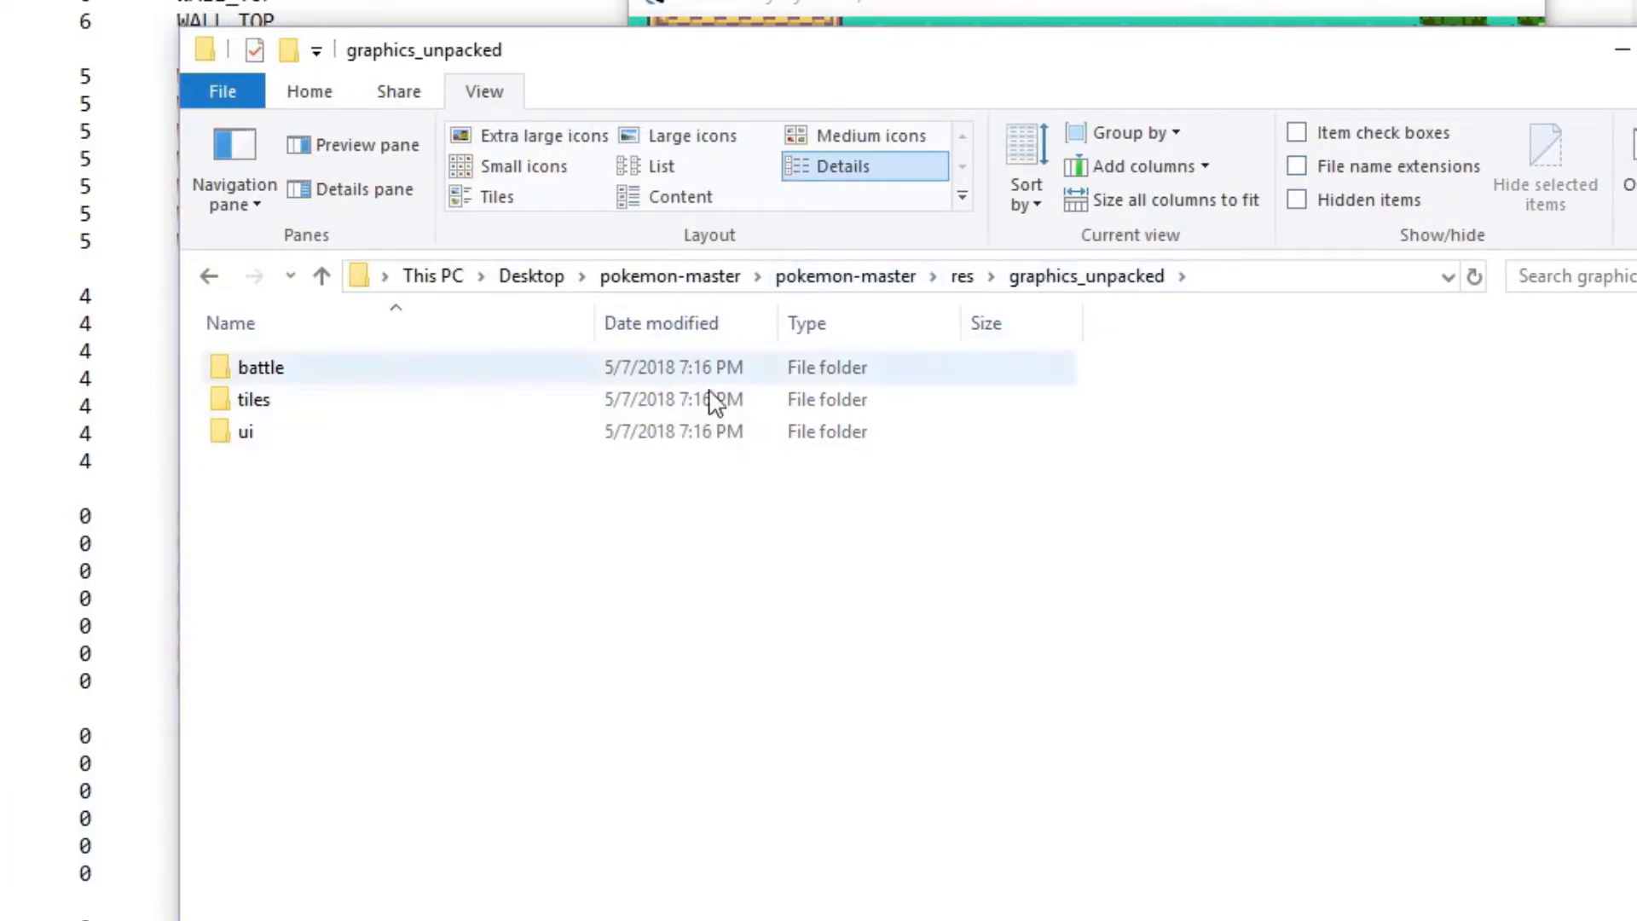
# Step: Open small_house from graphics_unpacked/tiles with Edit in Paint
pyautogui.doubleClick(254, 399)
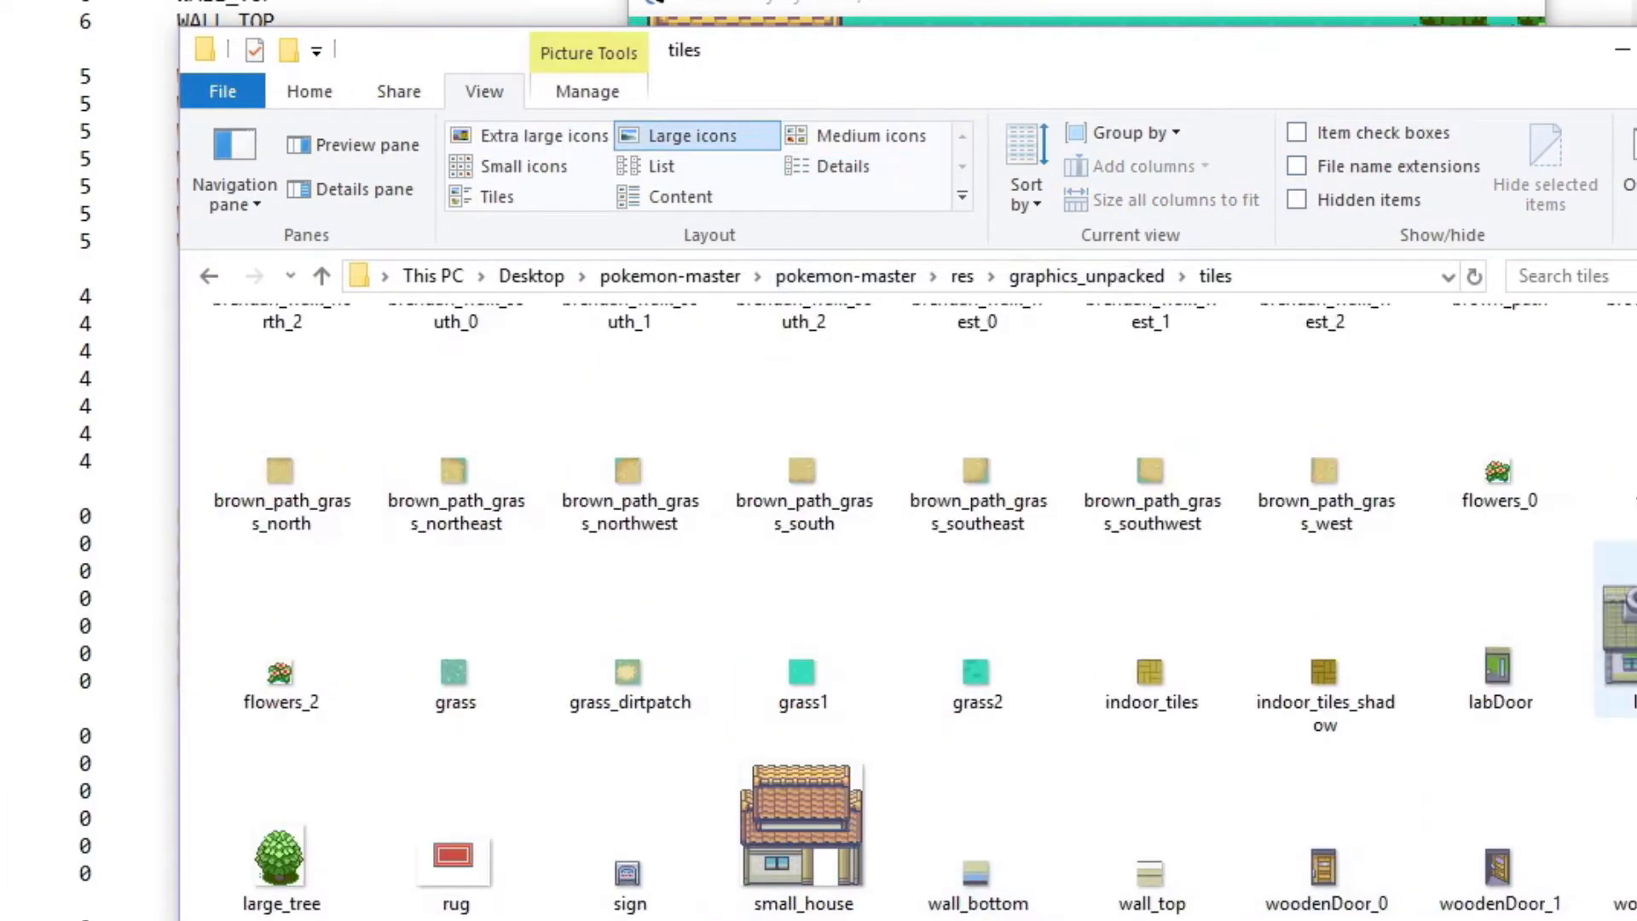
pyautogui.rightClick(803, 836)
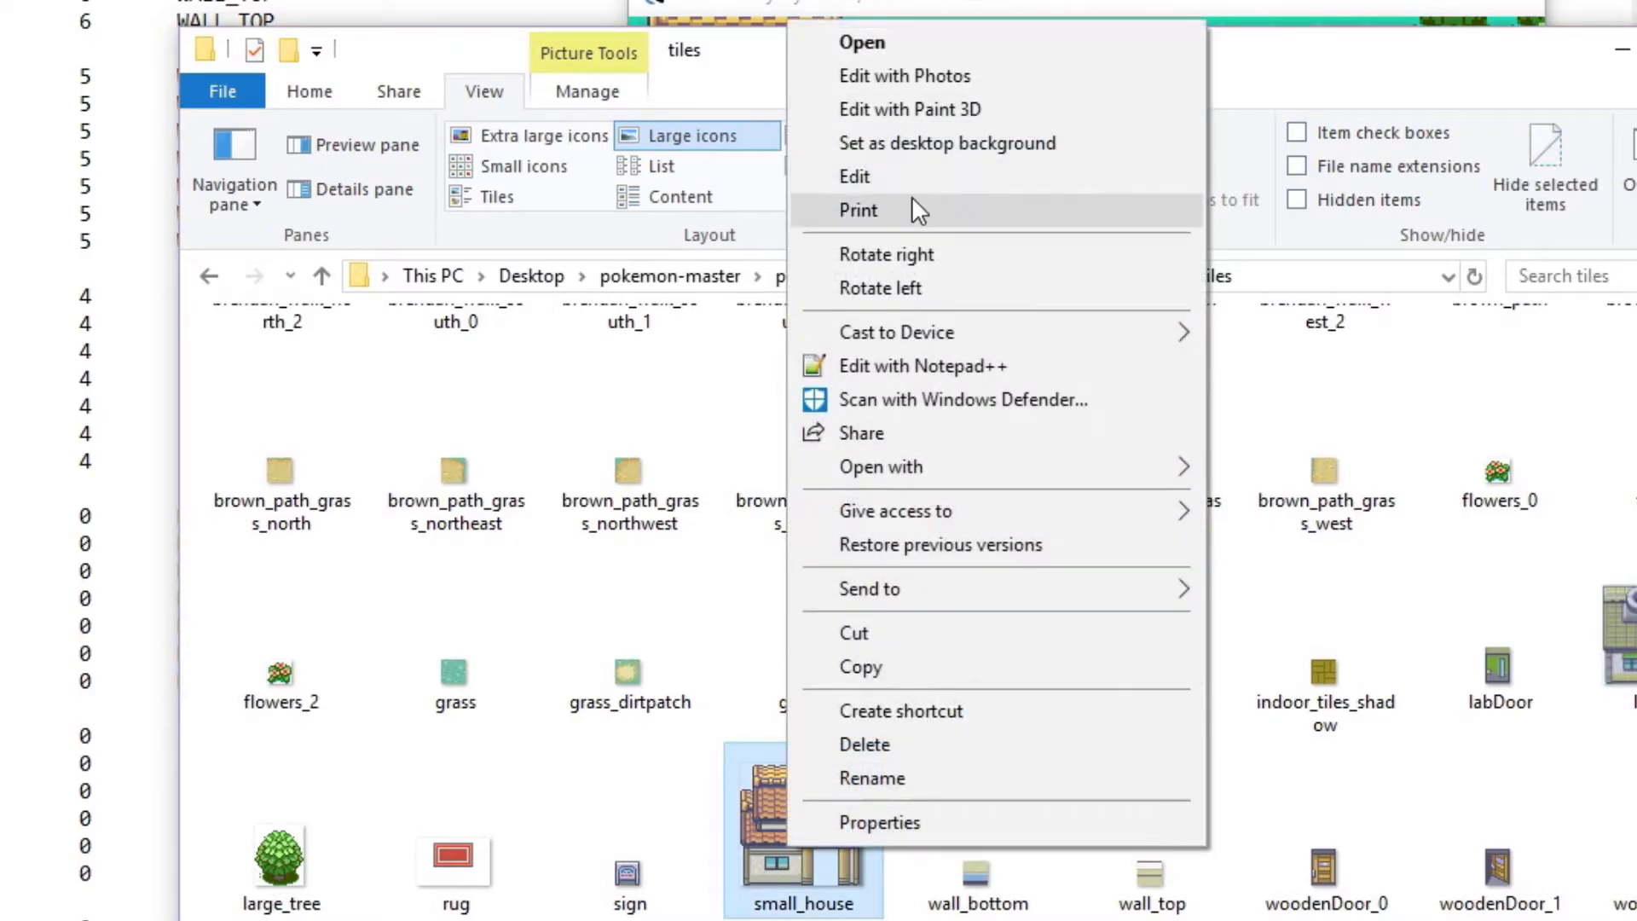
pyautogui.click(803, 898)
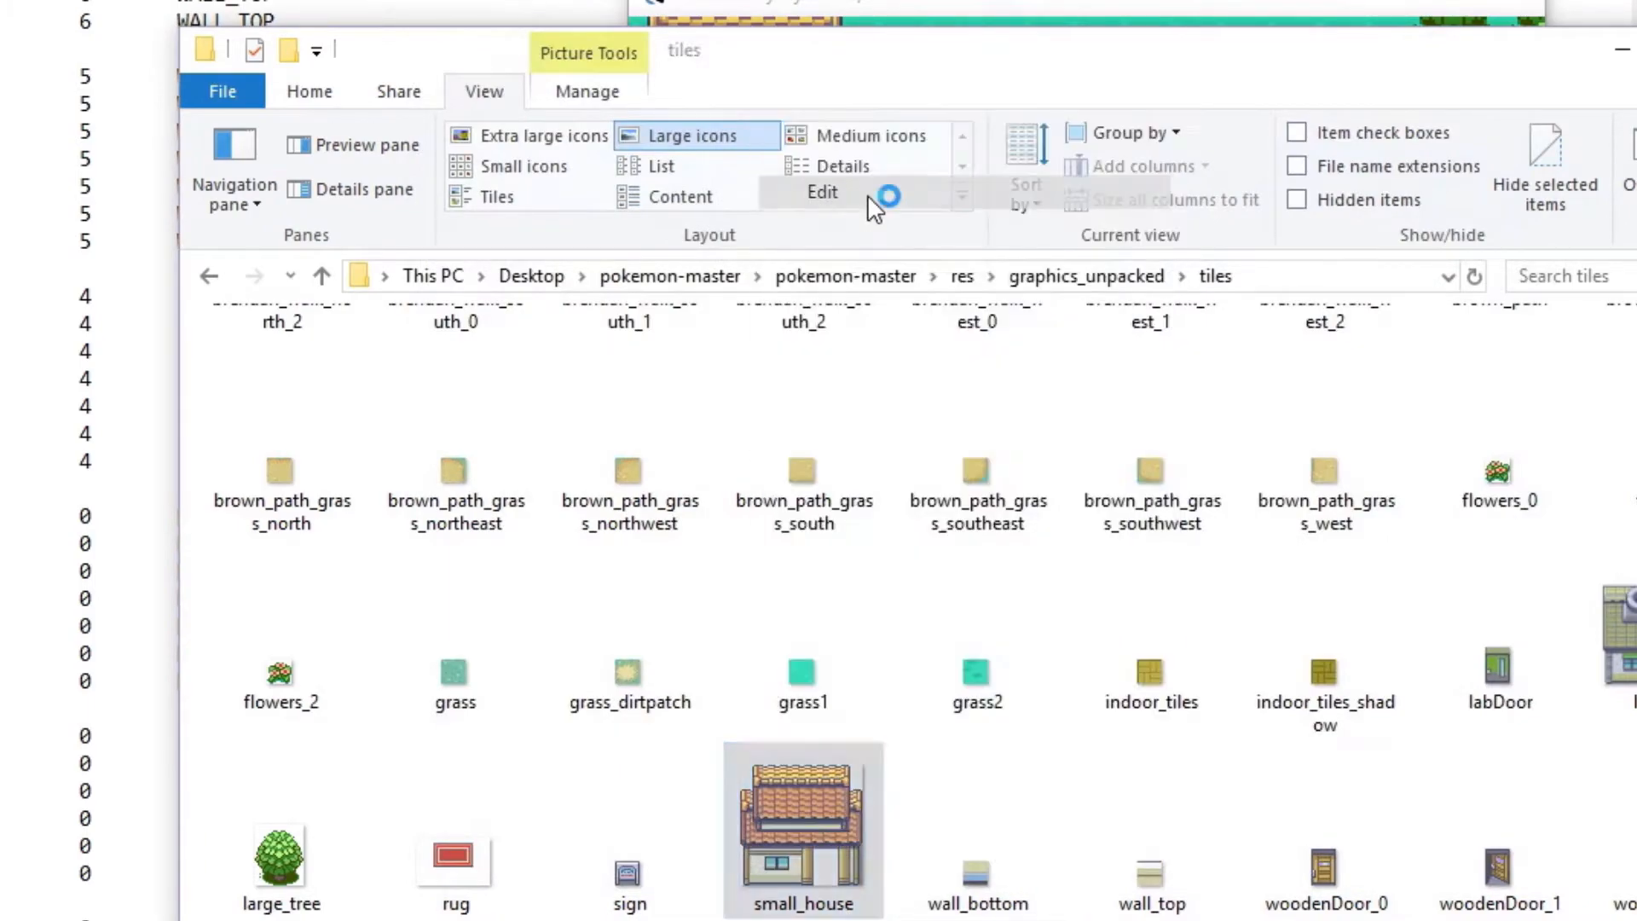
pyautogui.doubleClick(803, 825)
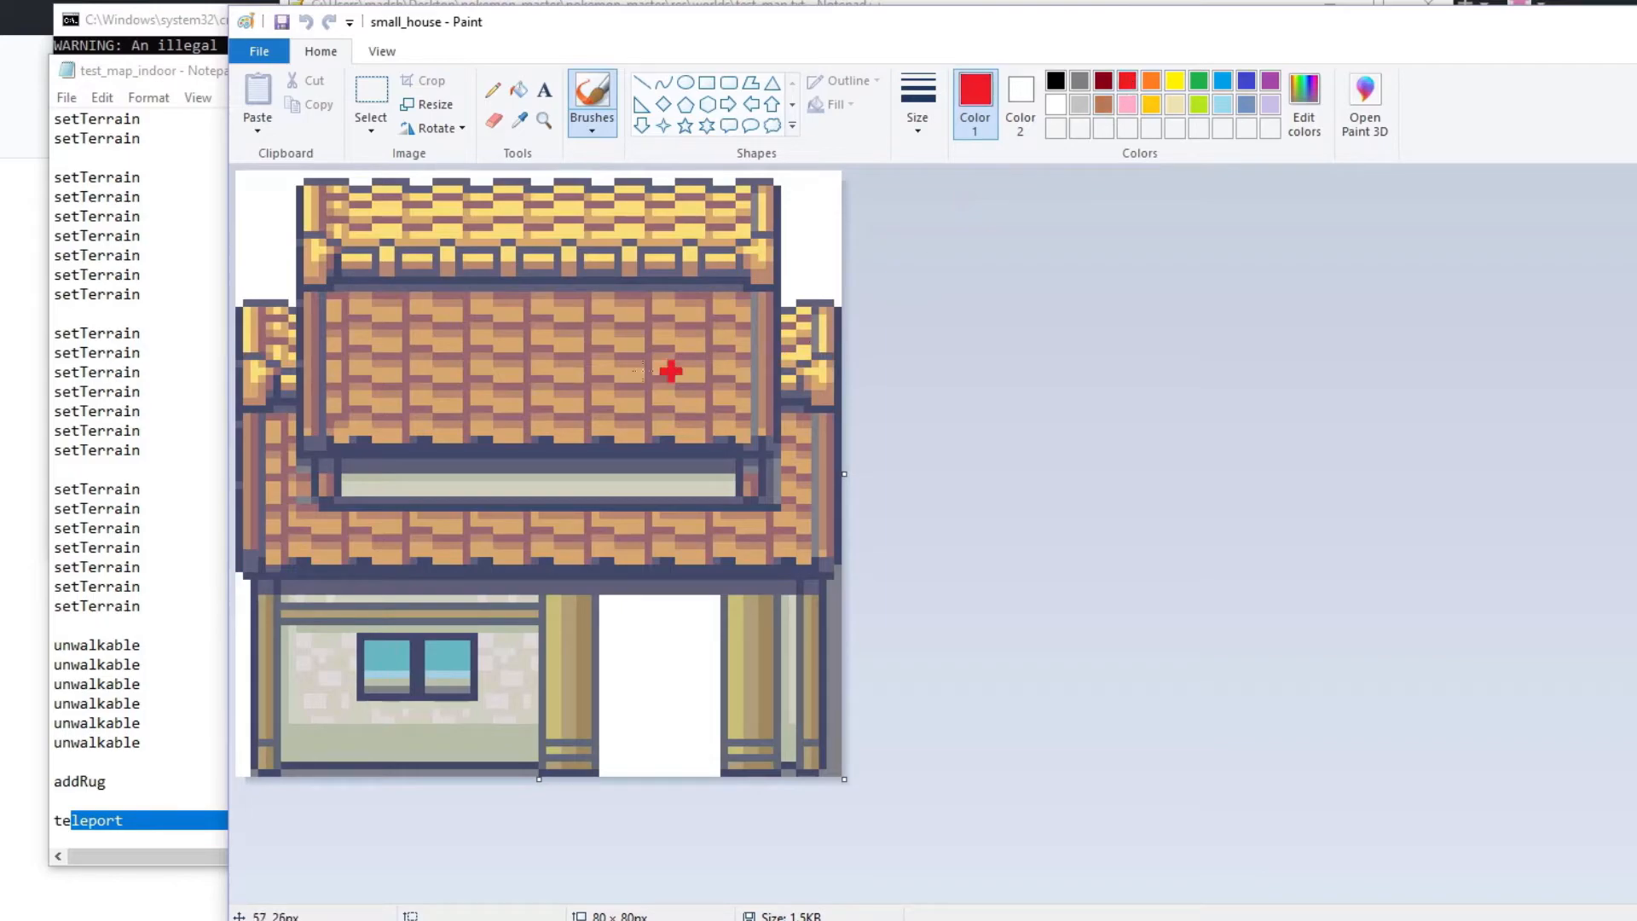
# Step: Paint the letters HELLO in red across the house roof
pyautogui.moveTo(318, 460); pyautogui.dragTo(318, 538)
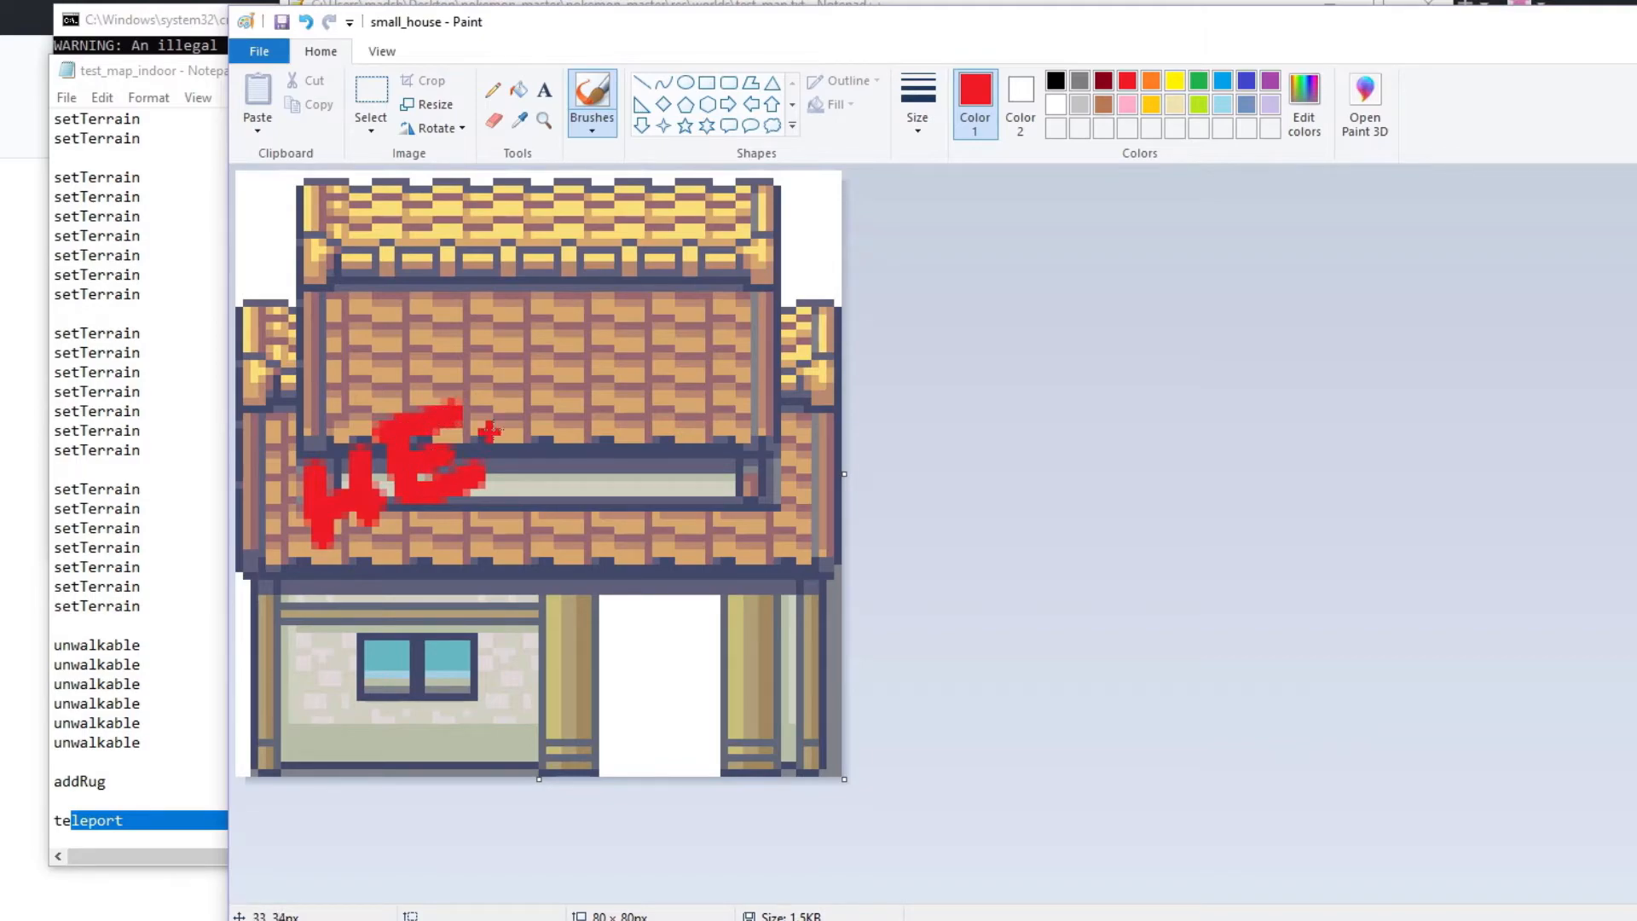
pyautogui.moveTo(496, 433); pyautogui.dragTo(689, 348)
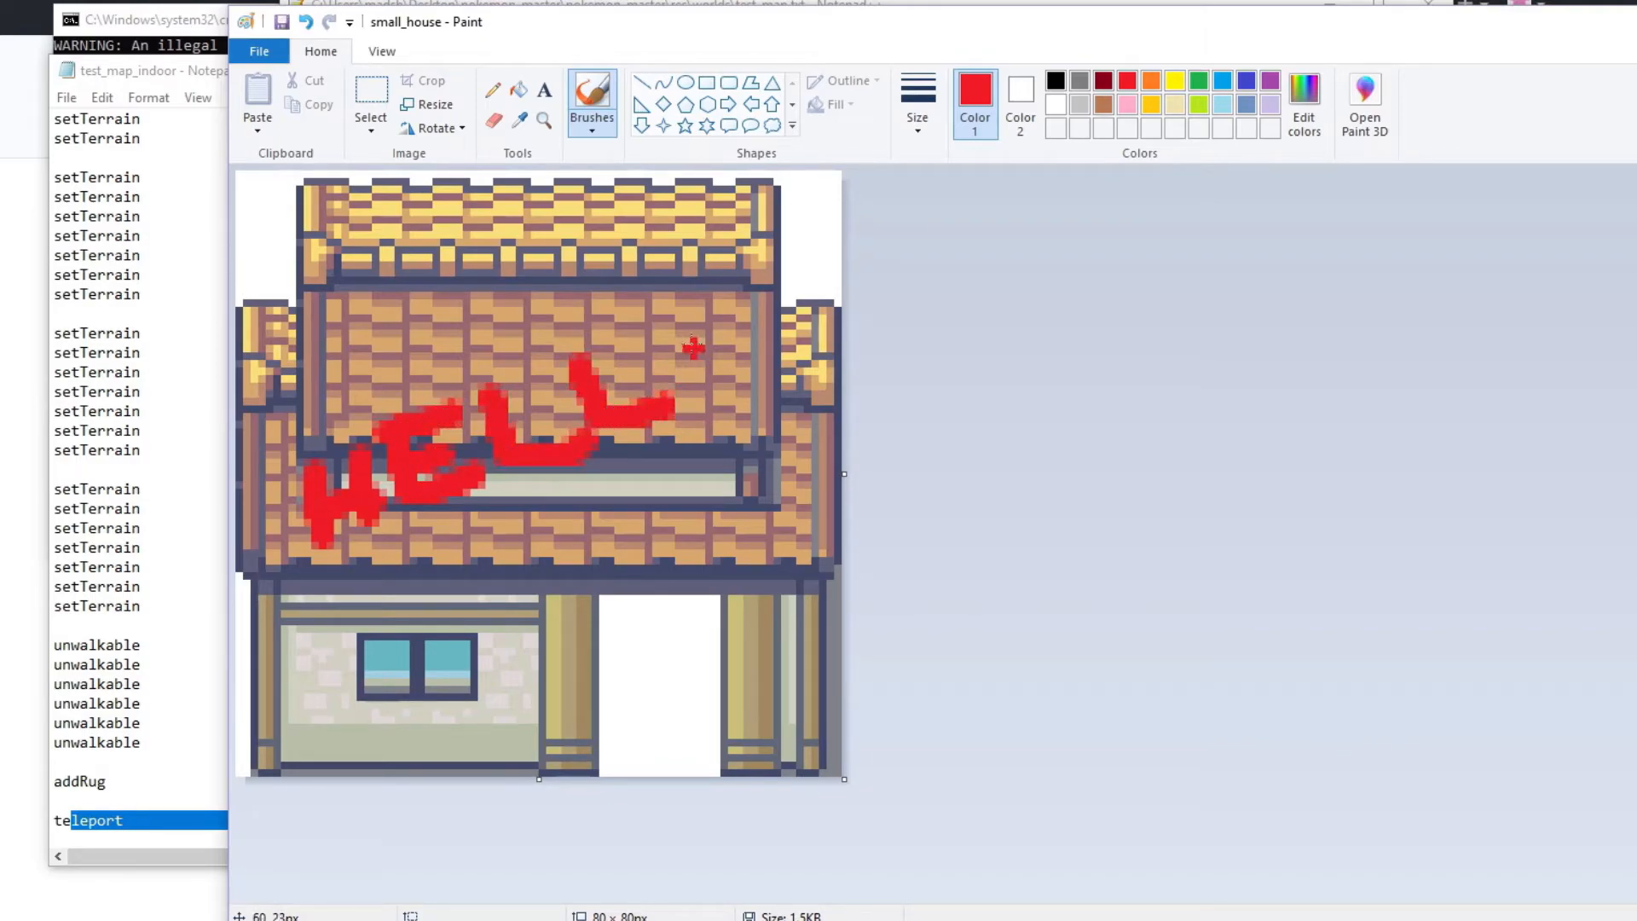
pyautogui.moveTo(692, 348); pyautogui.dragTo(754, 430)
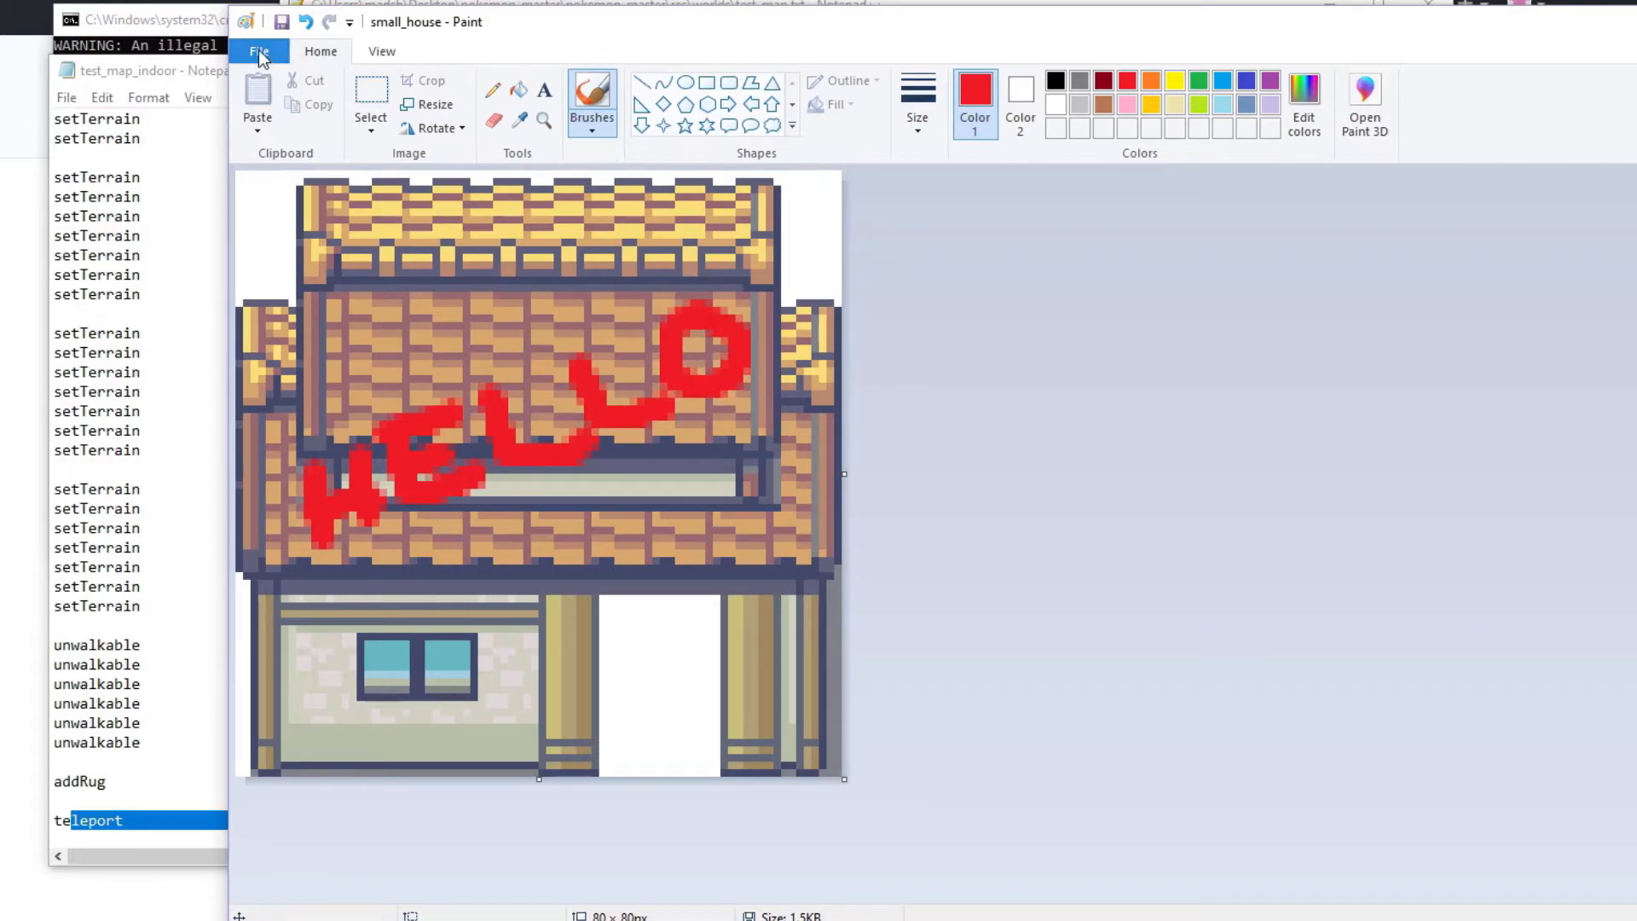
# Step: Save as PNG over small_house.png in res/graphics_unpacked/tiles, accepting replacement and transparency loss
pyautogui.click(259, 50)
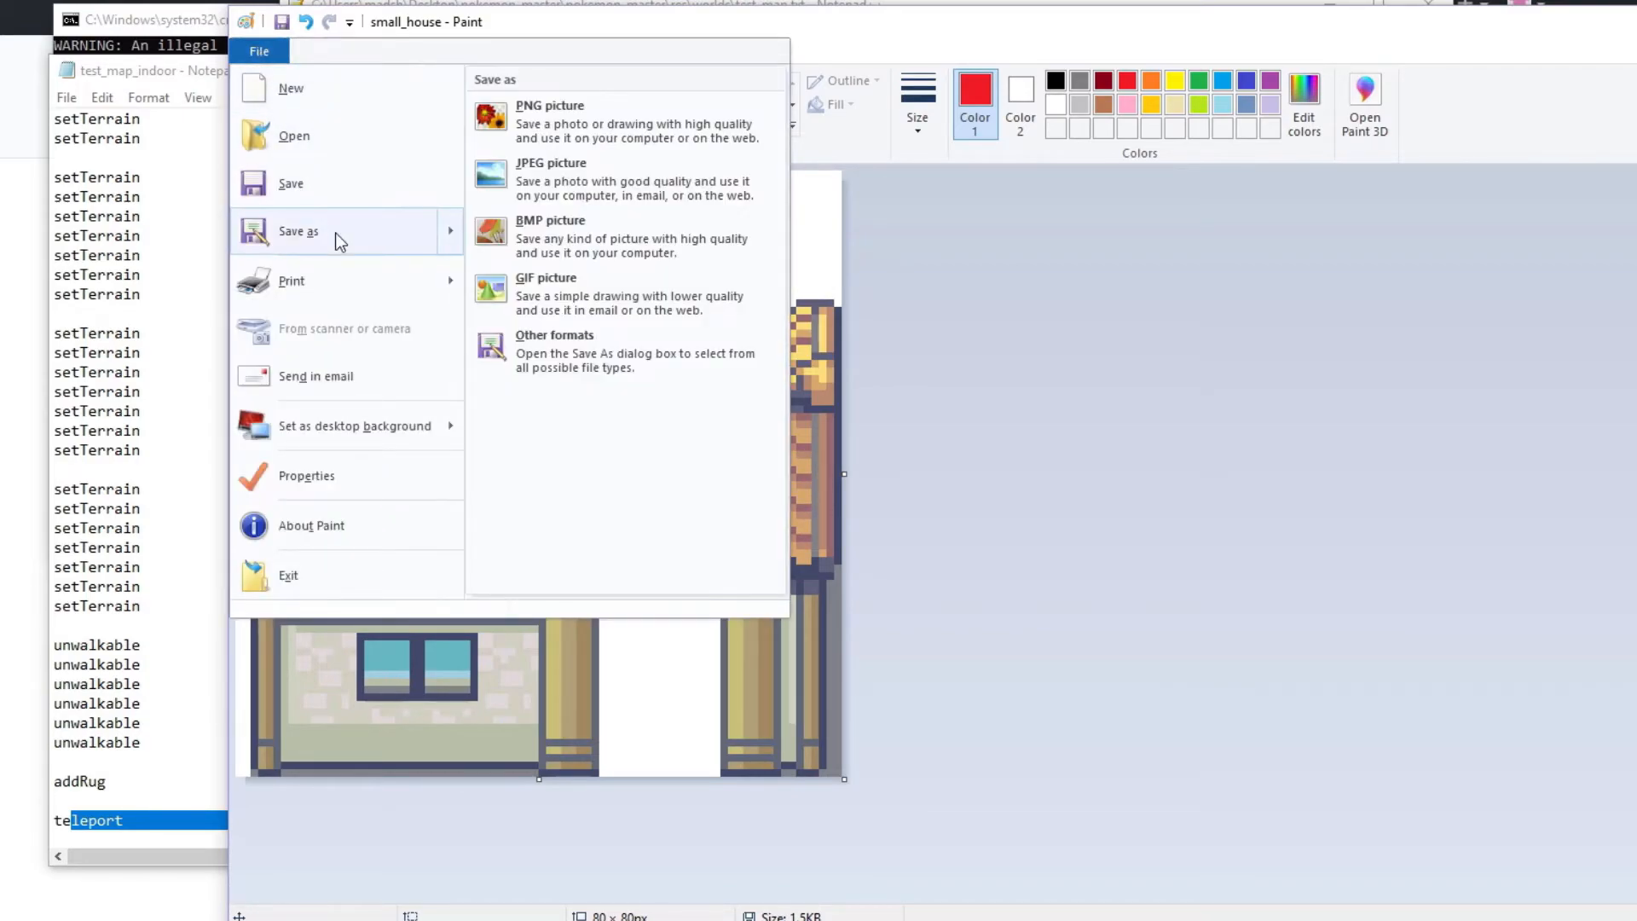
pyautogui.click(549, 106)
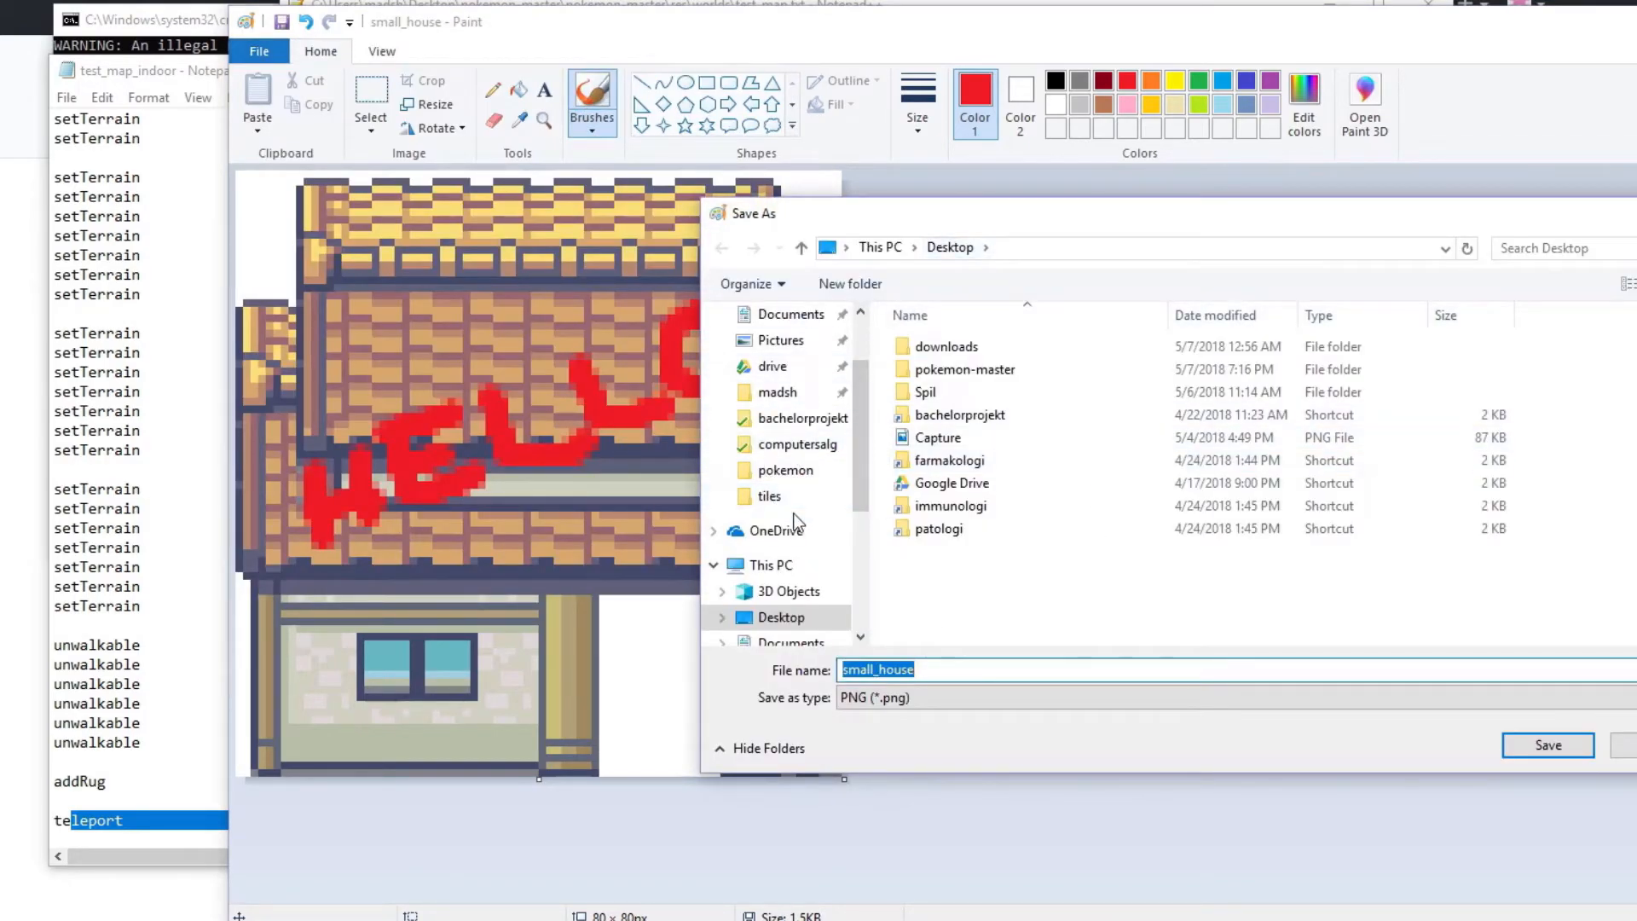
pyautogui.click(963, 369)
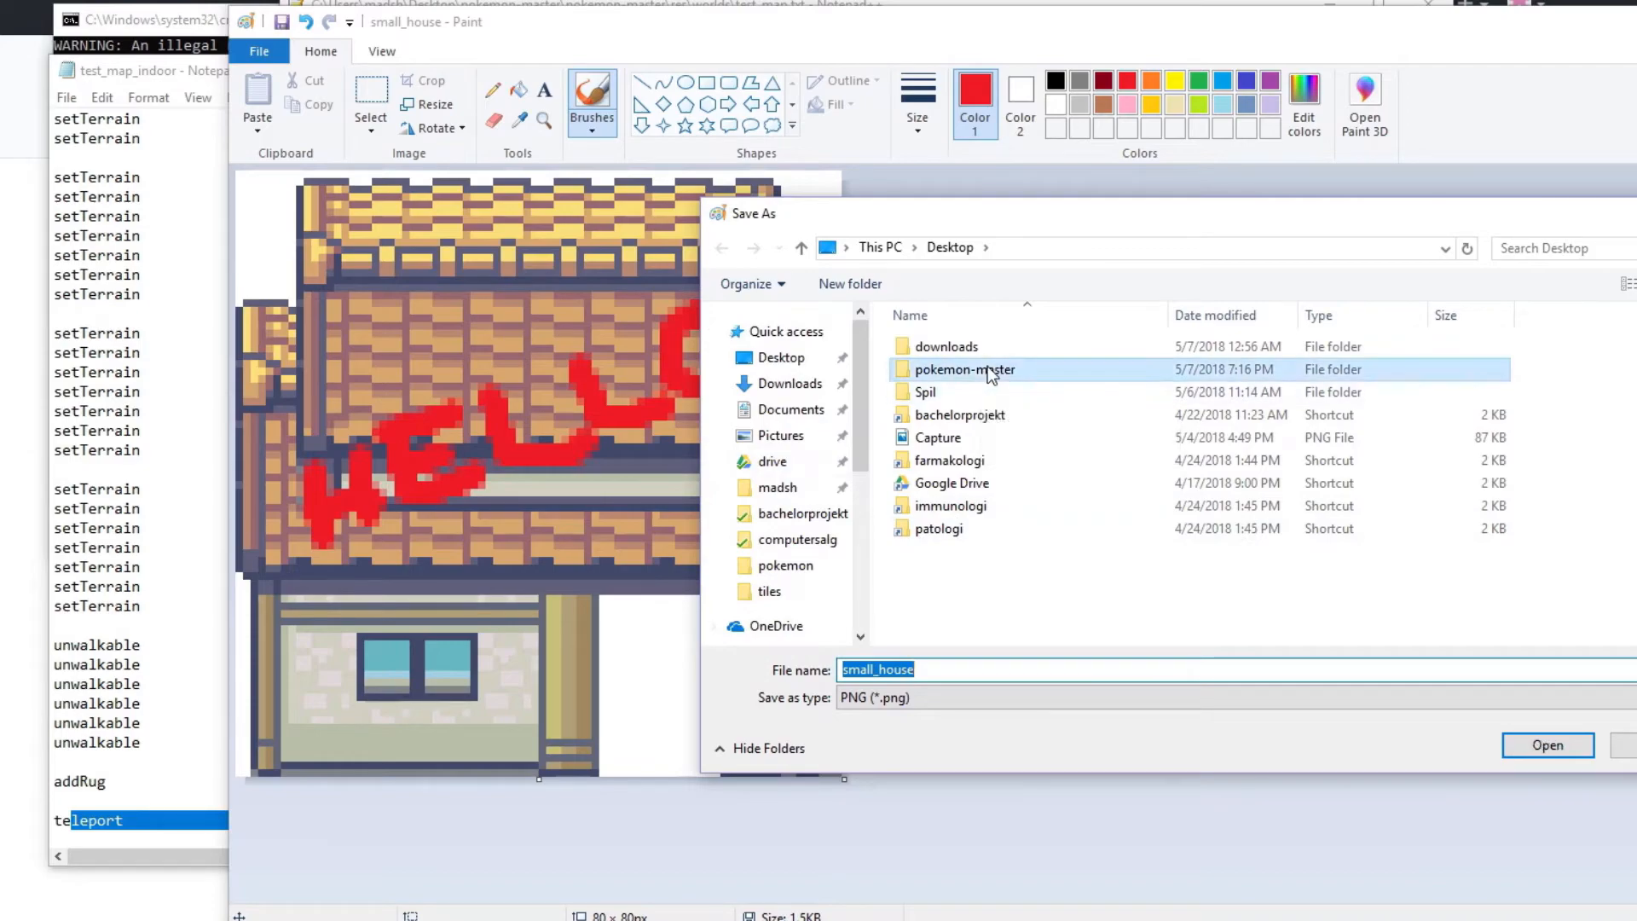
pyautogui.doubleClick(963, 368)
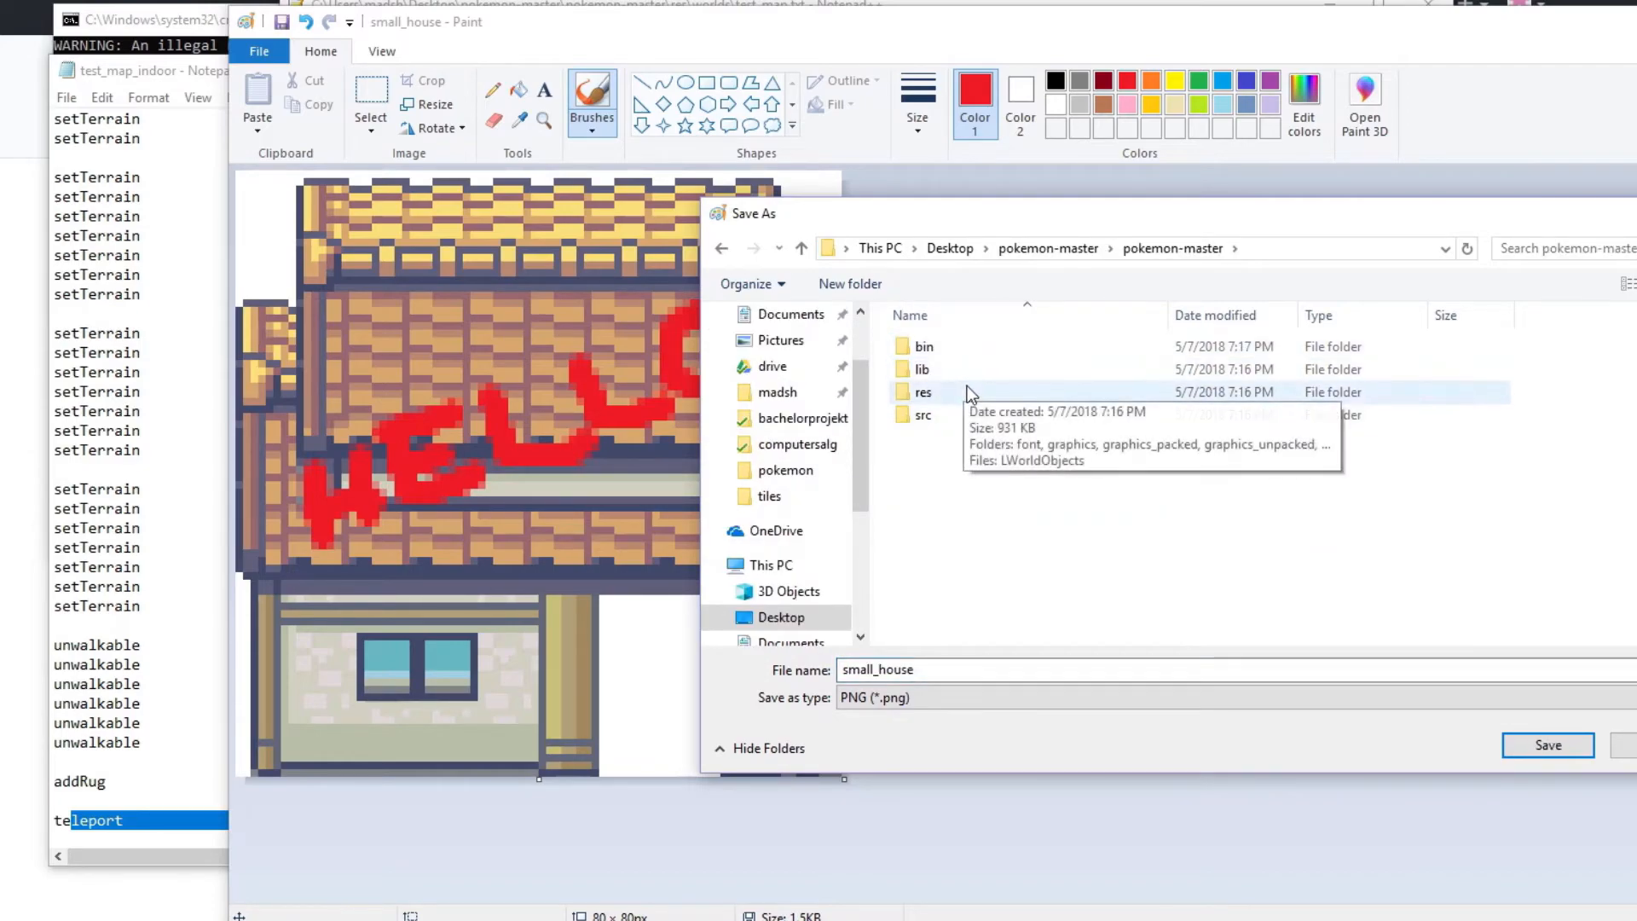
pyautogui.doubleClick(923, 391)
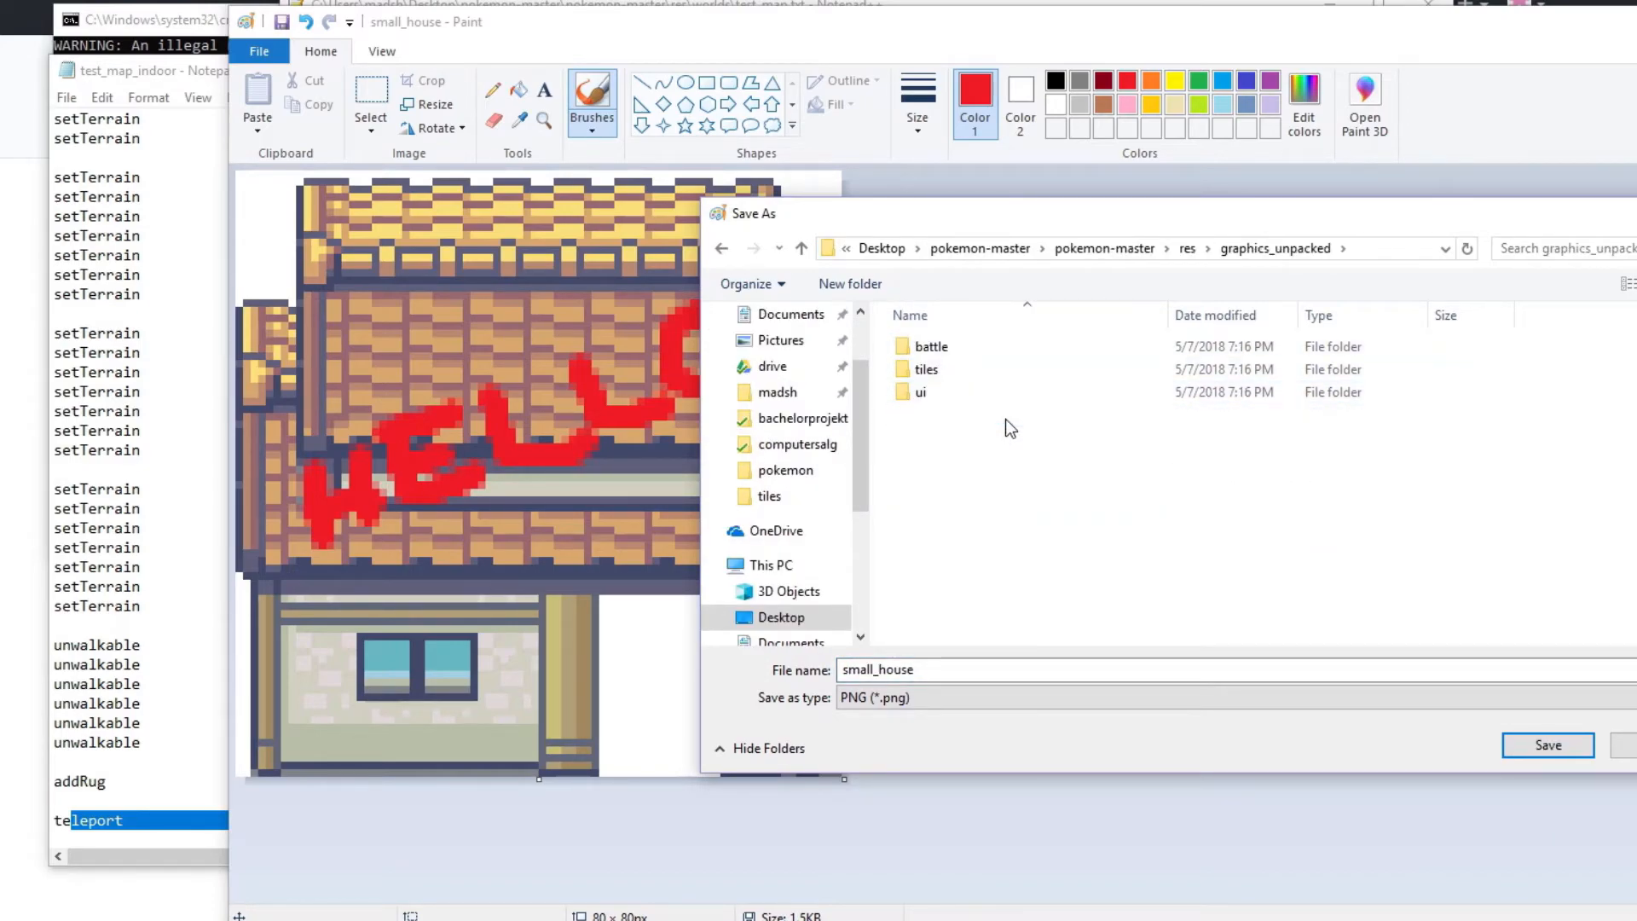
pyautogui.click(926, 368)
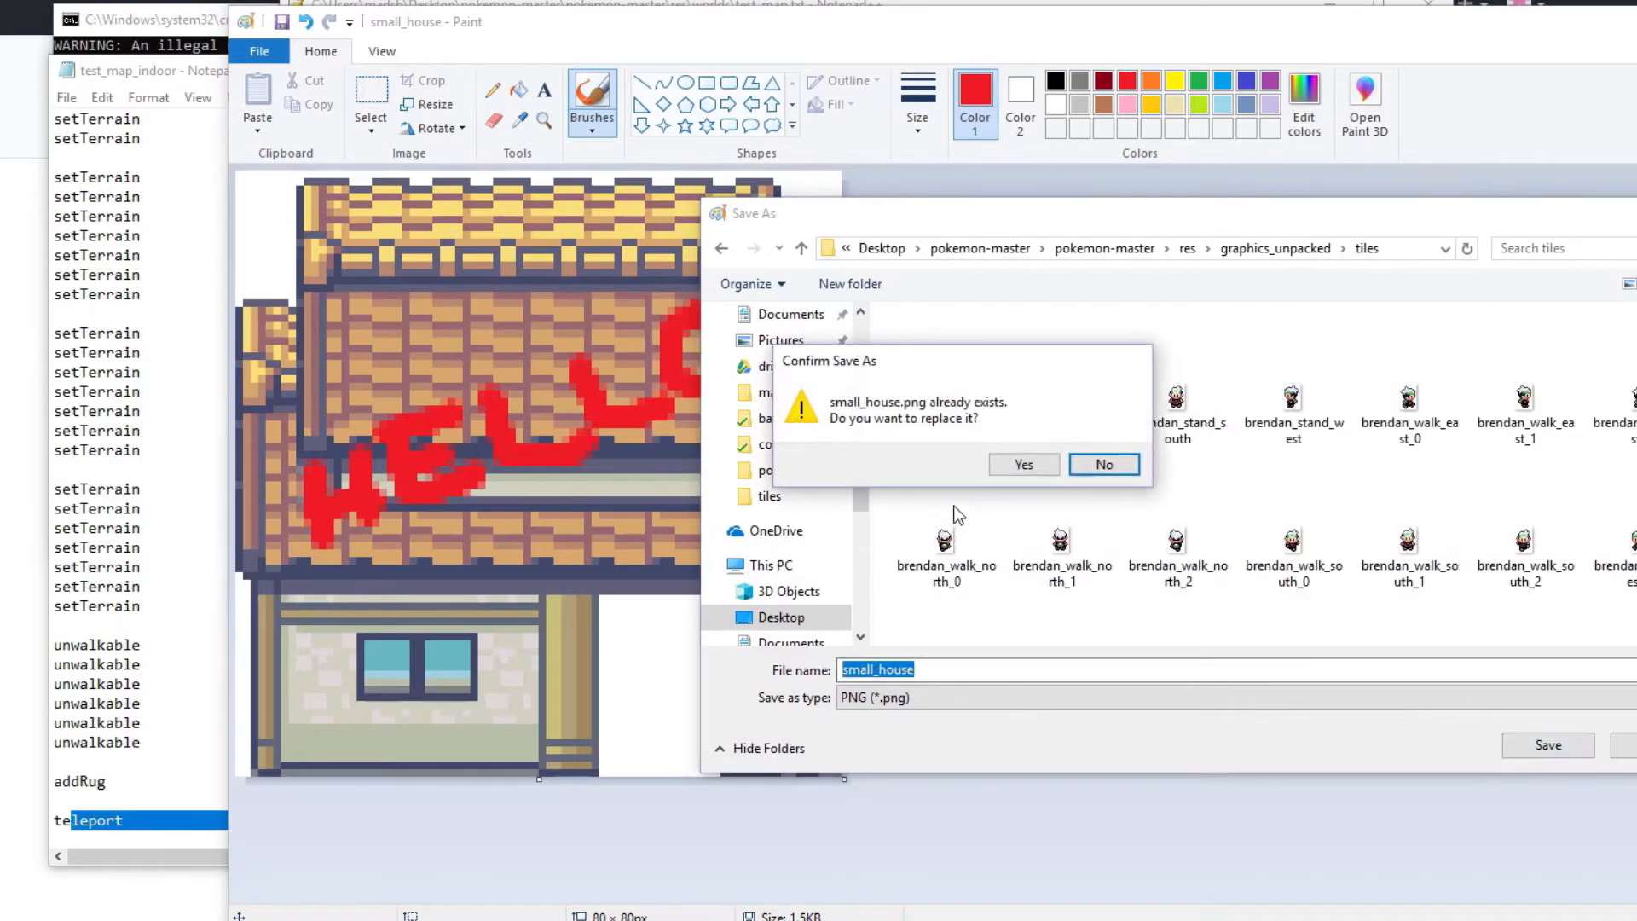
pyautogui.click(1022, 464)
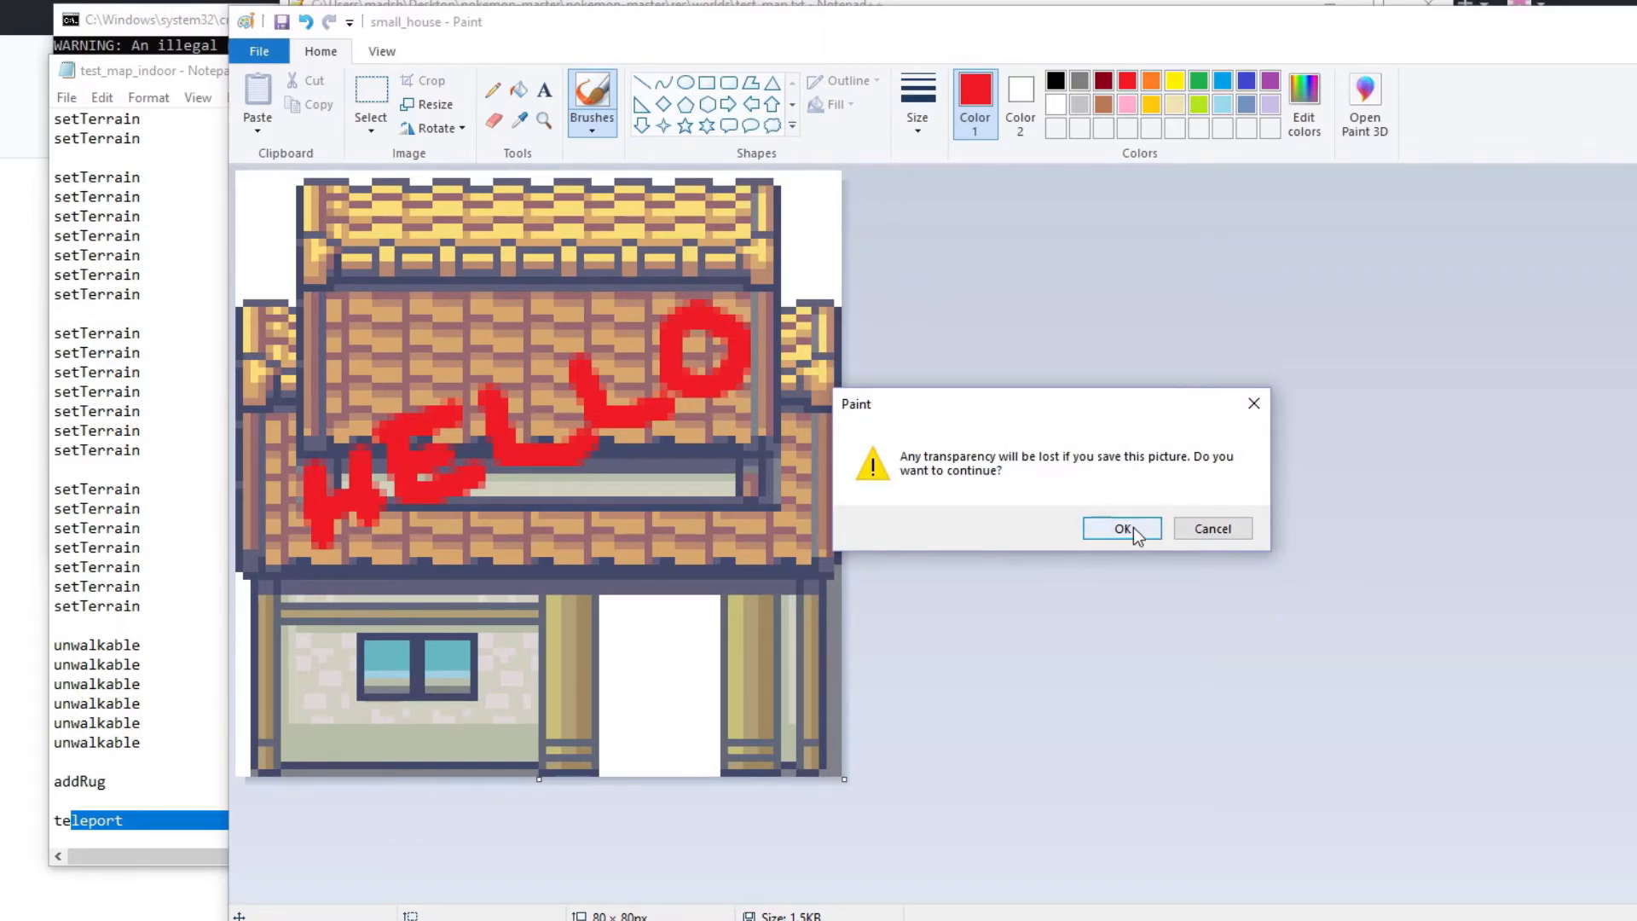
pyautogui.click(1122, 527)
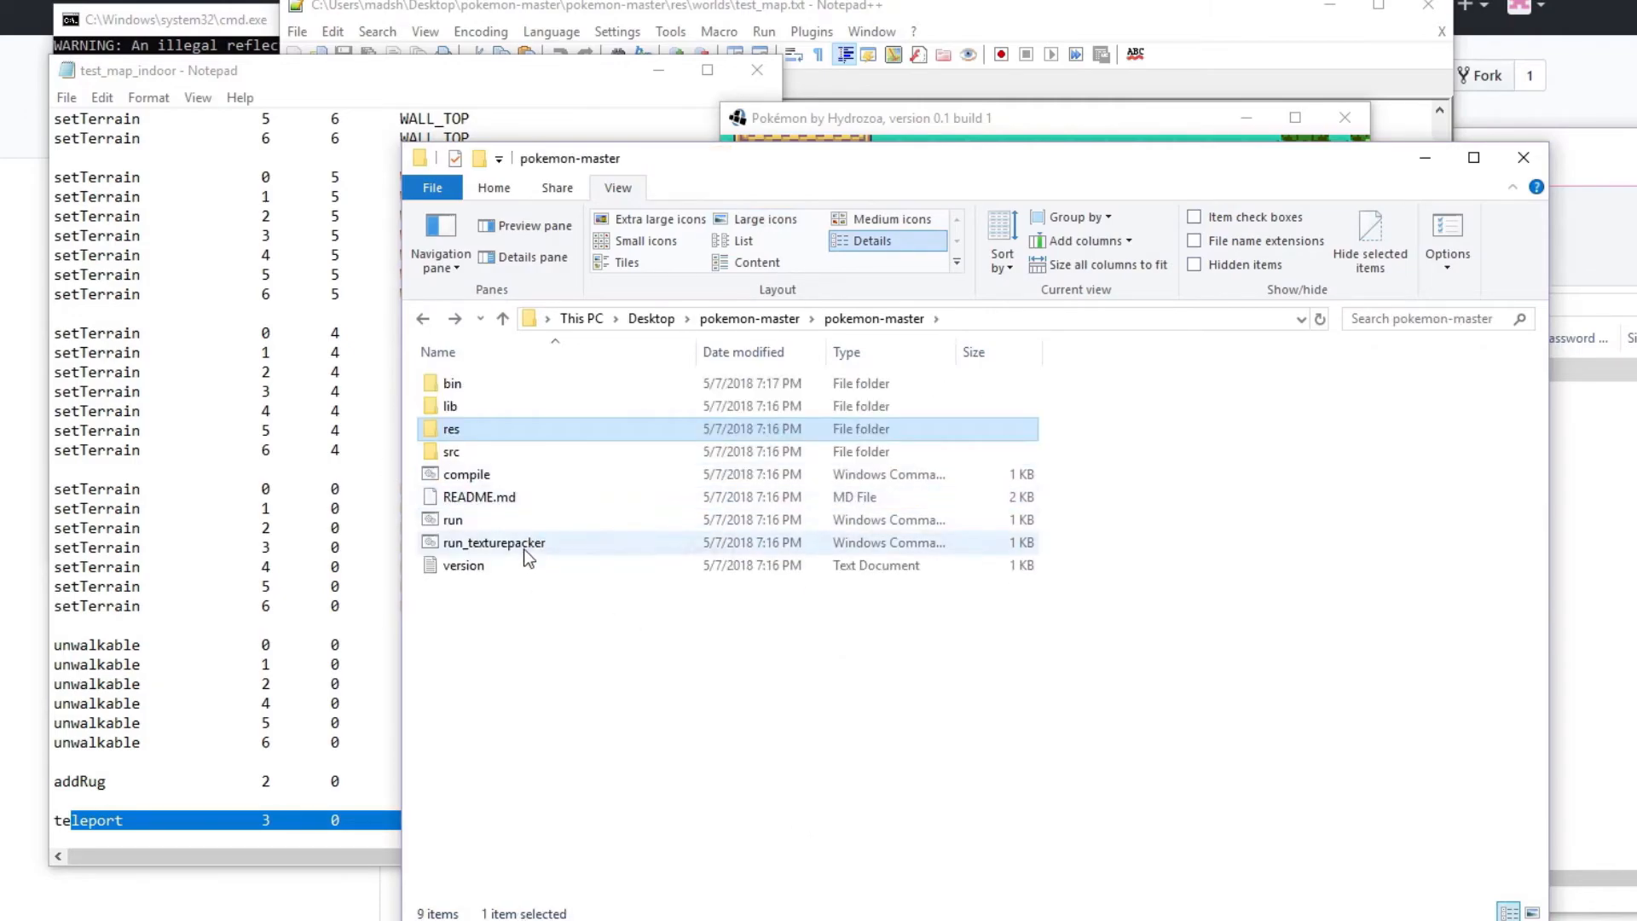
# Step: Run run_texturepacker to repack textures, then run to launch the Pokémon game
pyautogui.doubleClick(493, 542)
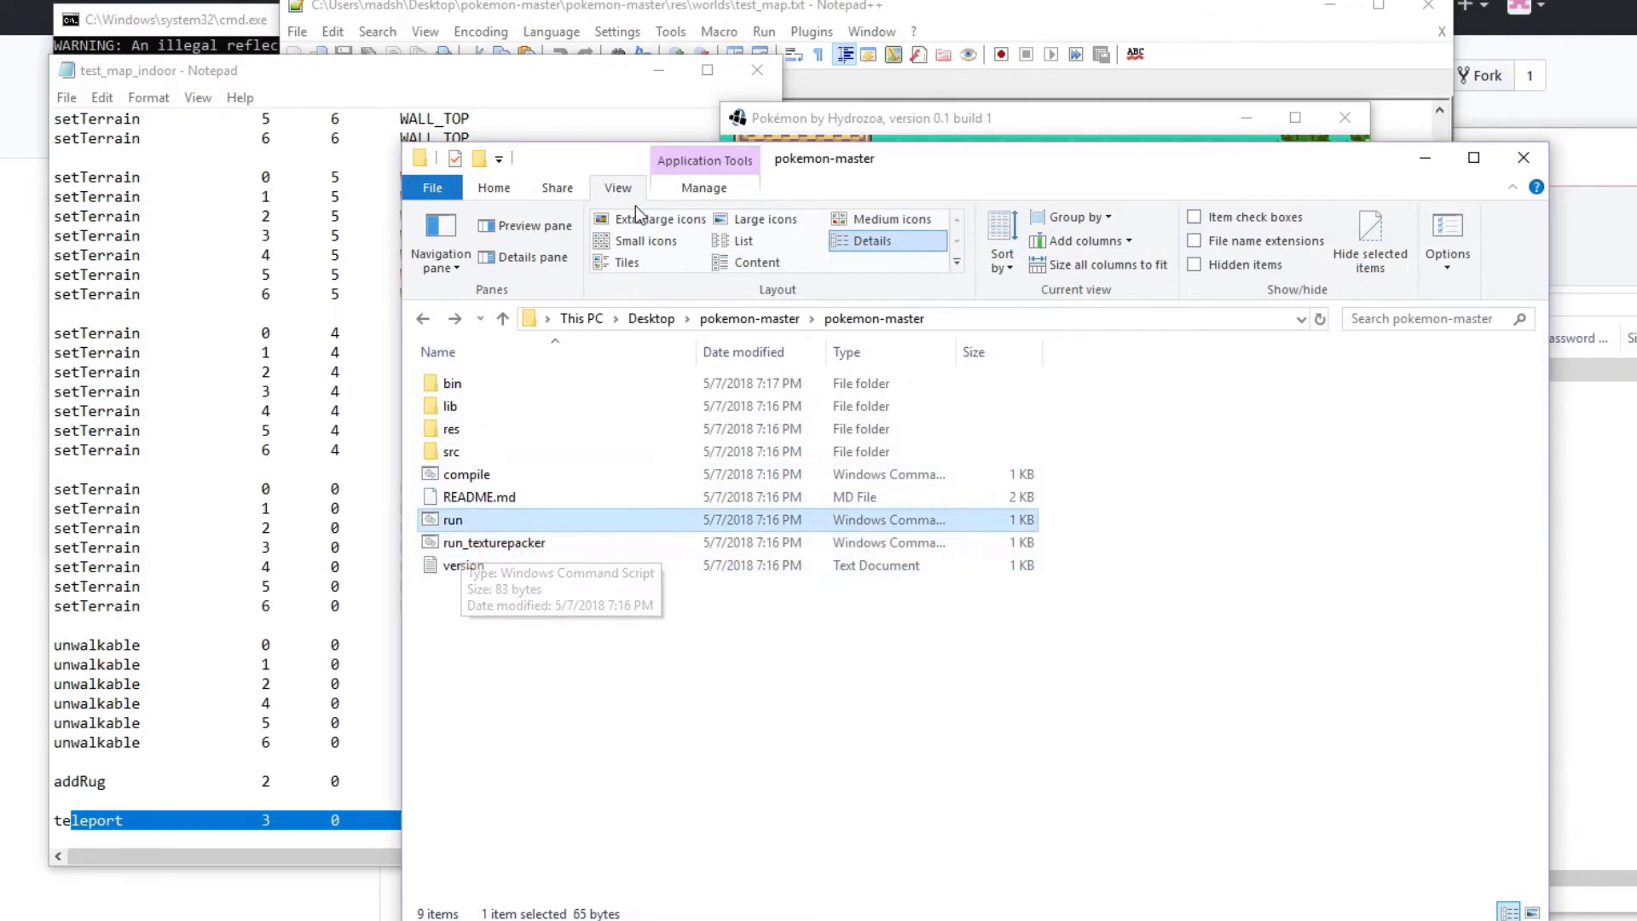
pyautogui.moveTo(595, 574)
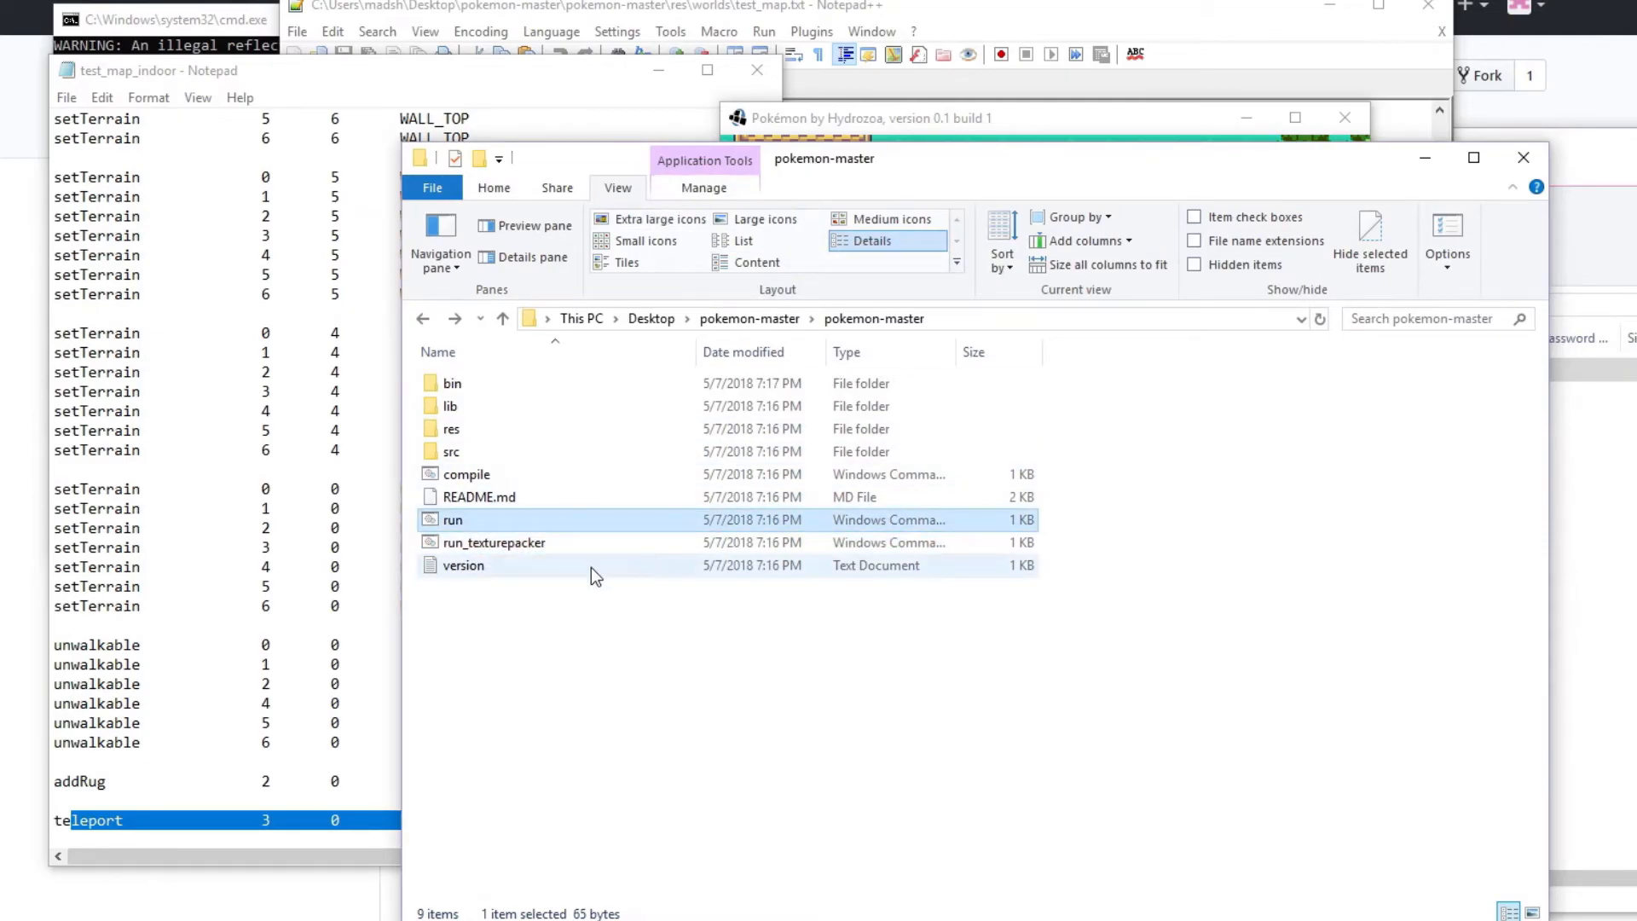
pyautogui.doubleClick(452, 519)
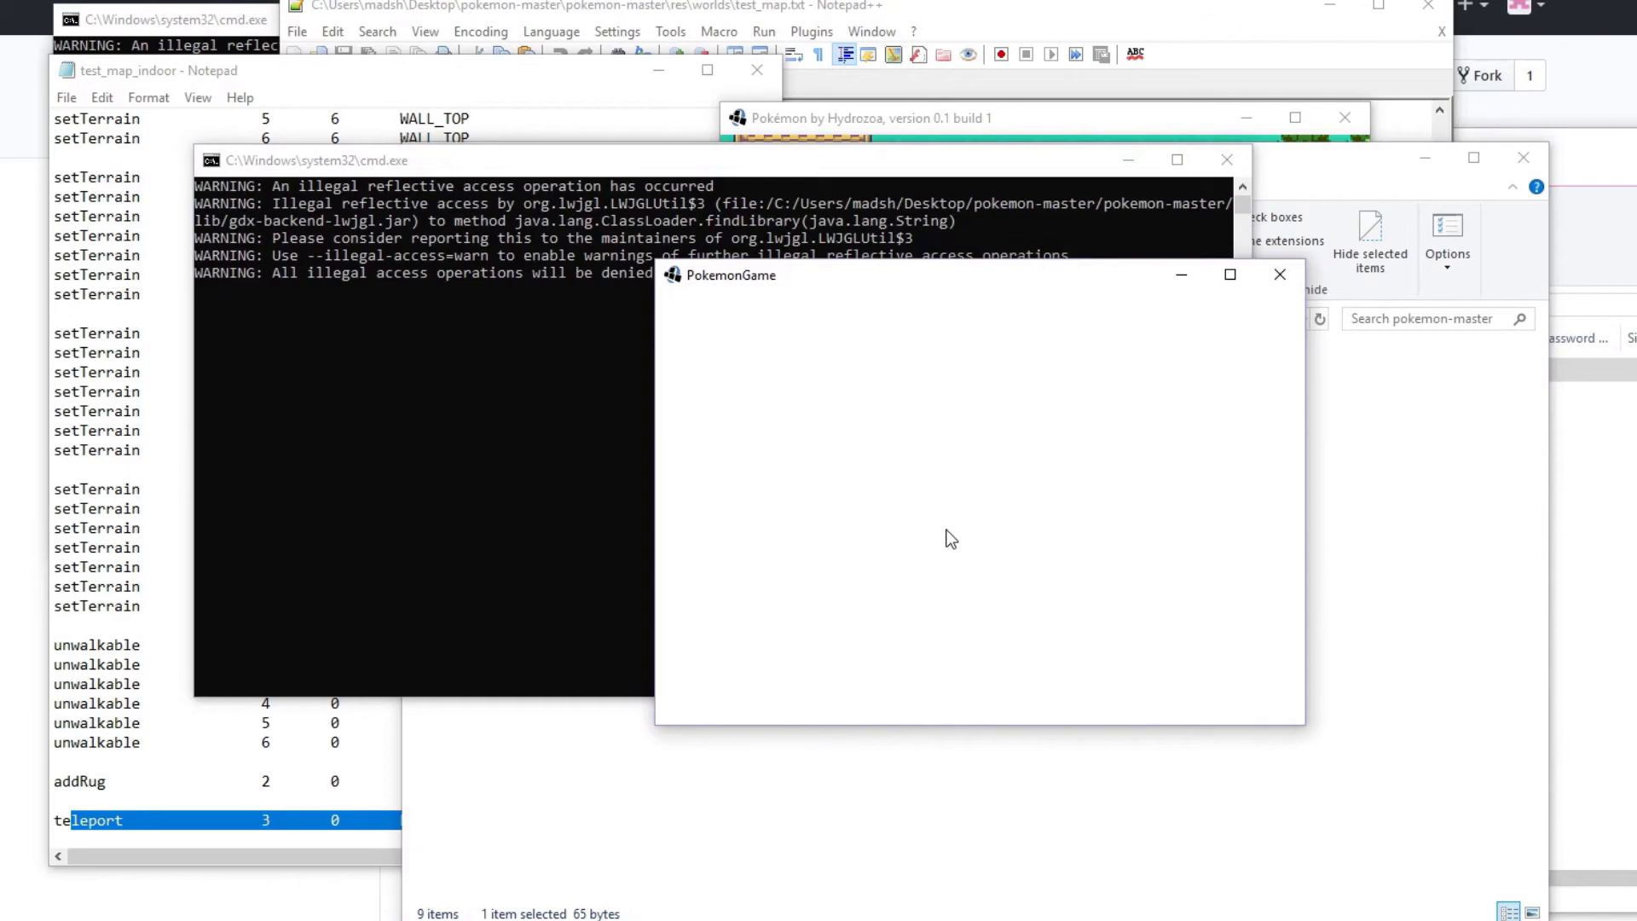
pyautogui.moveTo(895, 290)
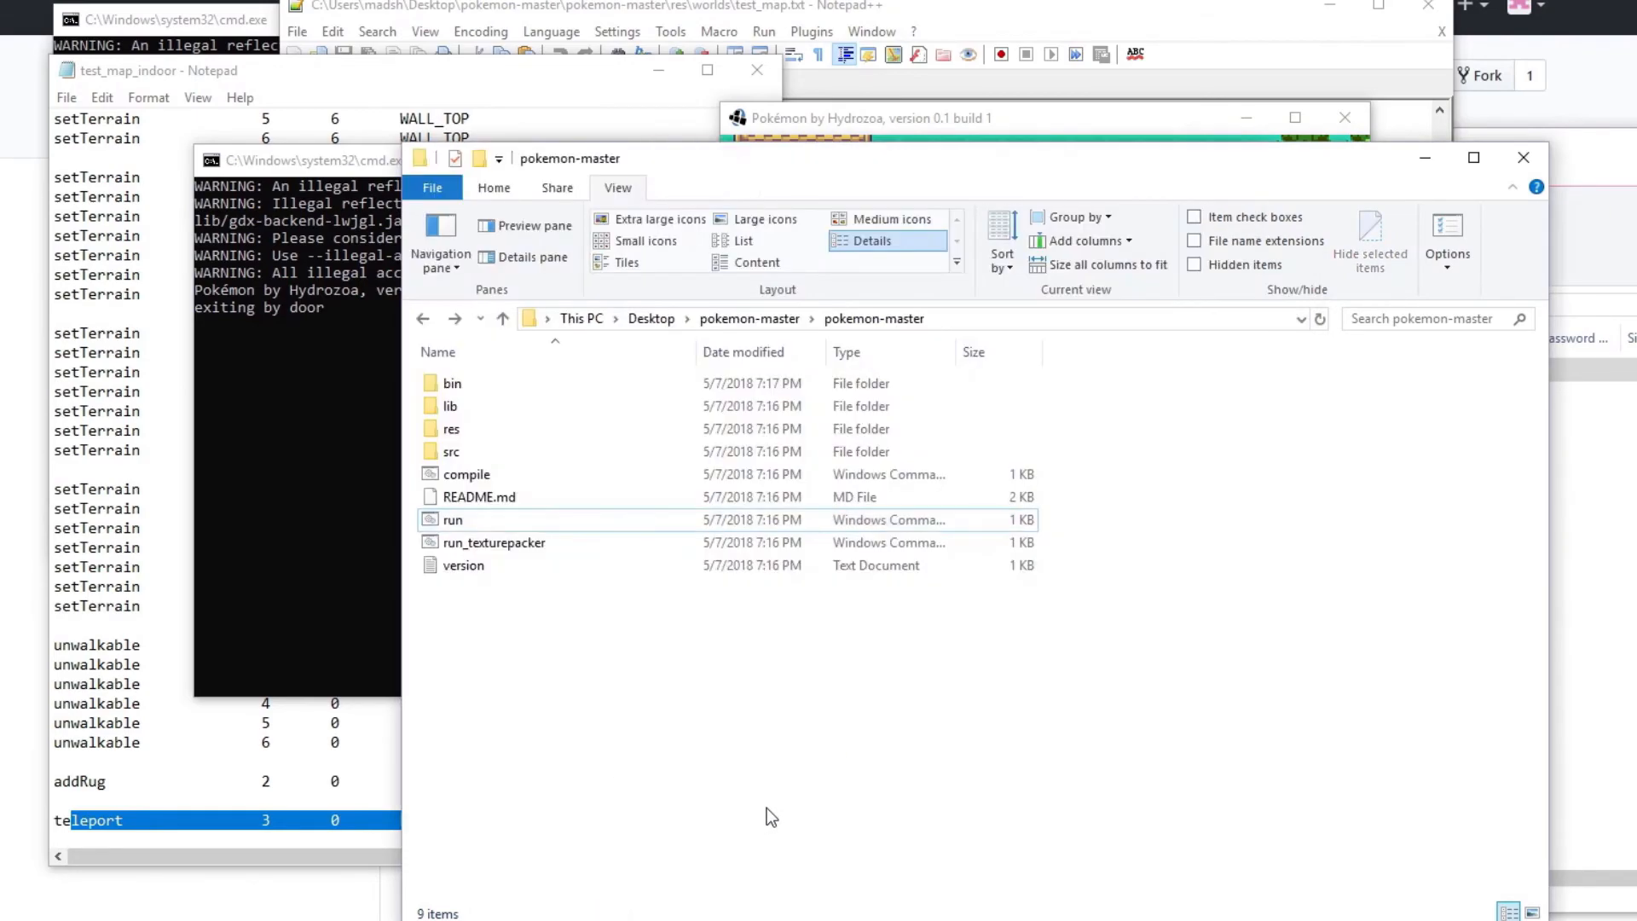
# Step: Open res/LWorldObjects.xml in Notepad++ and select the LABORATORY image name 'laboratory'
pyautogui.click(451, 451)
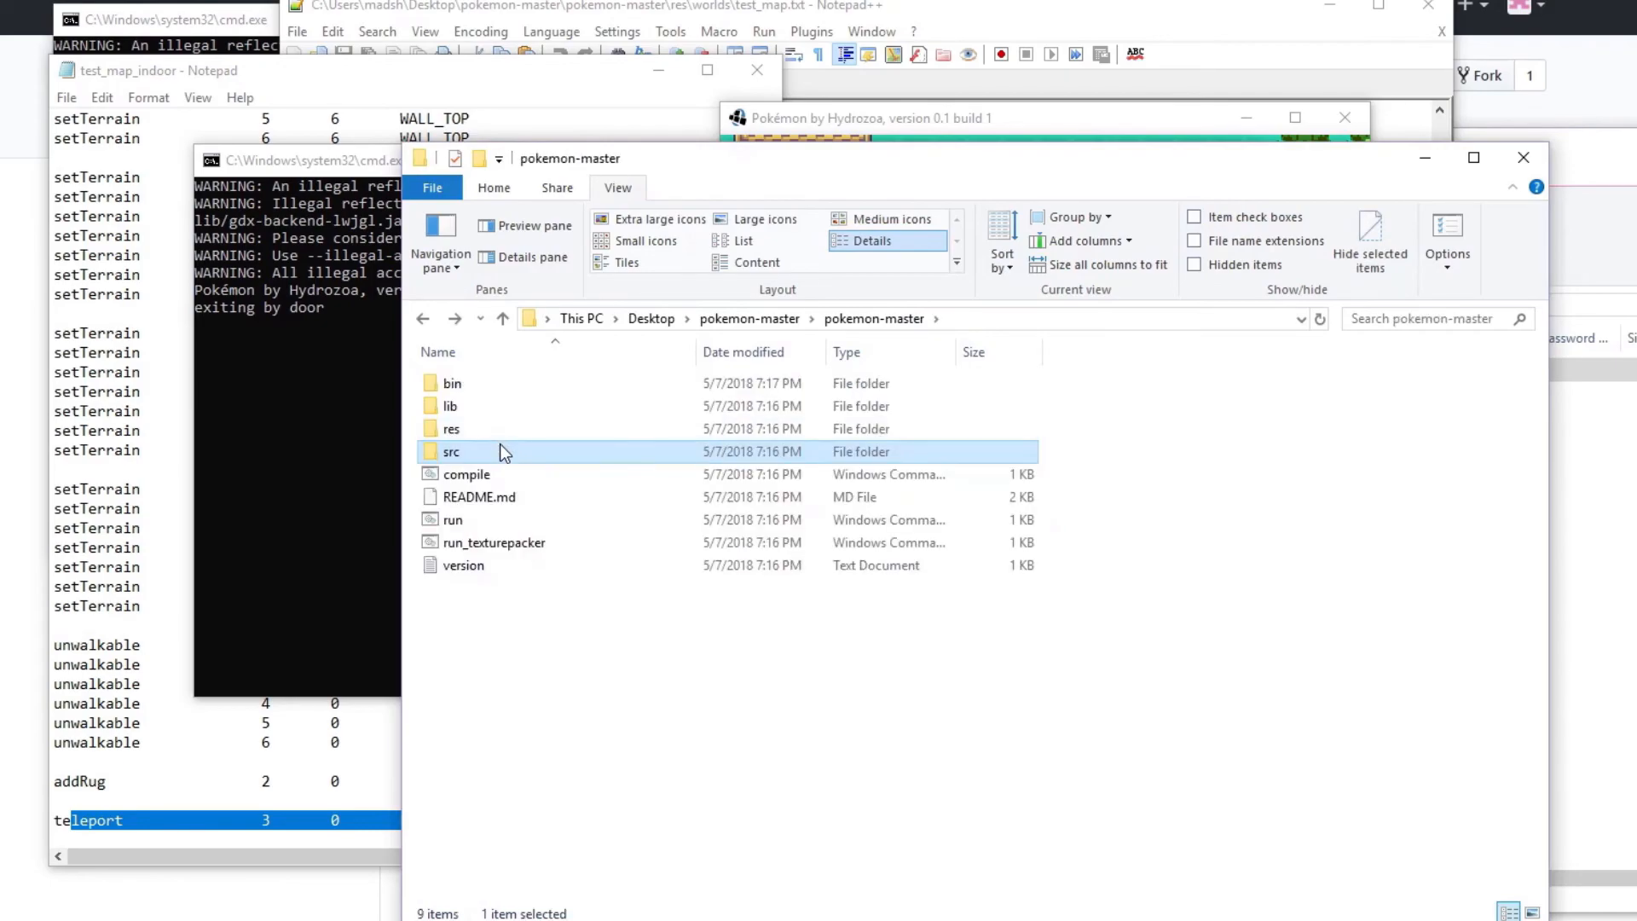
pyautogui.doubleClick(451, 428)
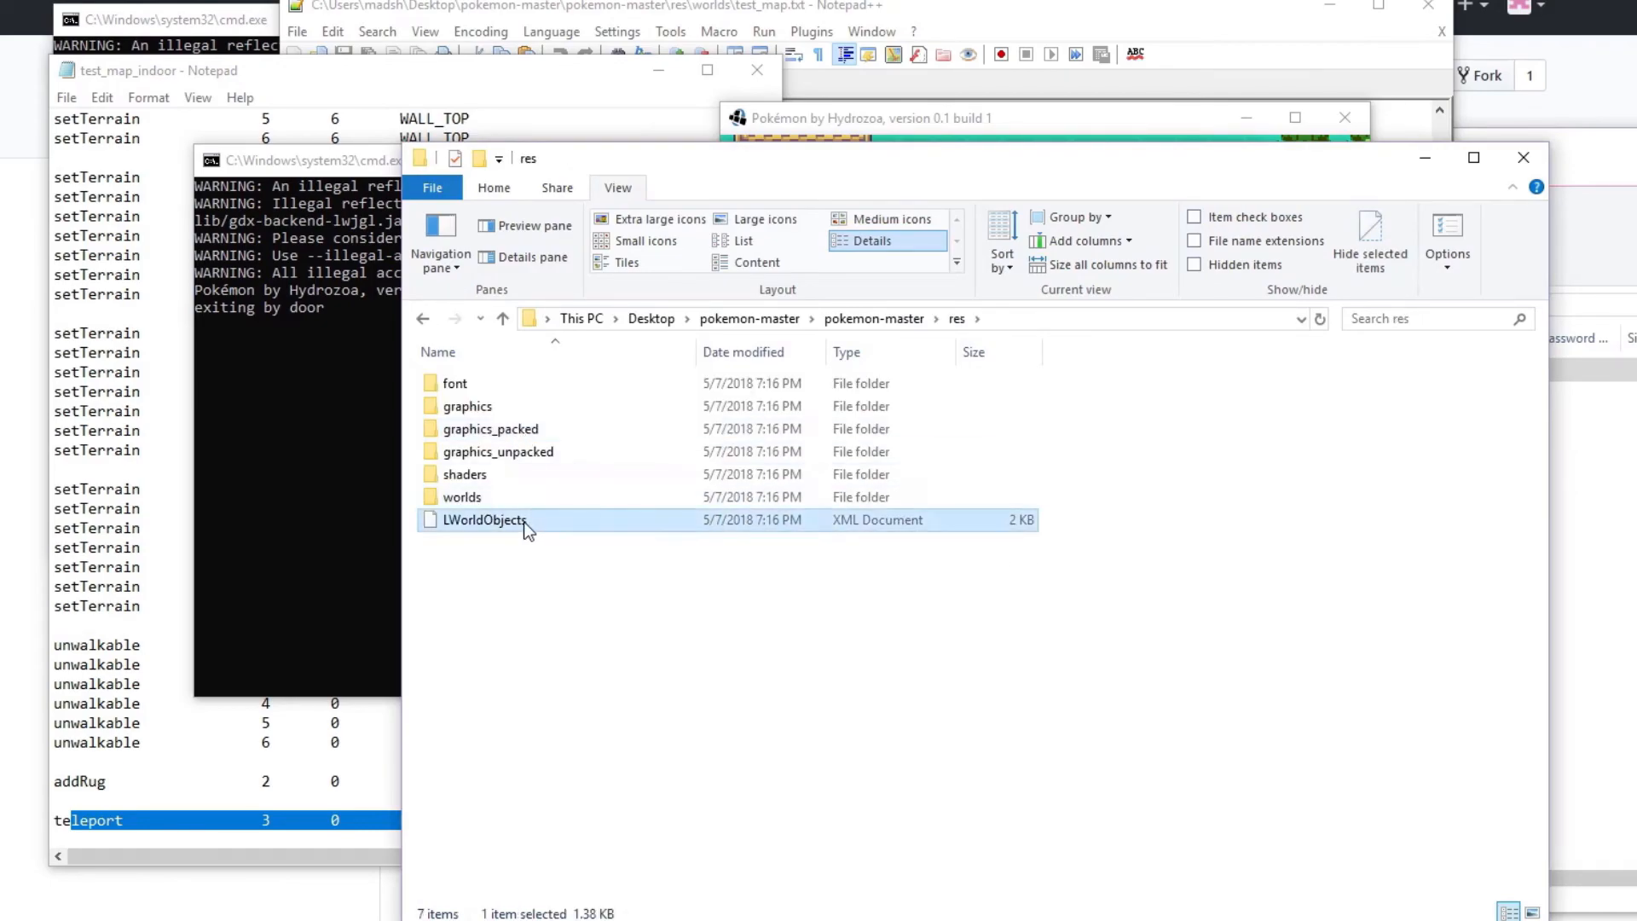
pyautogui.doubleClick(483, 520)
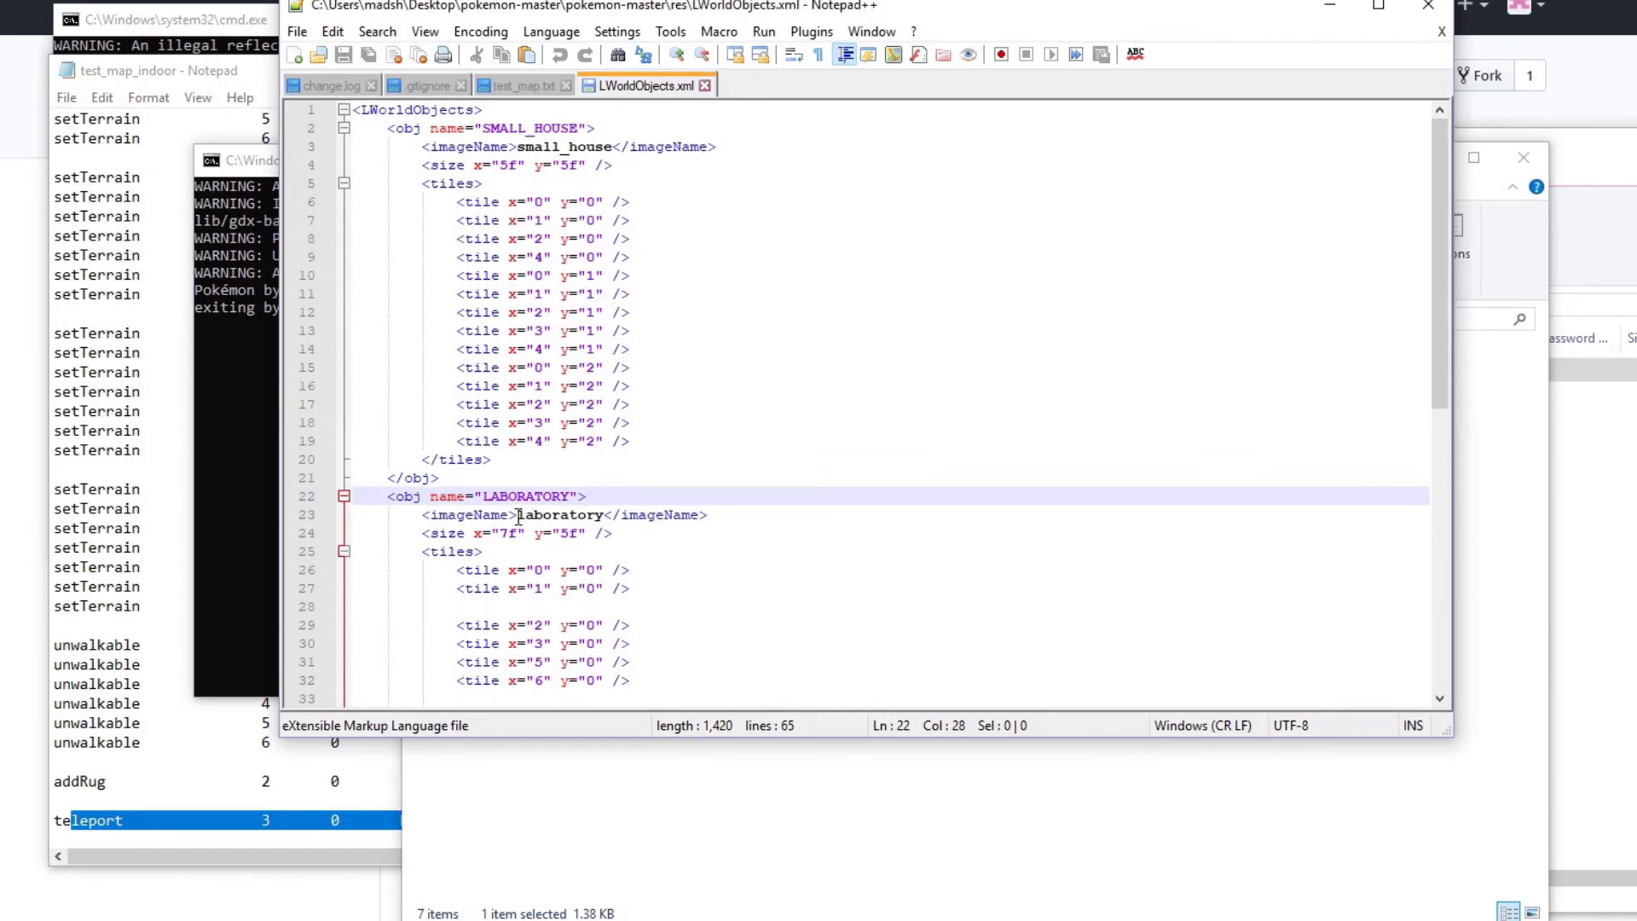
pyautogui.doubleClick(561, 515)
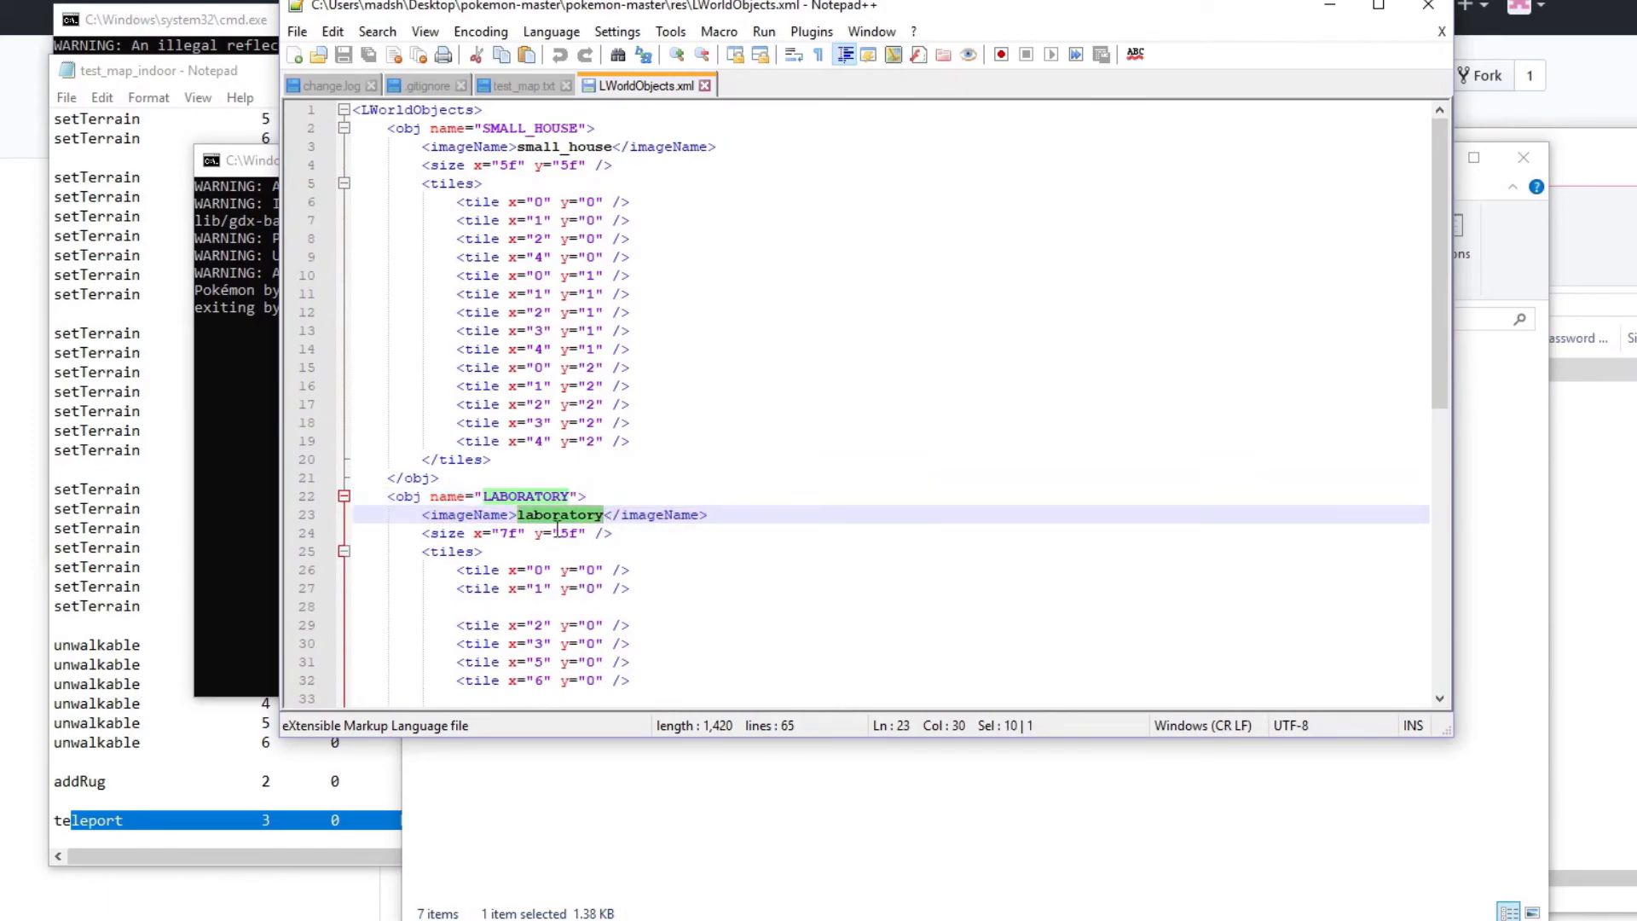